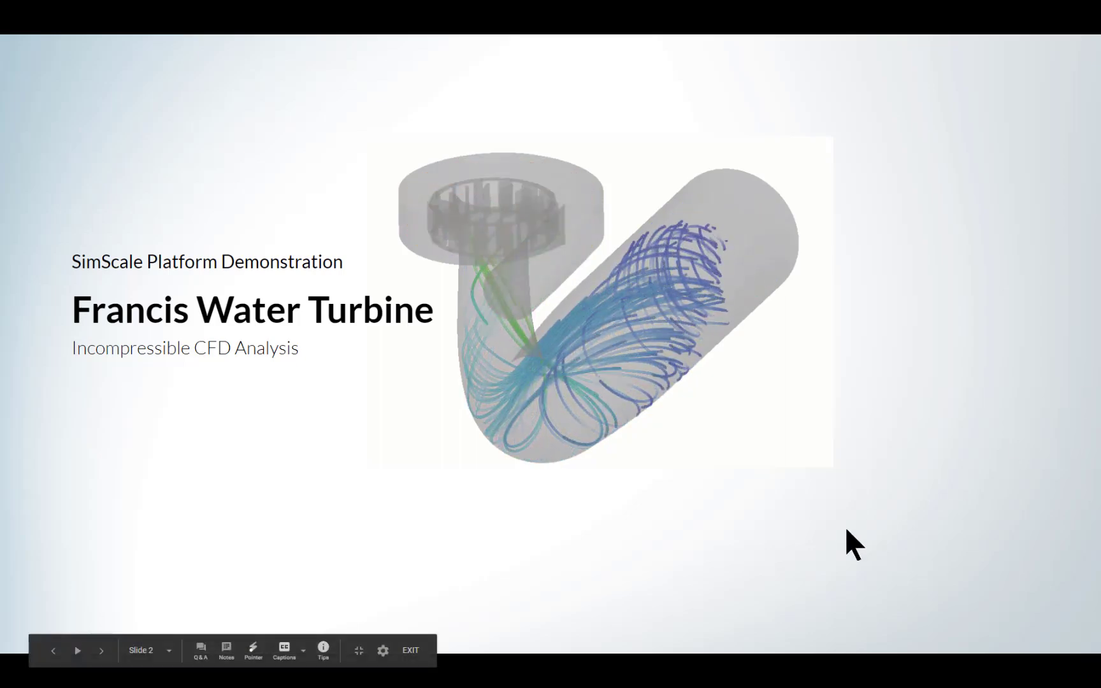
Step: Advance the presentation to the Rotating Machinery Overview slide
left_click(101, 649)
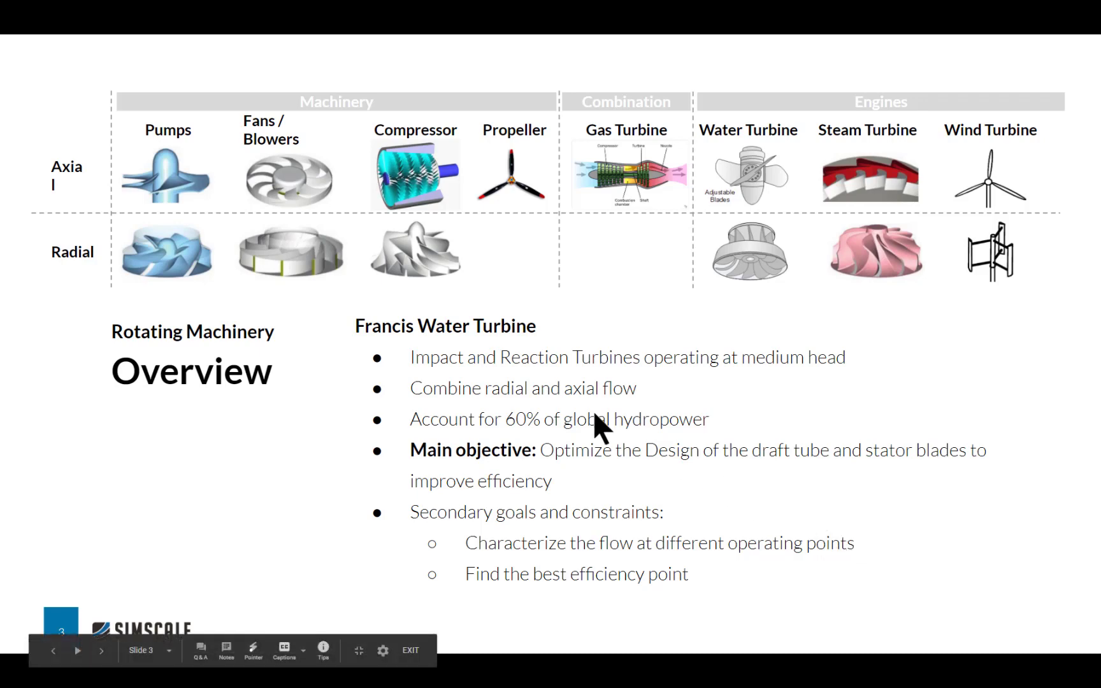
mouse_move(316, 186)
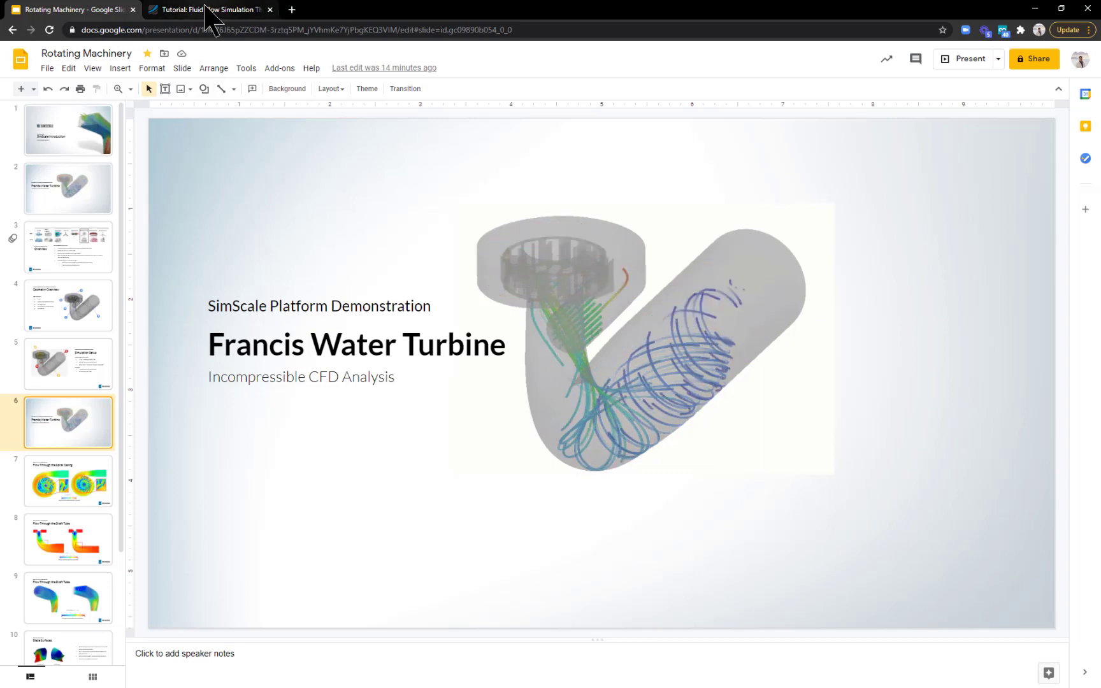
Step: Switch to the SimScale turbine project showing velocity-coloured particle traces (0–50 m/s)
left_click(210, 9)
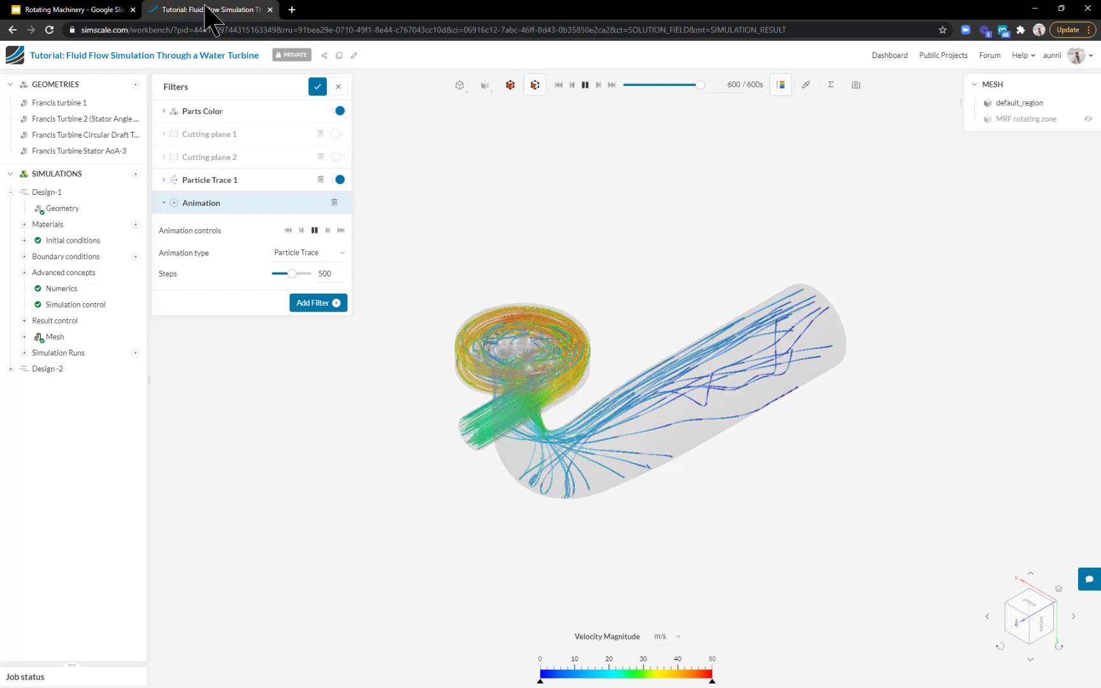
mouse_move(186, 55)
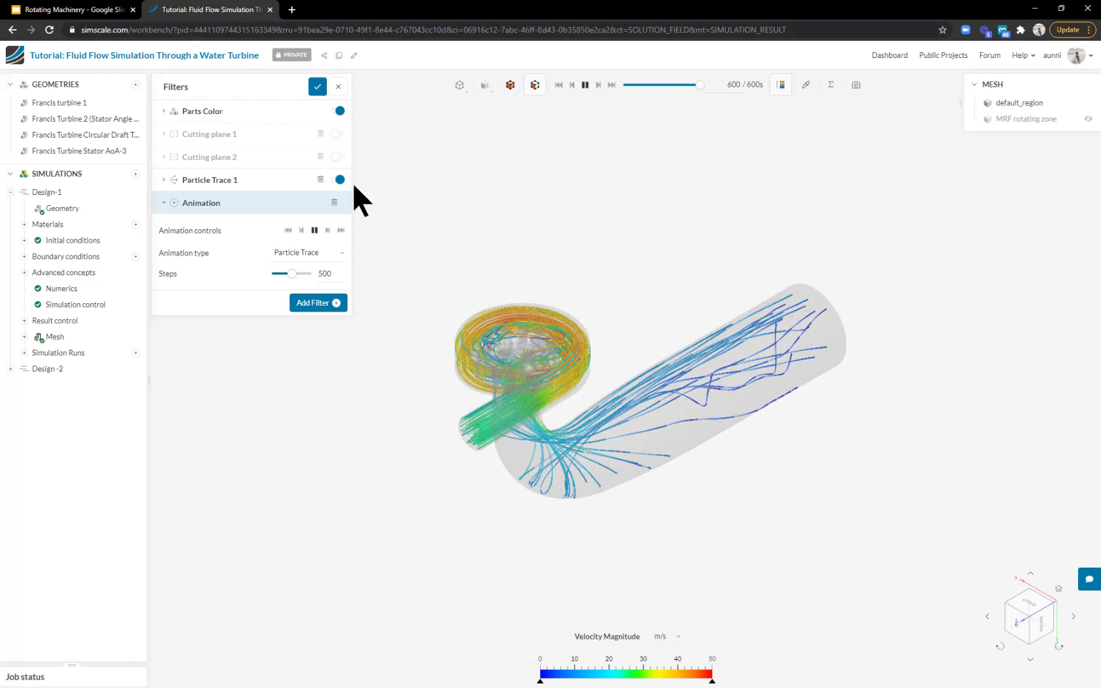
mouse_move(400, 238)
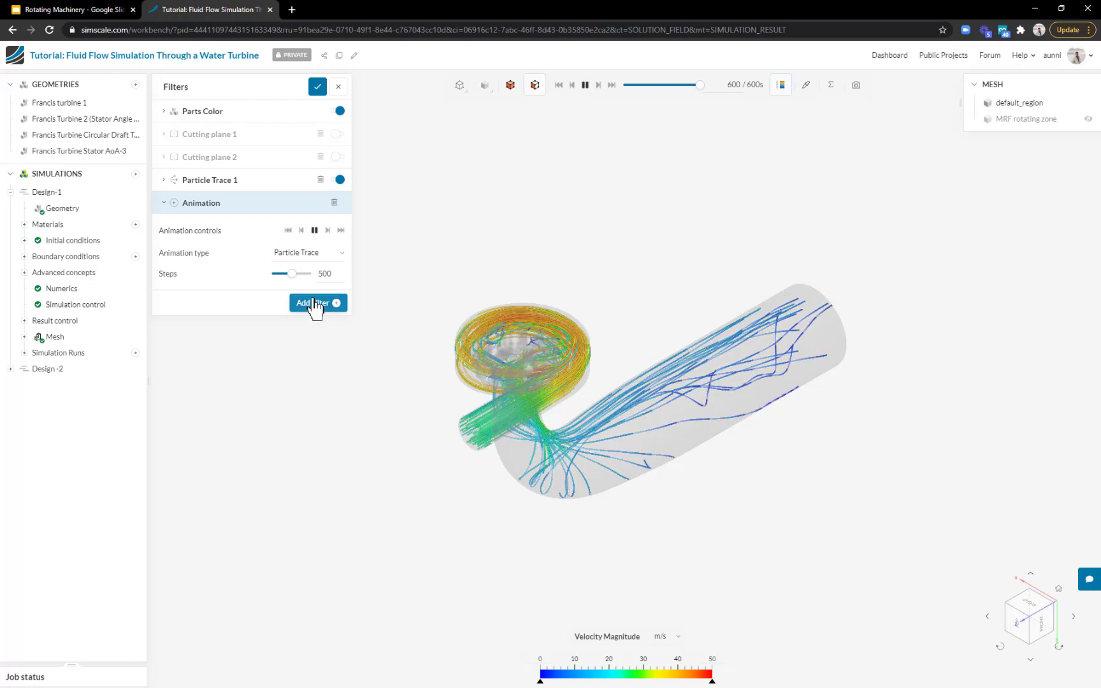
Step: Orbit and zoom around the spiral casing and draft tube to inspect the particle traces closely
left_click(312, 302)
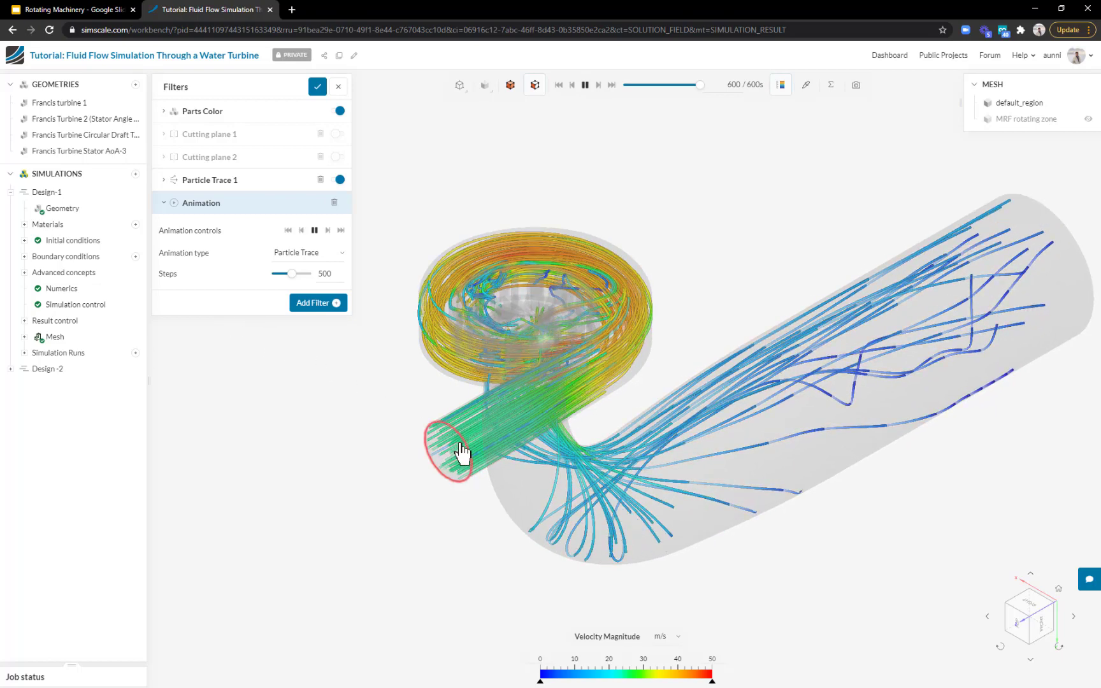
left_click_drag(460, 450, 576, 414)
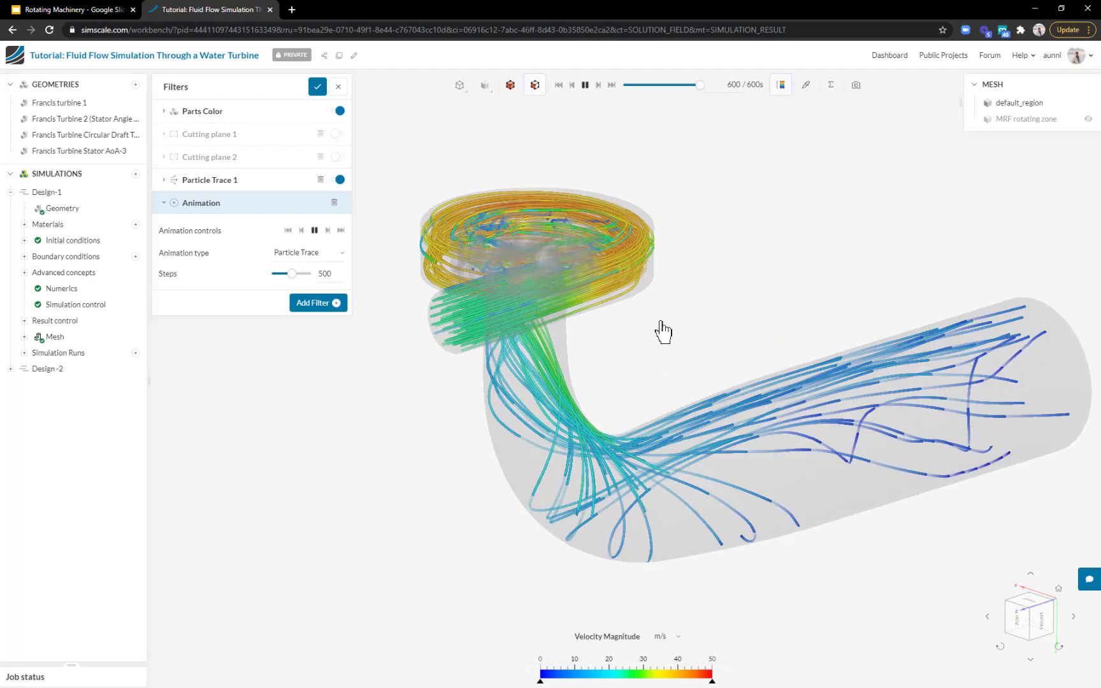
left_click_drag(664, 330, 657, 352)
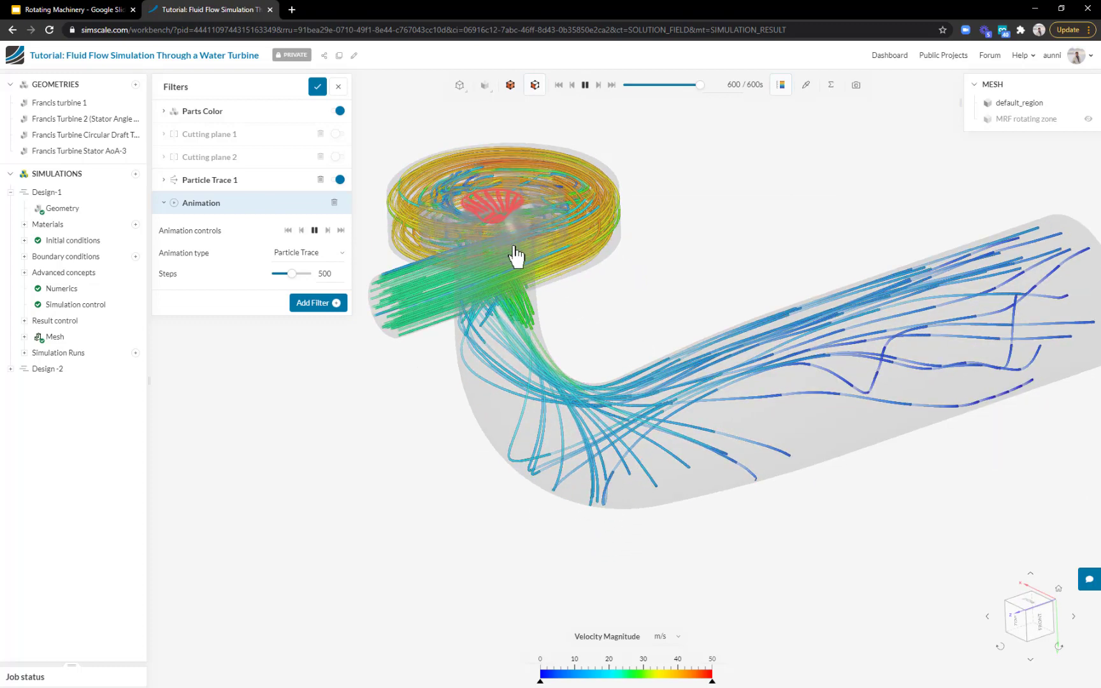
left_click_drag(516, 255, 562, 280)
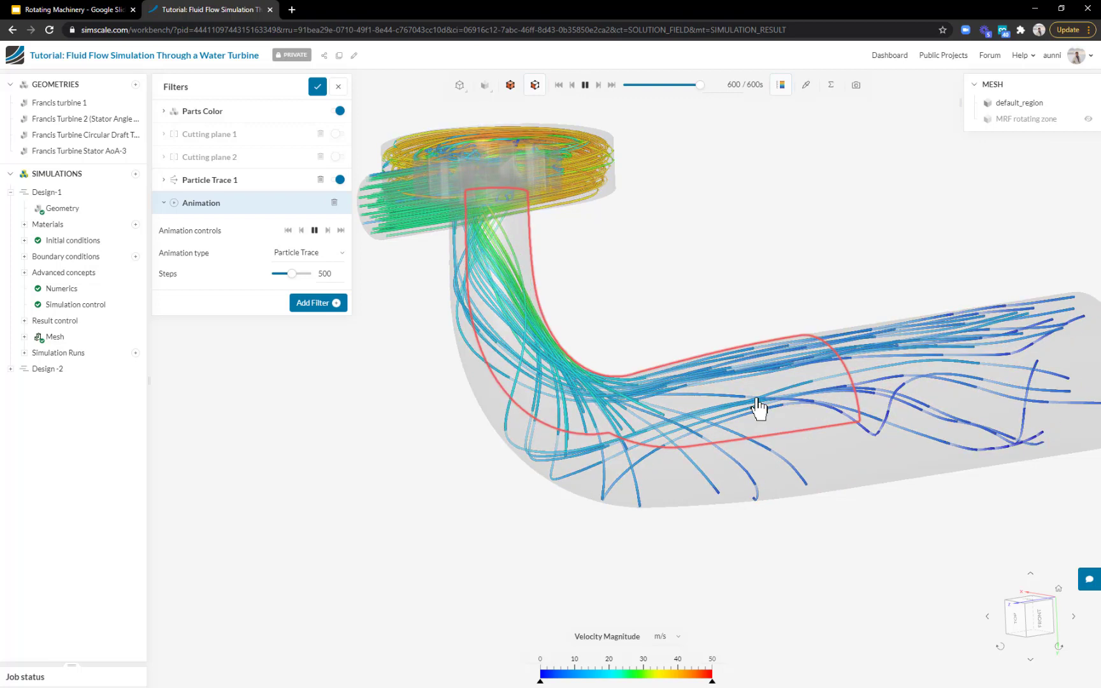
left_click_drag(761, 410, 390, 216)
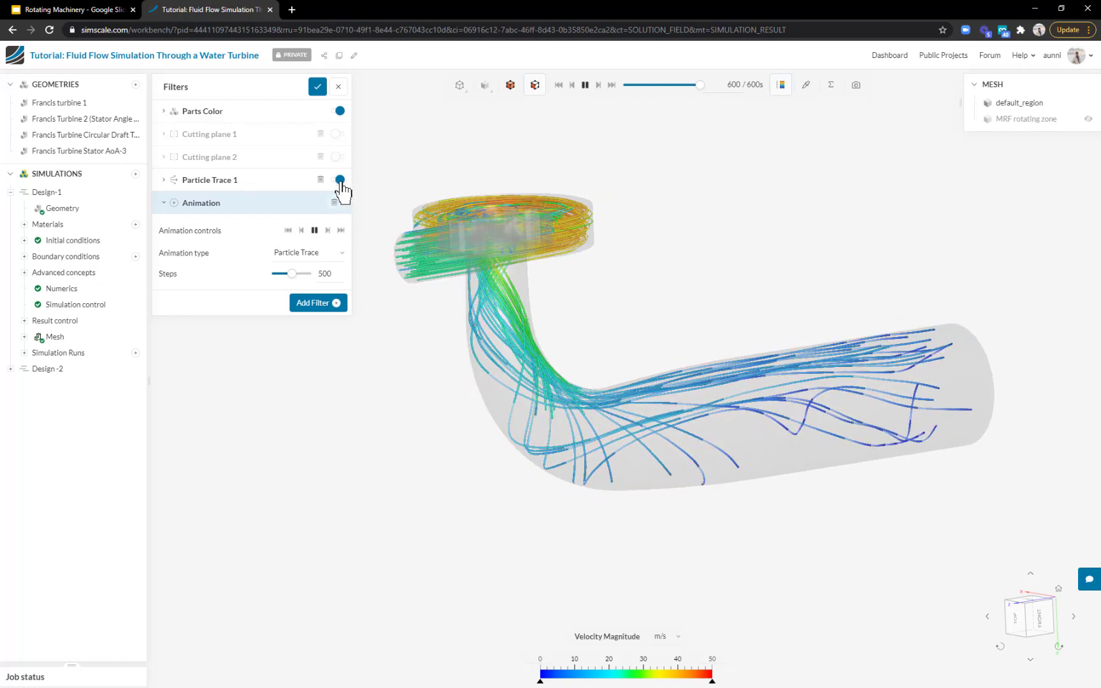
Step: Pause the animation, hide Particle Trace 1 and expand the Parts Color settings
left_click(313, 229)
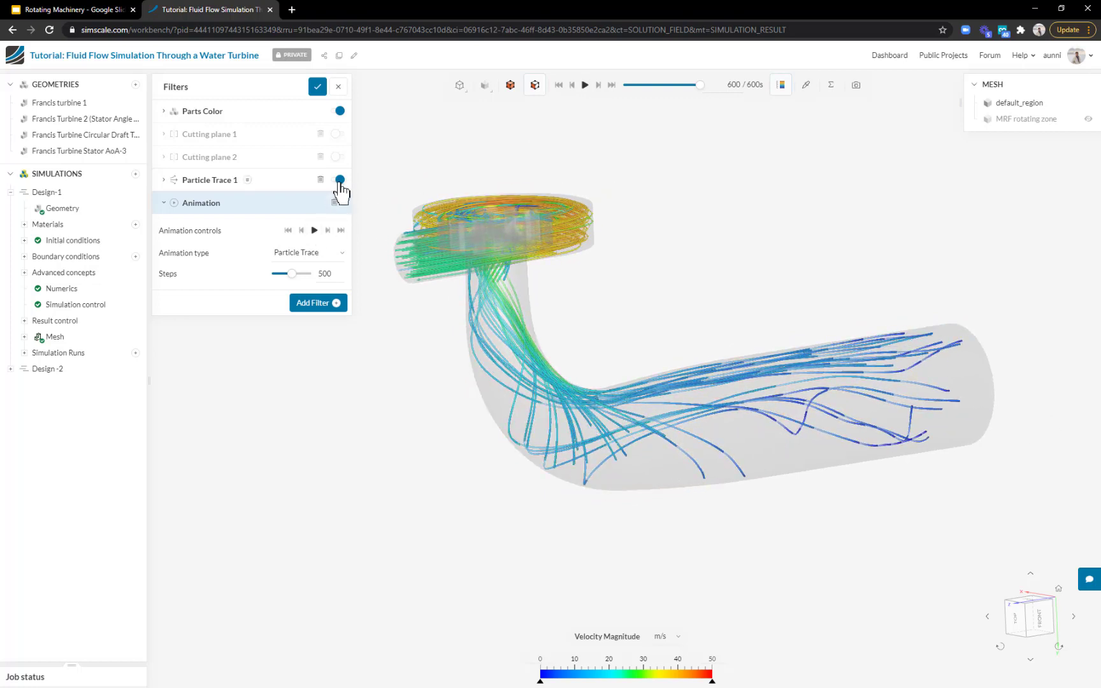
left_click(339, 179)
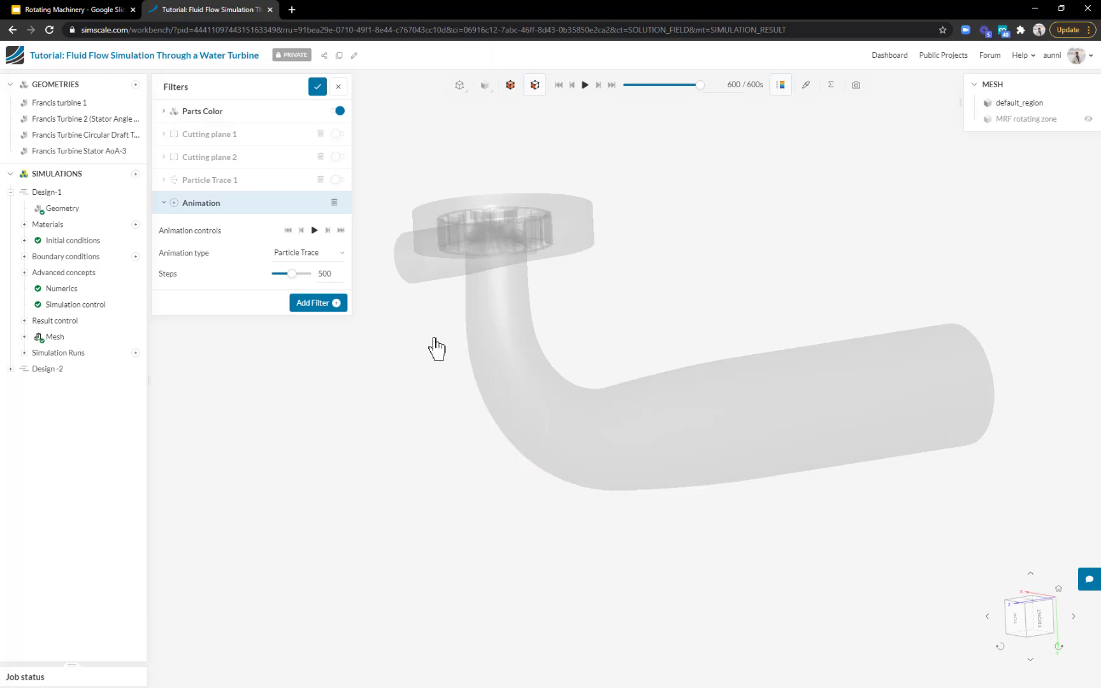
mouse_move(211, 130)
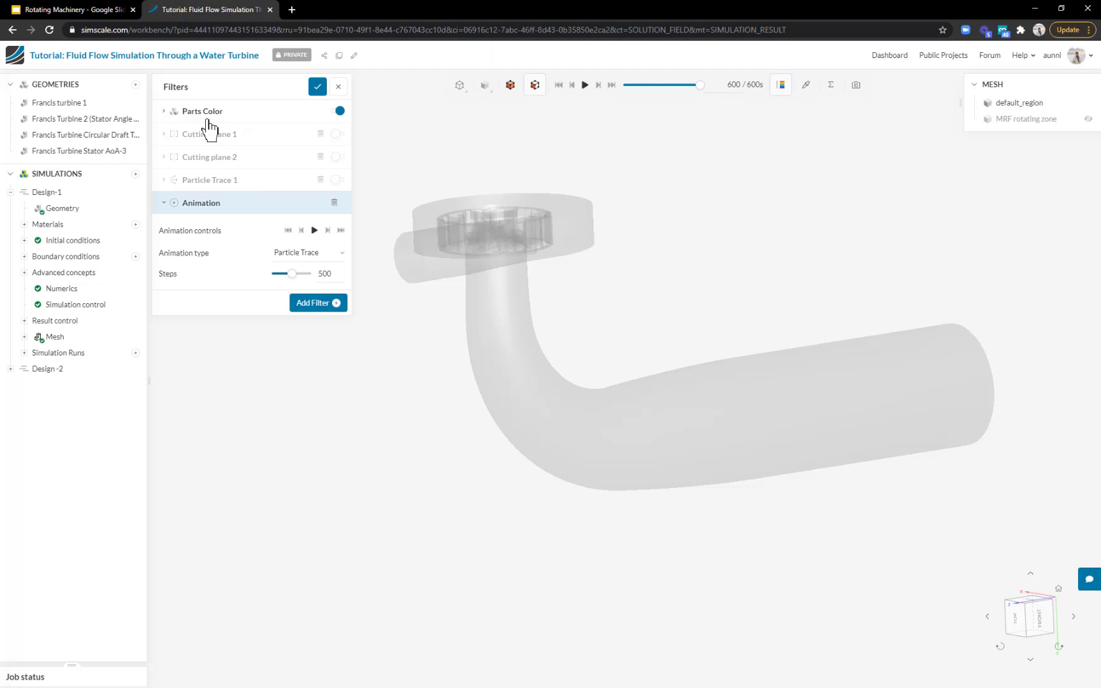
left_click(203, 111)
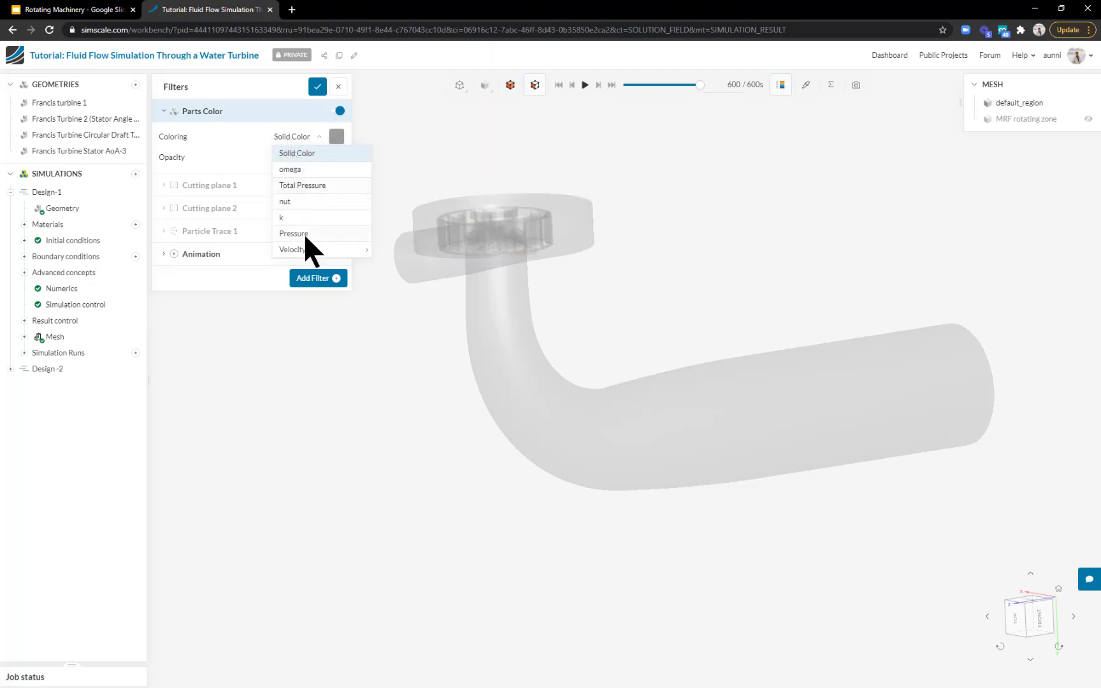
Step: Colour the turbine parts by Pressure and raise the part opacity to maximum
left_click(293, 233)
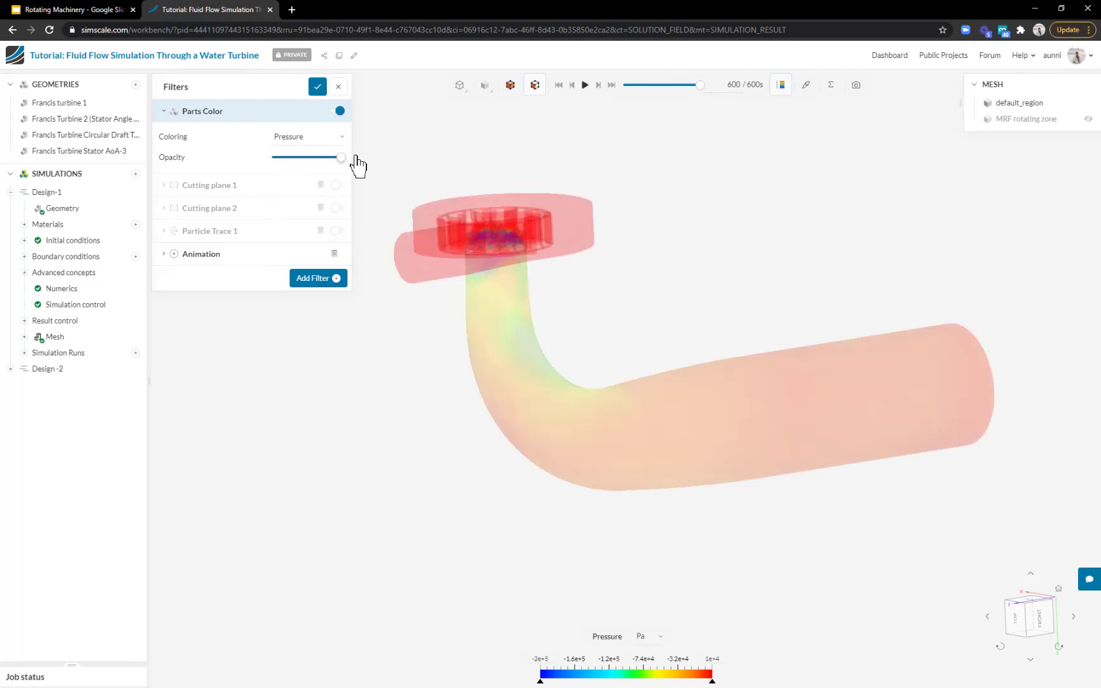
left_click_drag(340, 157, 344, 157)
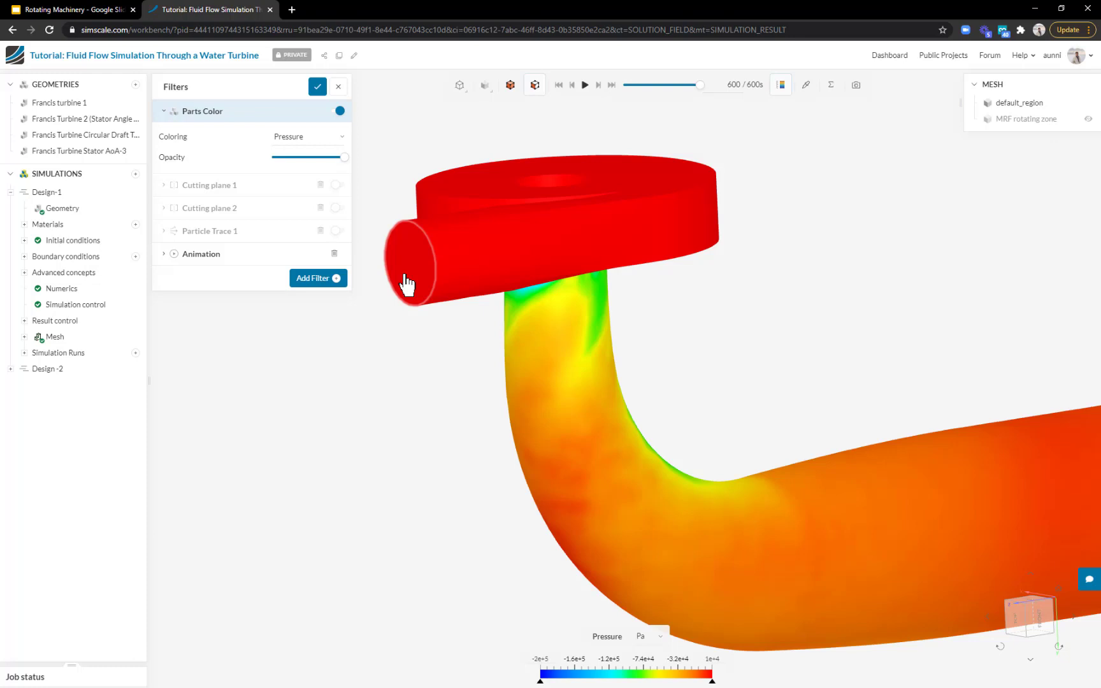
mouse_move(418, 269)
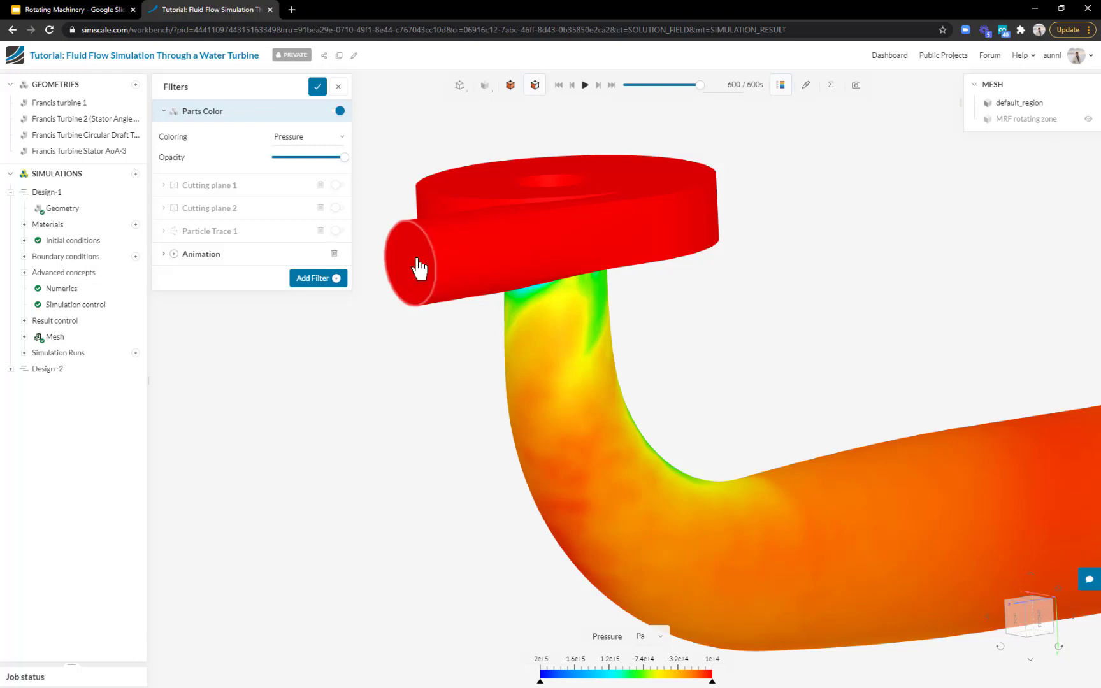
mouse_move(835, 84)
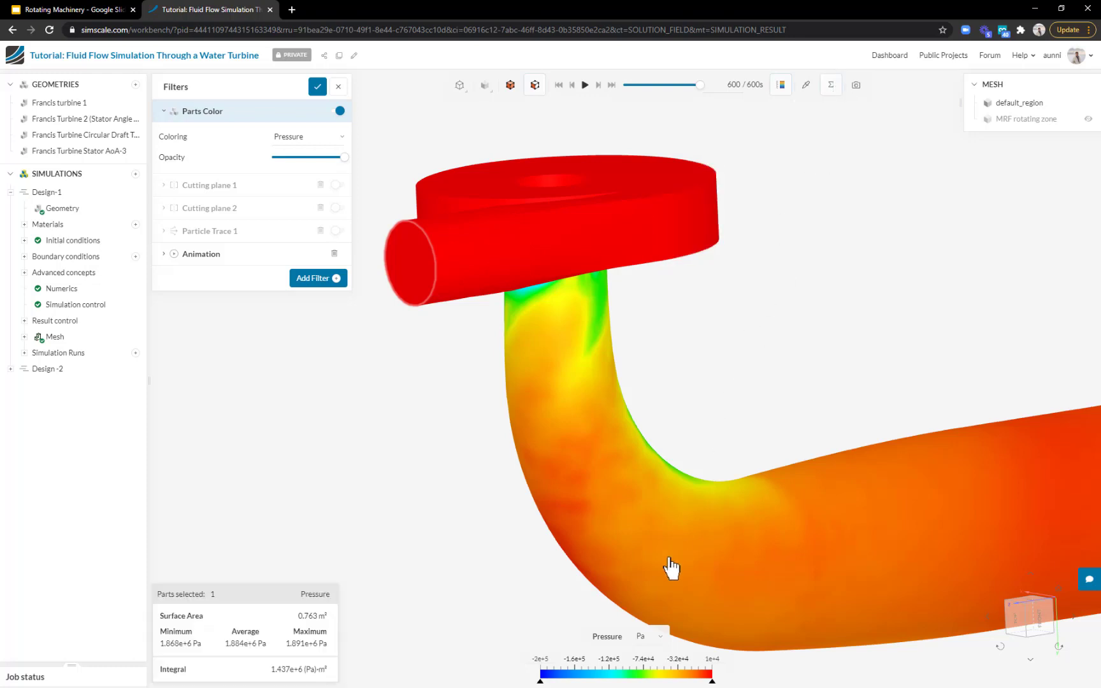
Step: Switch the pressure legend units from Pa to psi
left_click(647, 637)
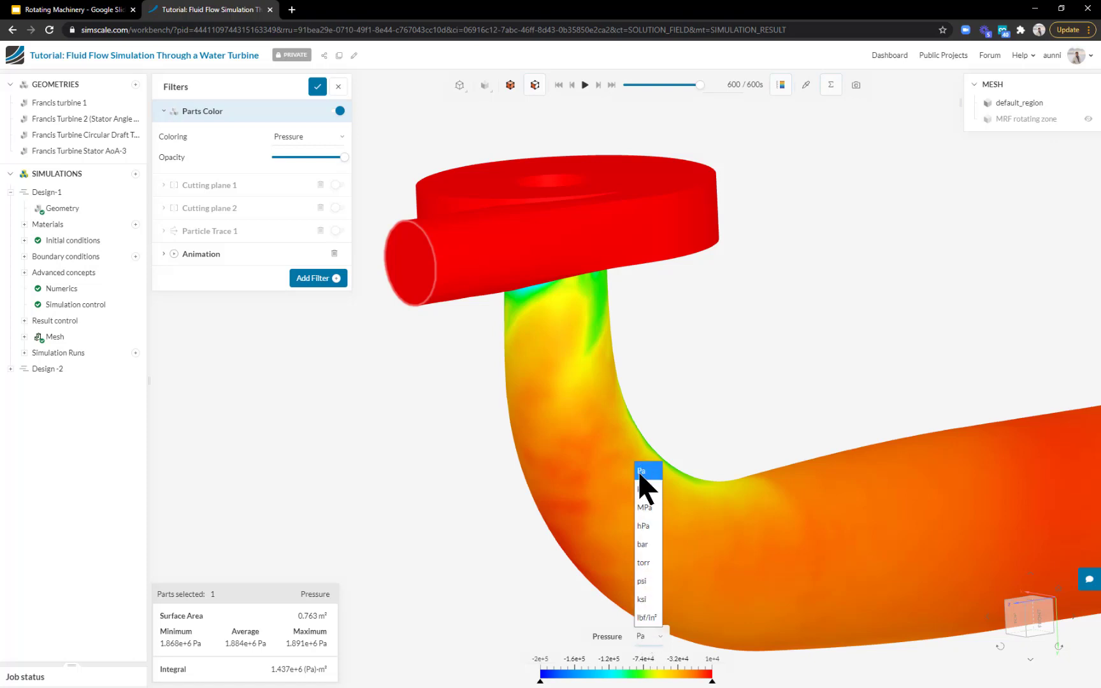
left_click(639, 581)
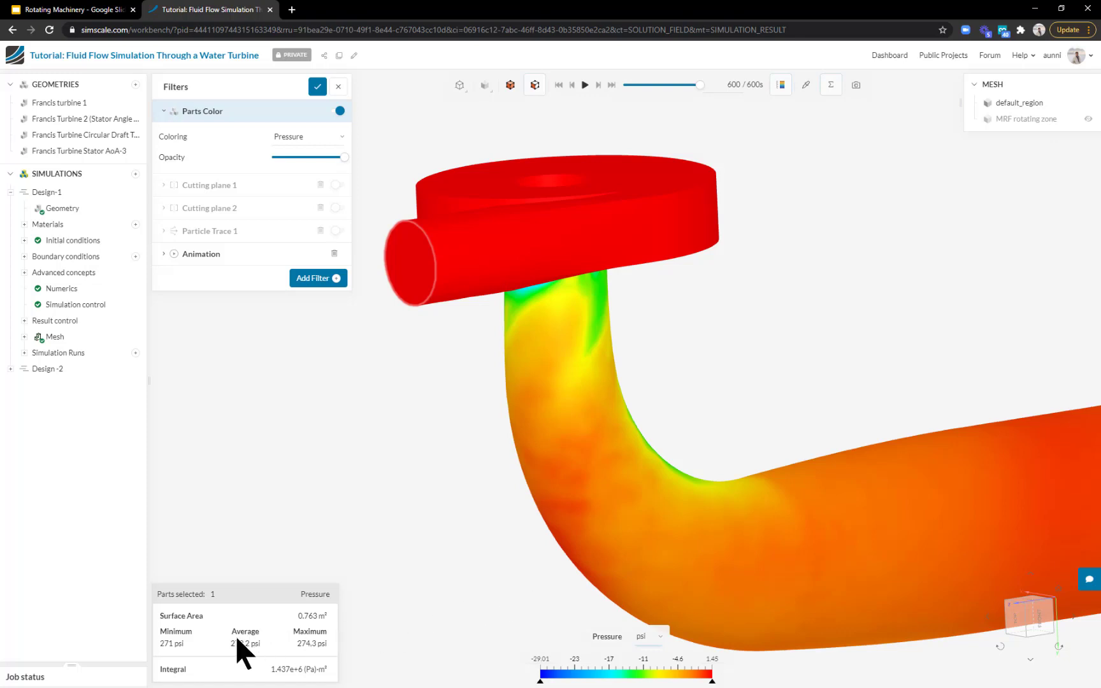
mouse_move(425, 292)
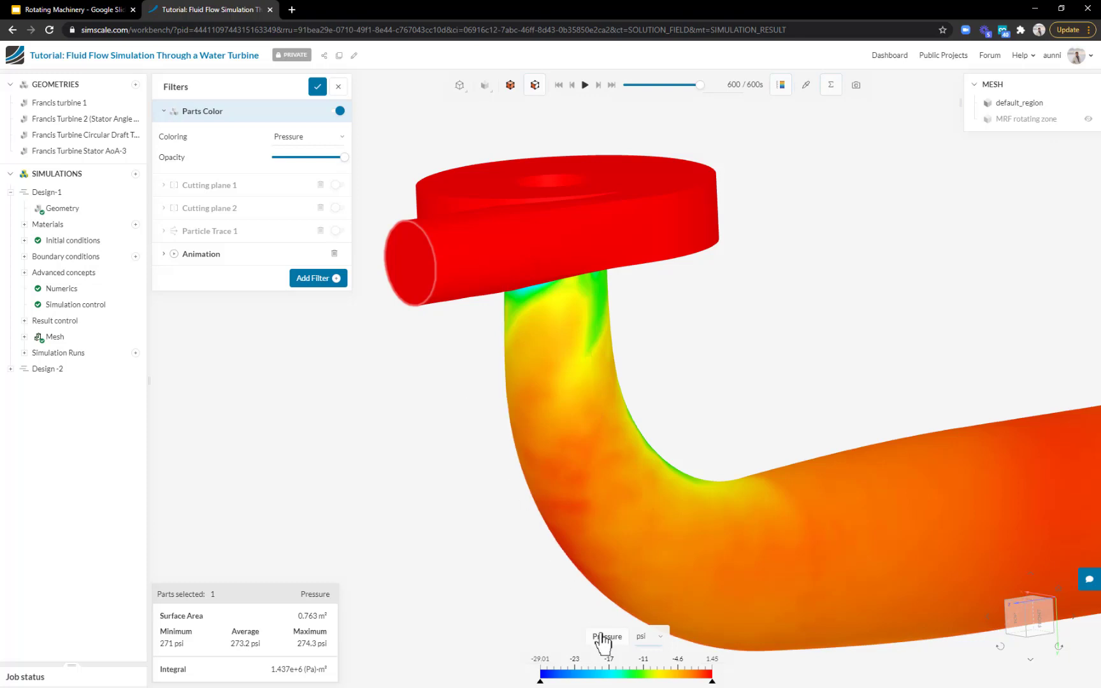
Step: Colour parts by velocity magnitude and enable Cutting plane 1 with velocity vectors, viewed from above
left_click(605, 637)
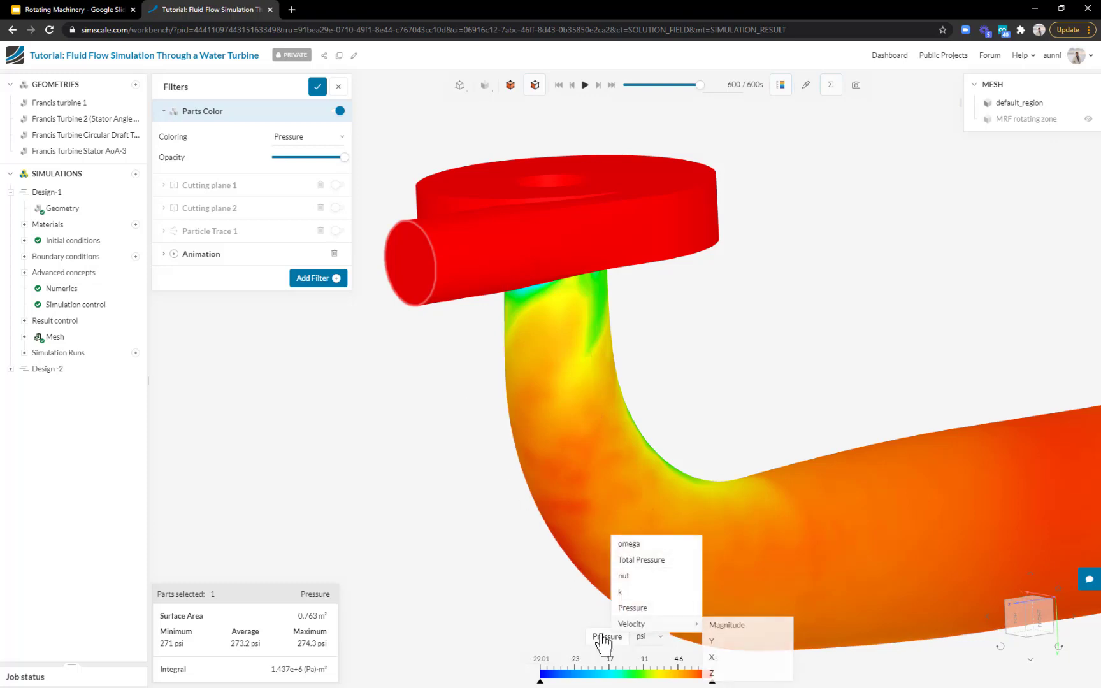
left_click(725, 624)
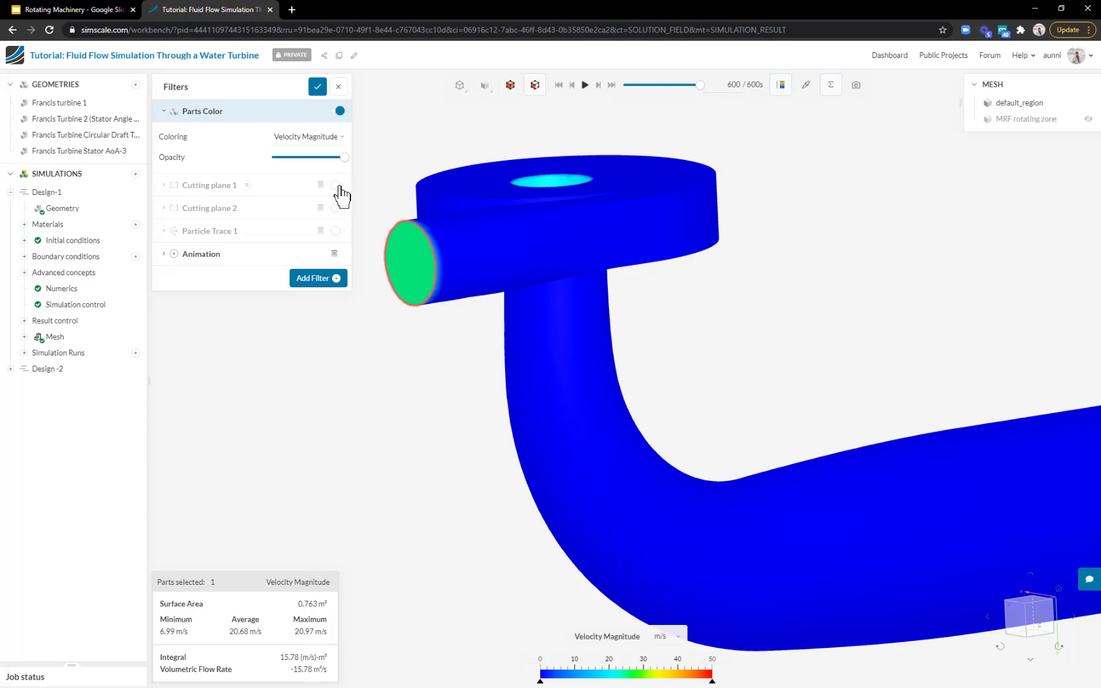
left_click(341, 184)
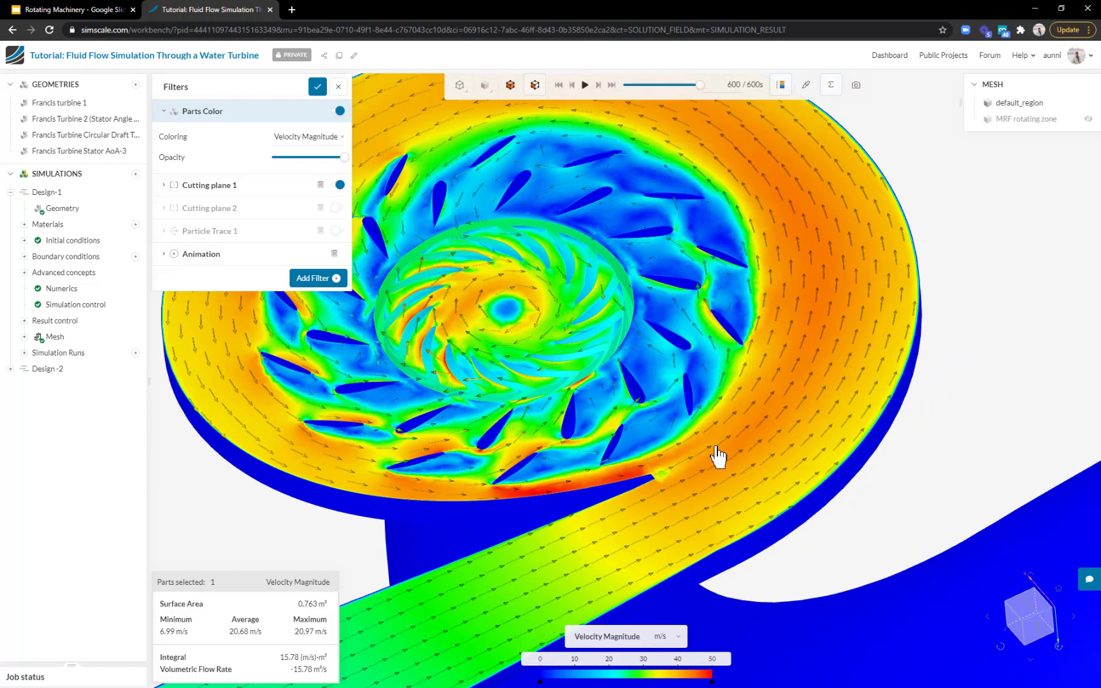
left_click_drag(719, 452, 771, 389)
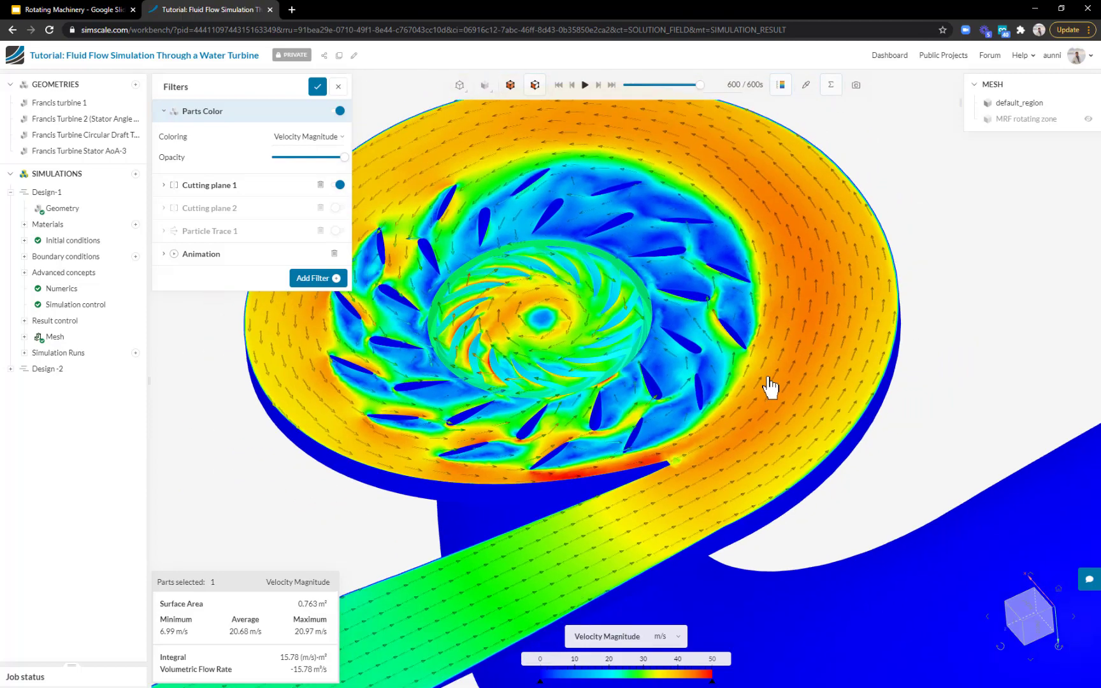
left_click_drag(772, 386, 649, 265)
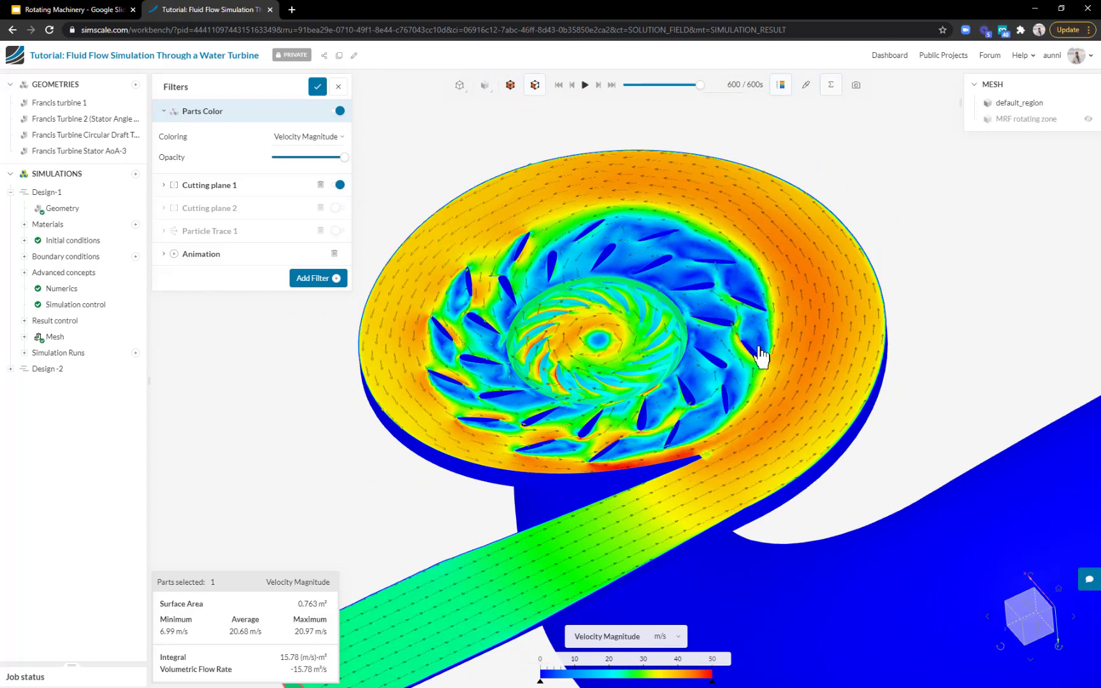
mouse_move(664, 369)
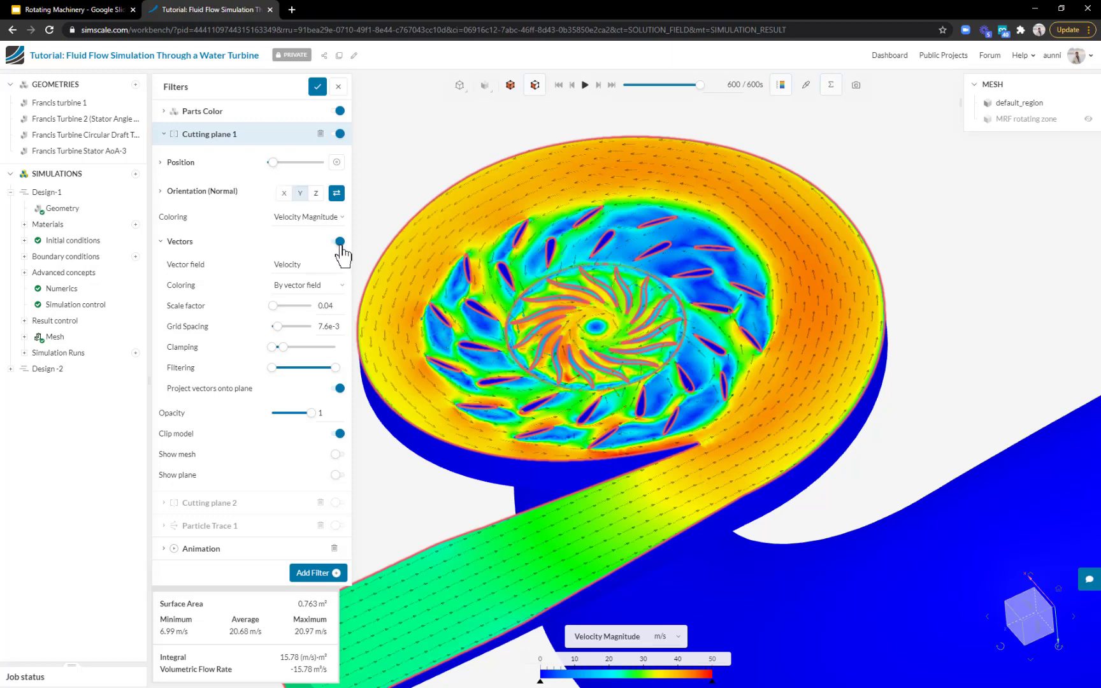
Step: Turn off vectors, orient the cutting plane normal to X and colour it by pressure
left_click(337, 242)
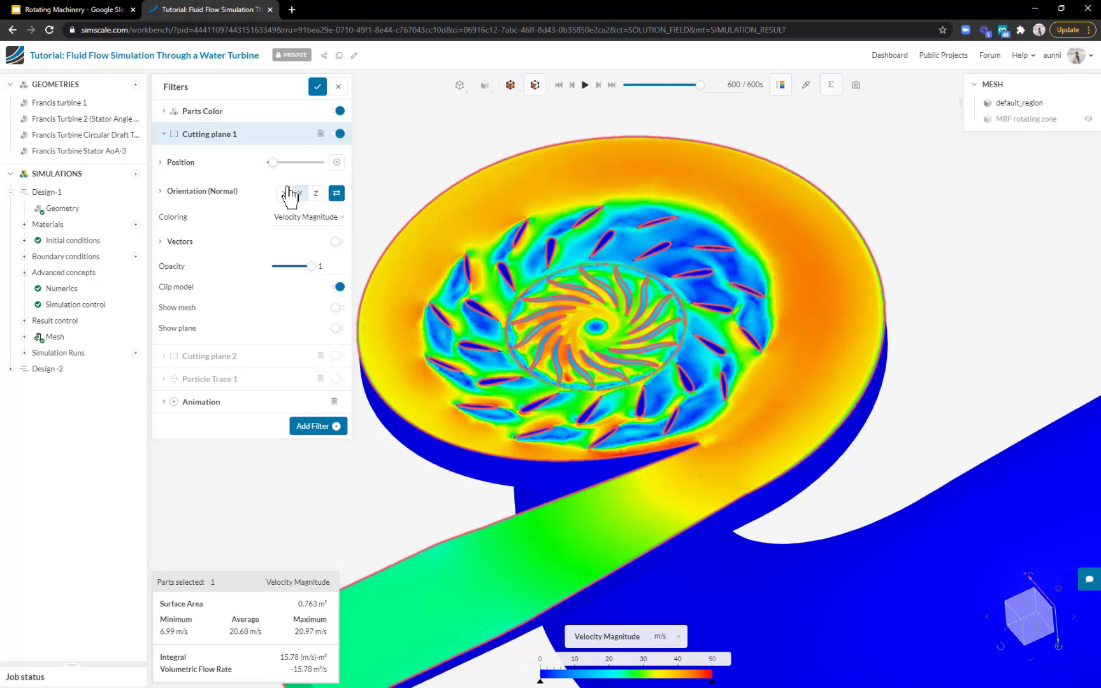
left_click(284, 193)
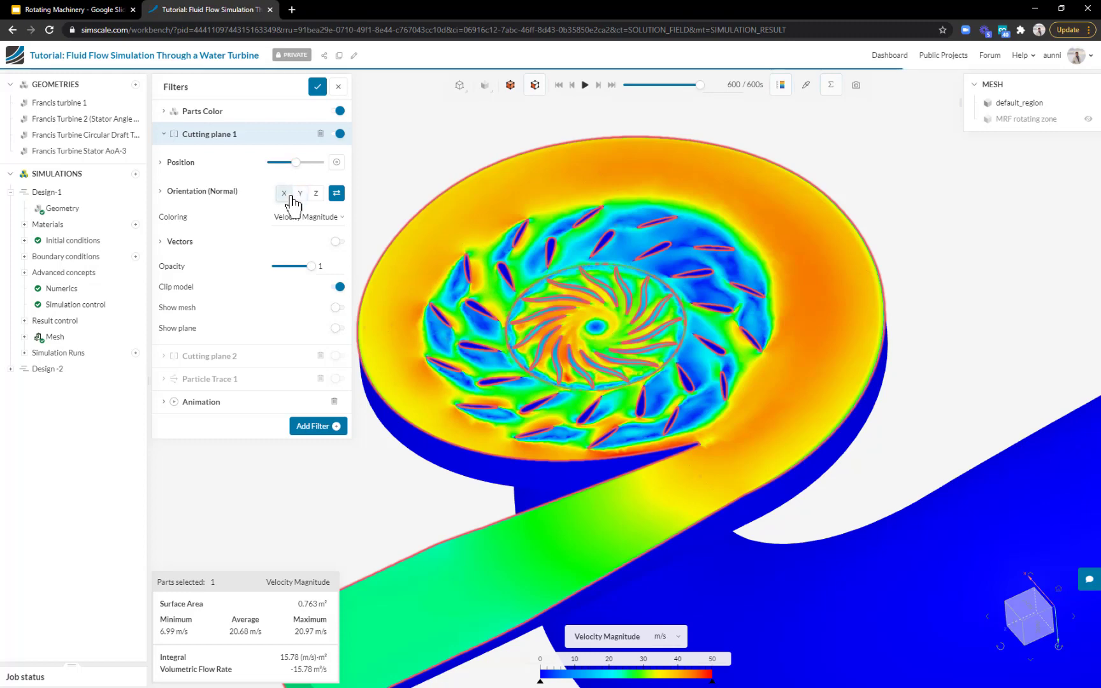
left_click(284, 194)
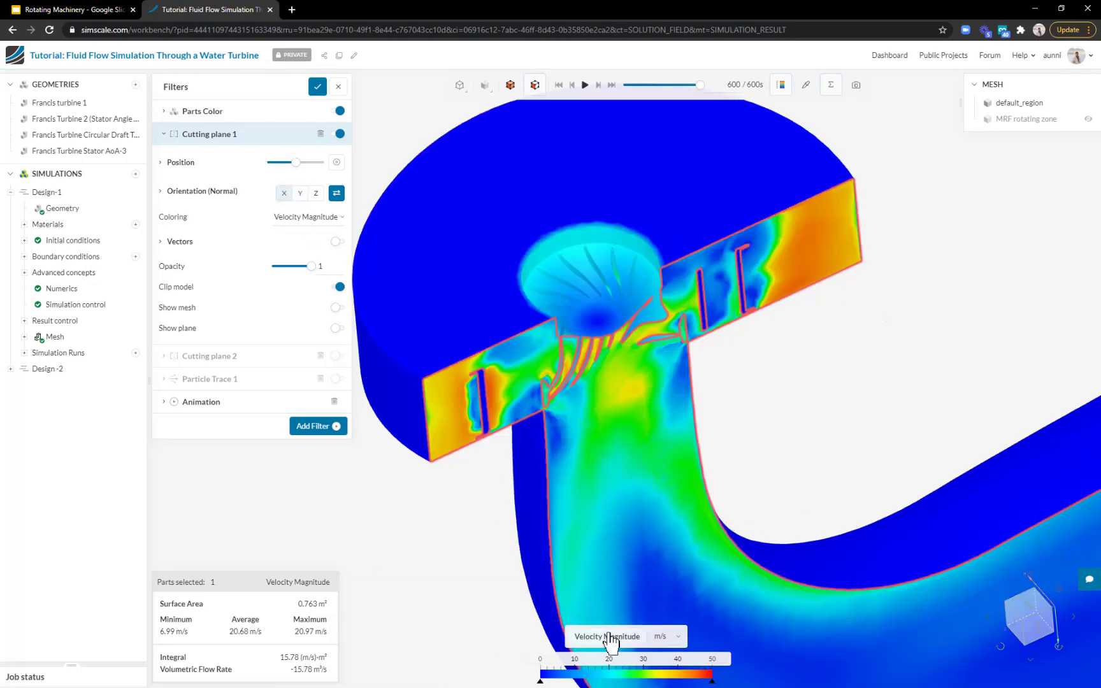
left_click(307, 217)
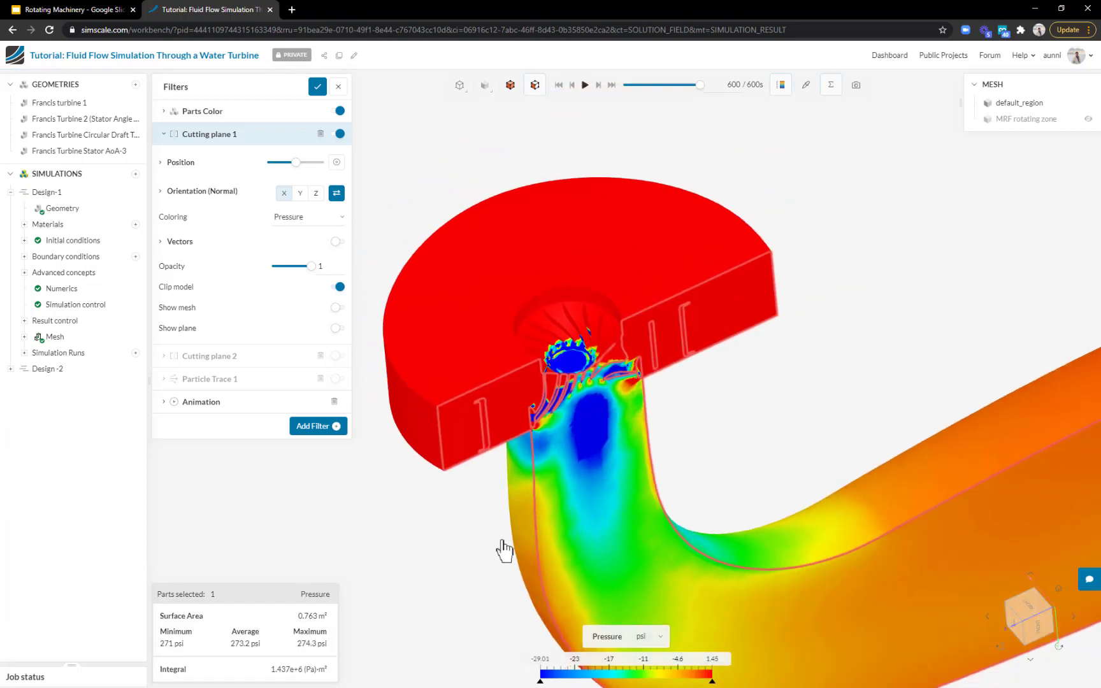
Step: View the vertical pressure section side-on and start Inspect Point probing
left_click_drag(506, 548, 449, 429)
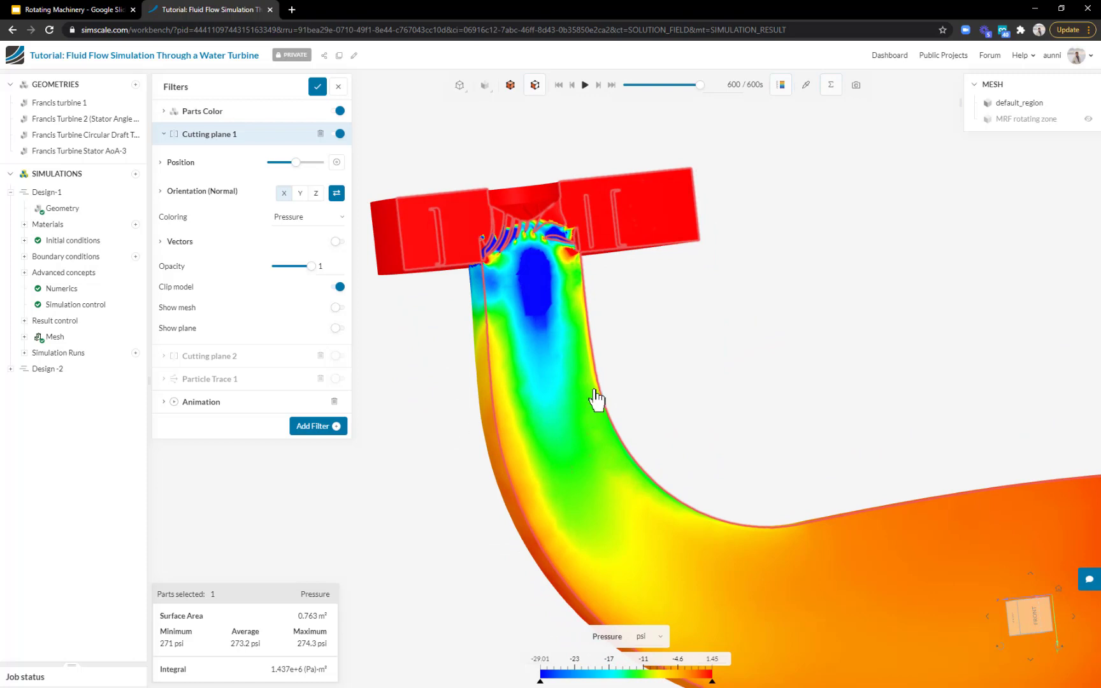
mouse_move(595, 396)
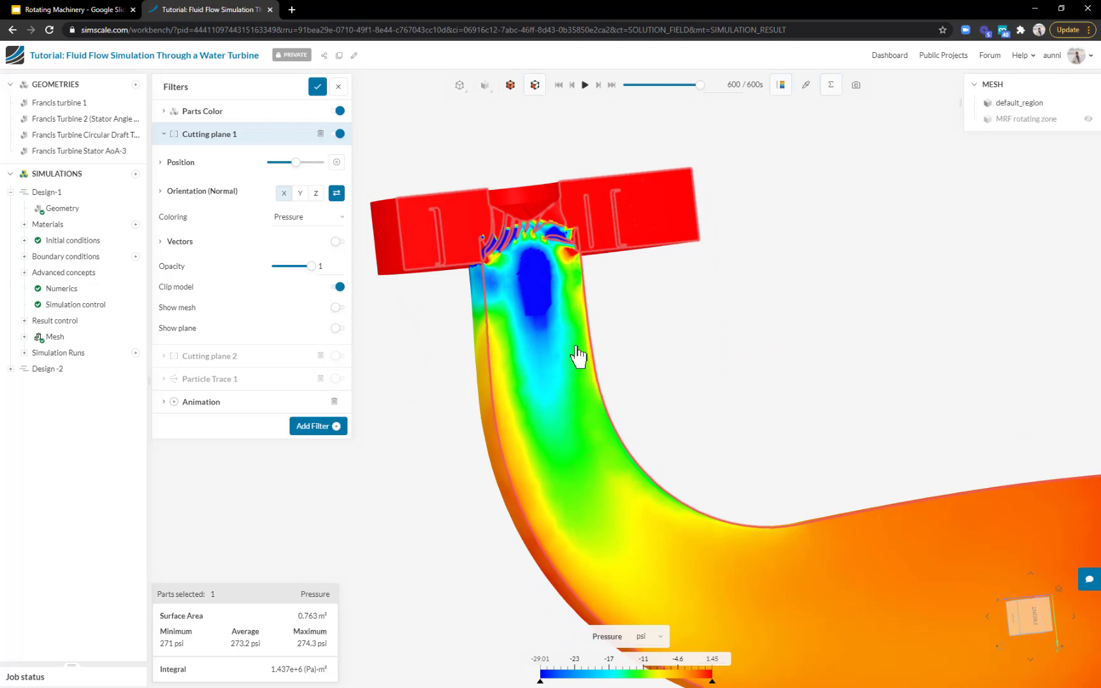
left_click_drag(577, 354, 674, 374)
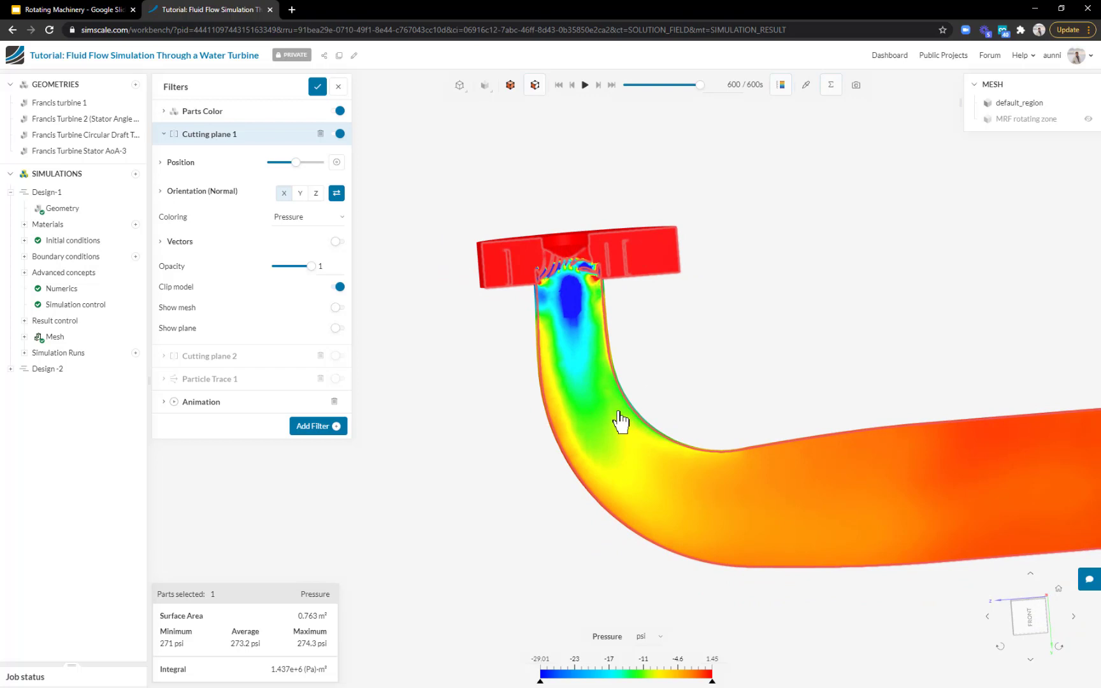
mouse_move(610, 430)
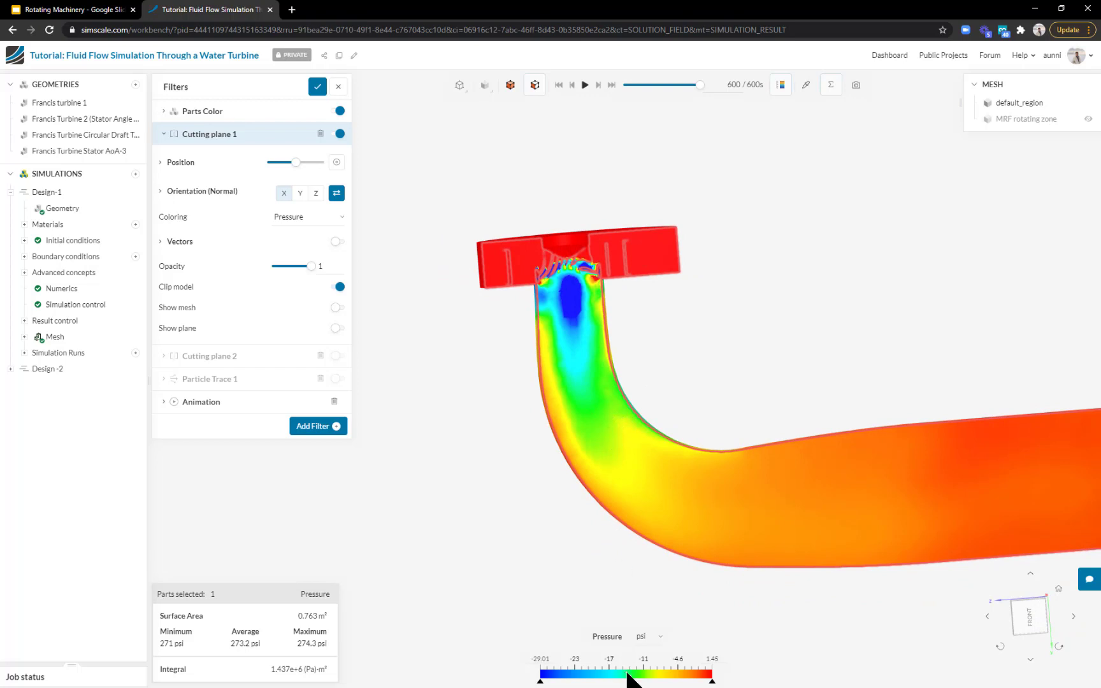
mouse_move(632, 435)
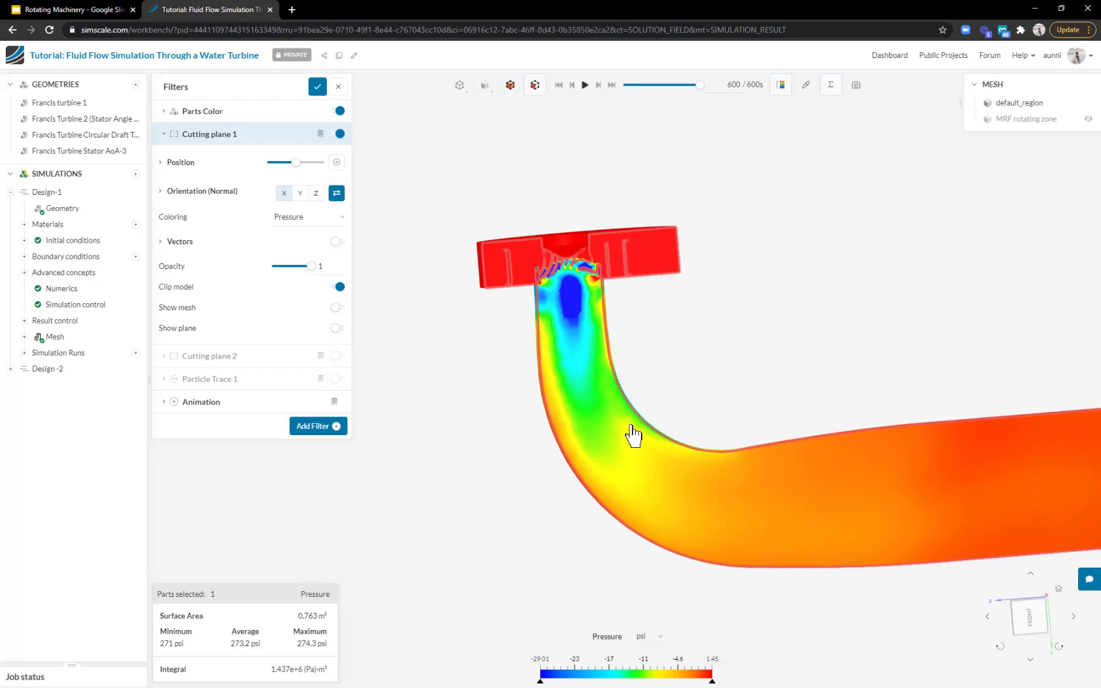
mouse_move(665, 470)
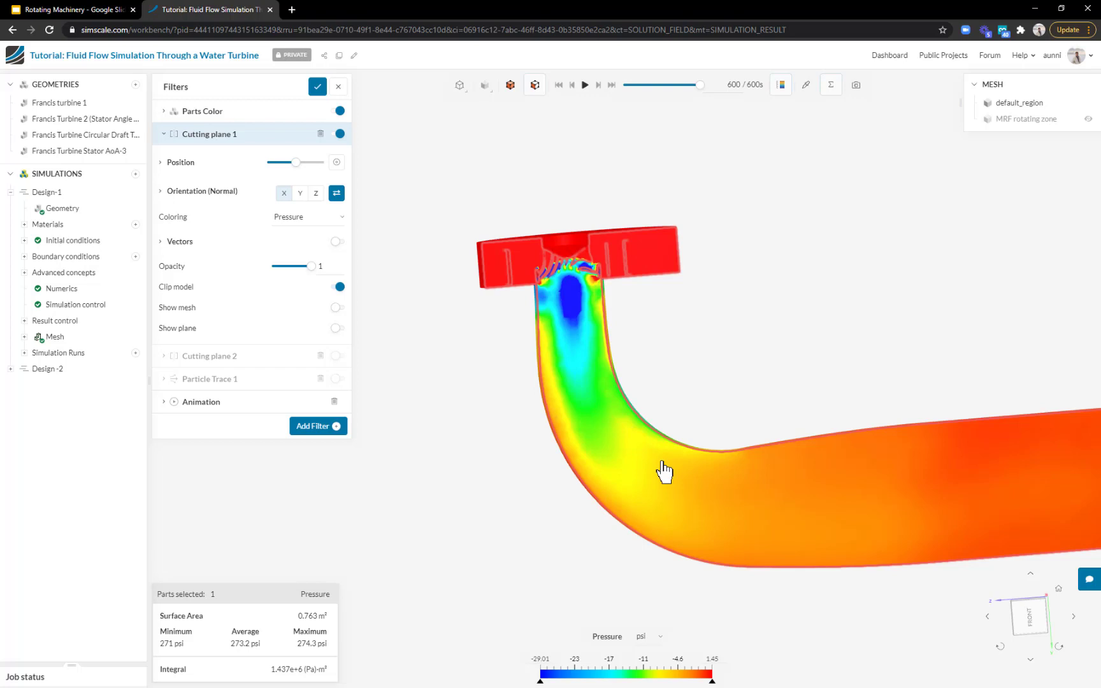
mouse_move(807, 85)
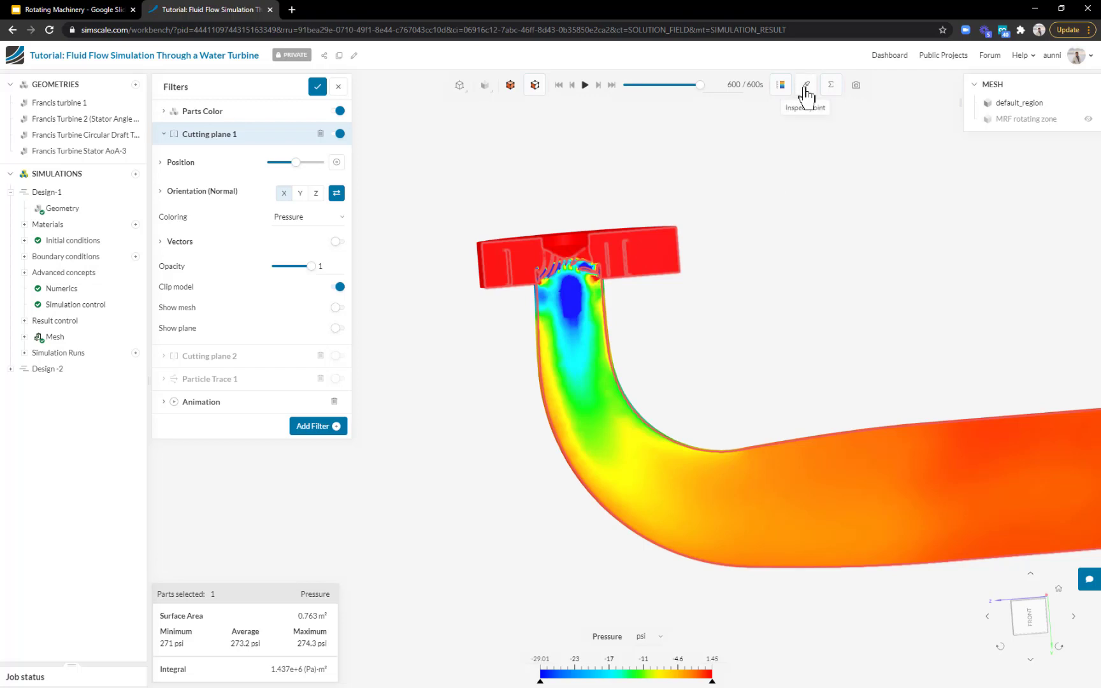
left_click(805, 84)
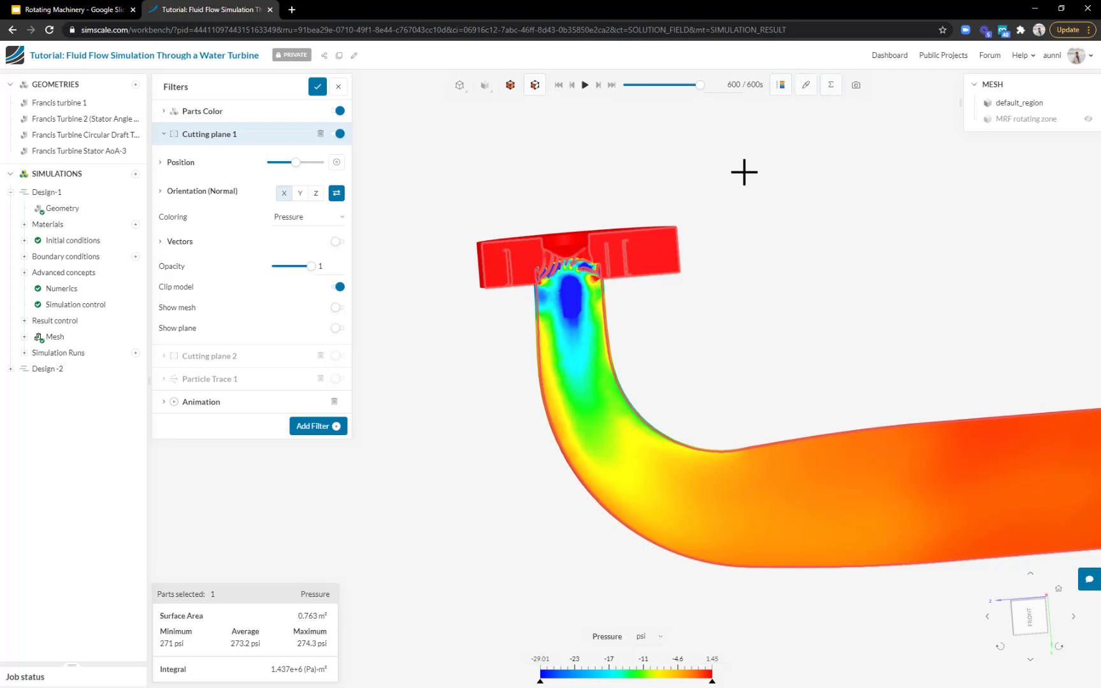
mouse_move(594, 412)
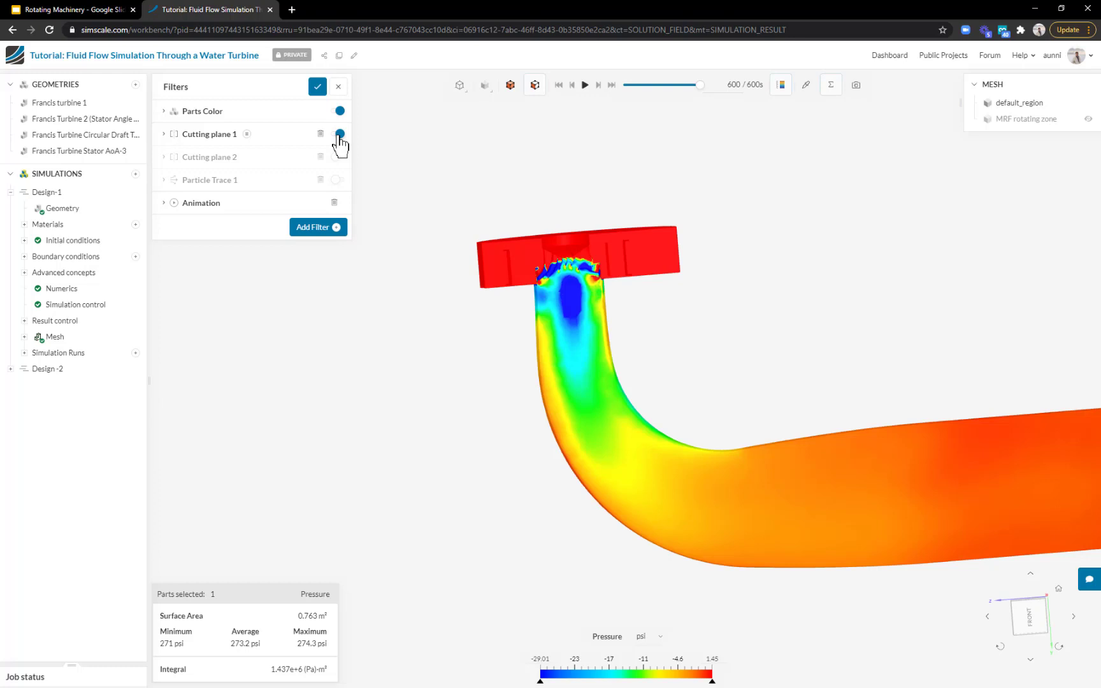
Step: Disable Cutting plane 1 and open the Francis turbine 1 geometry
left_click(339, 133)
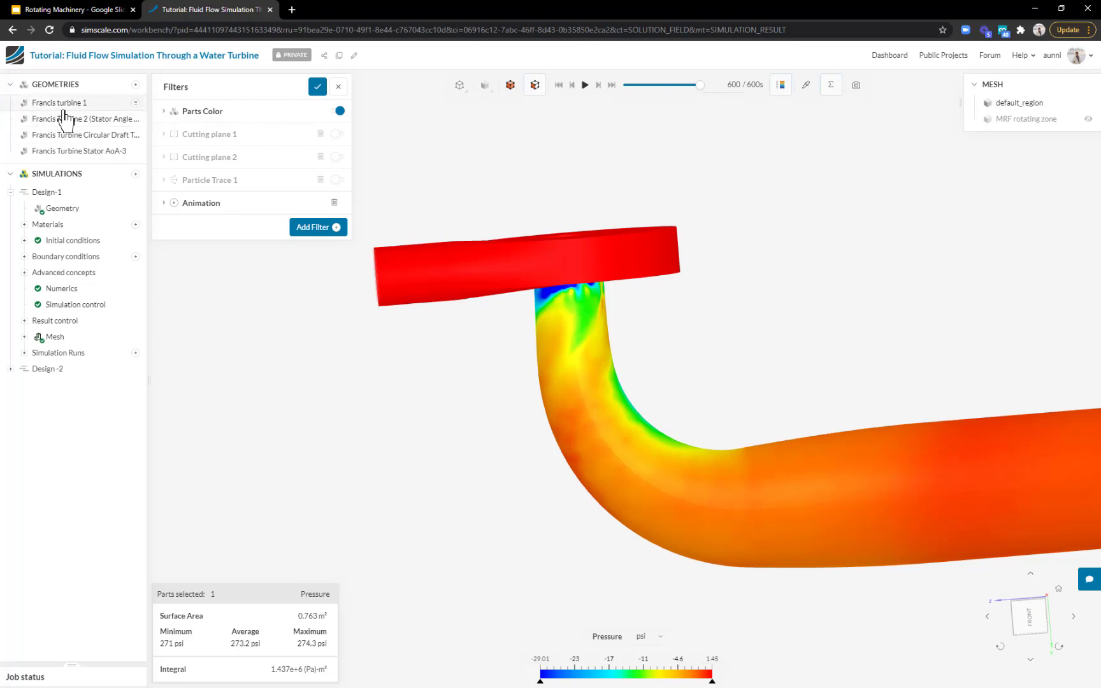
left_click(60, 102)
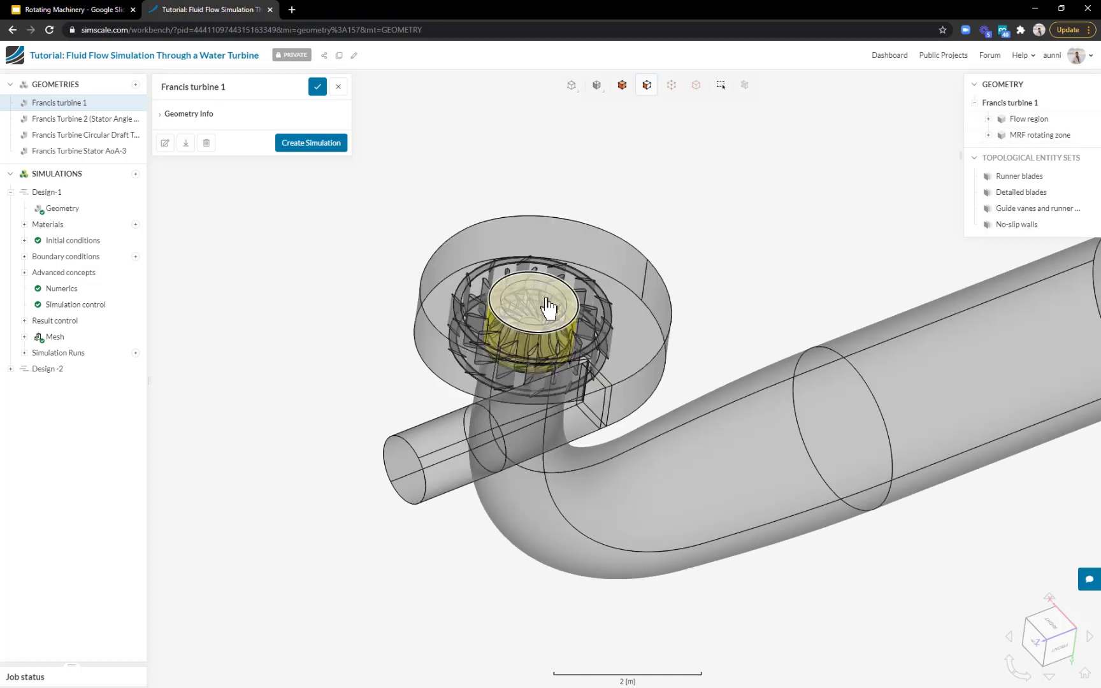
Step: Create a new Incompressible flow simulation from the Francis turbine 1 geometry
left_click(12, 191)
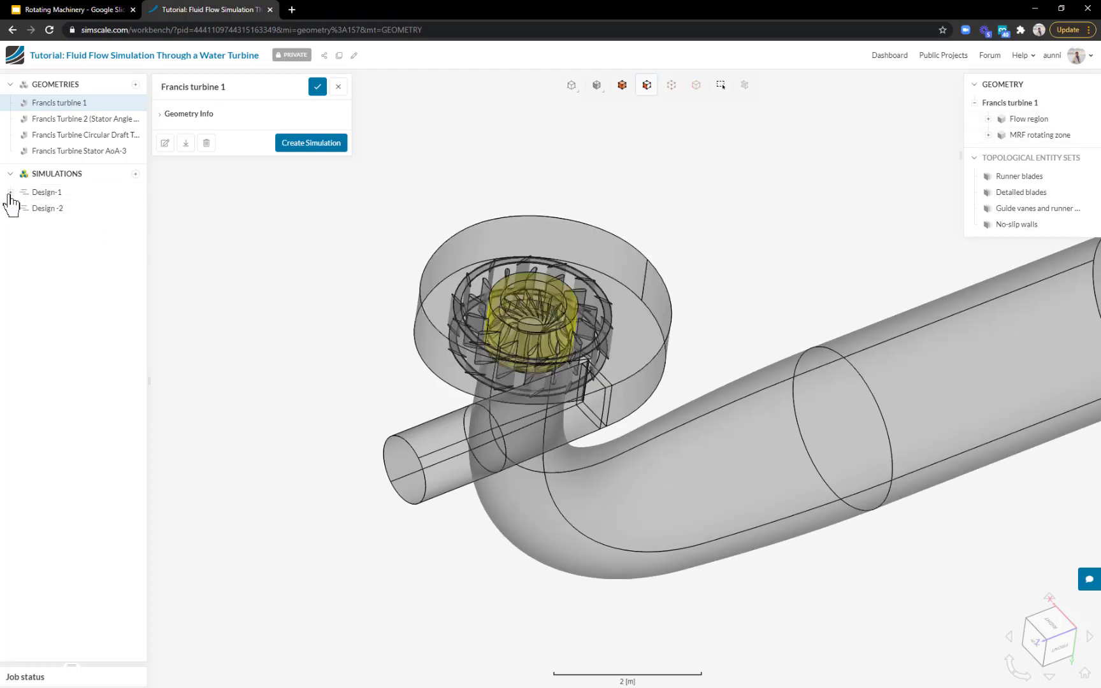
left_click(311, 143)
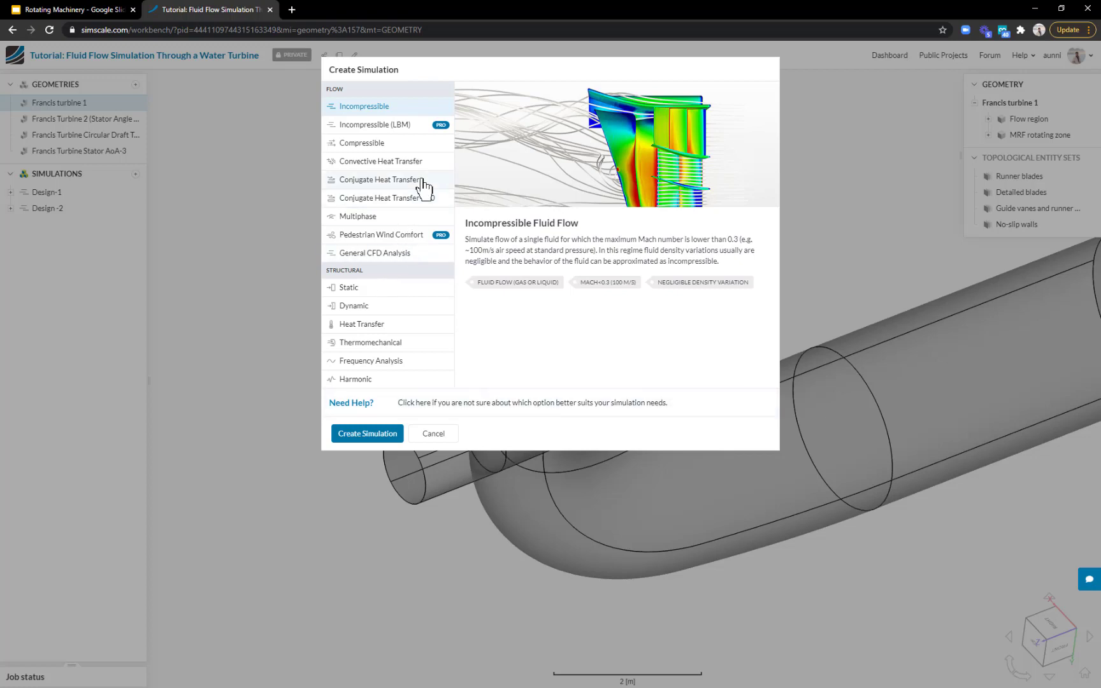
mouse_move(370, 347)
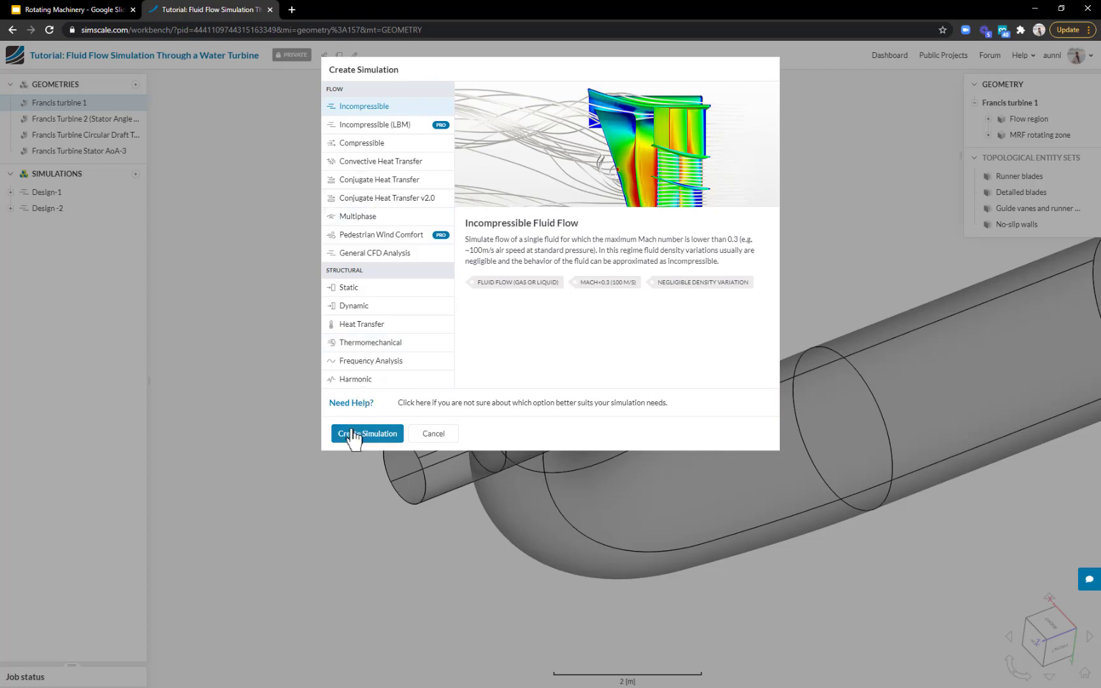
left_click(367, 433)
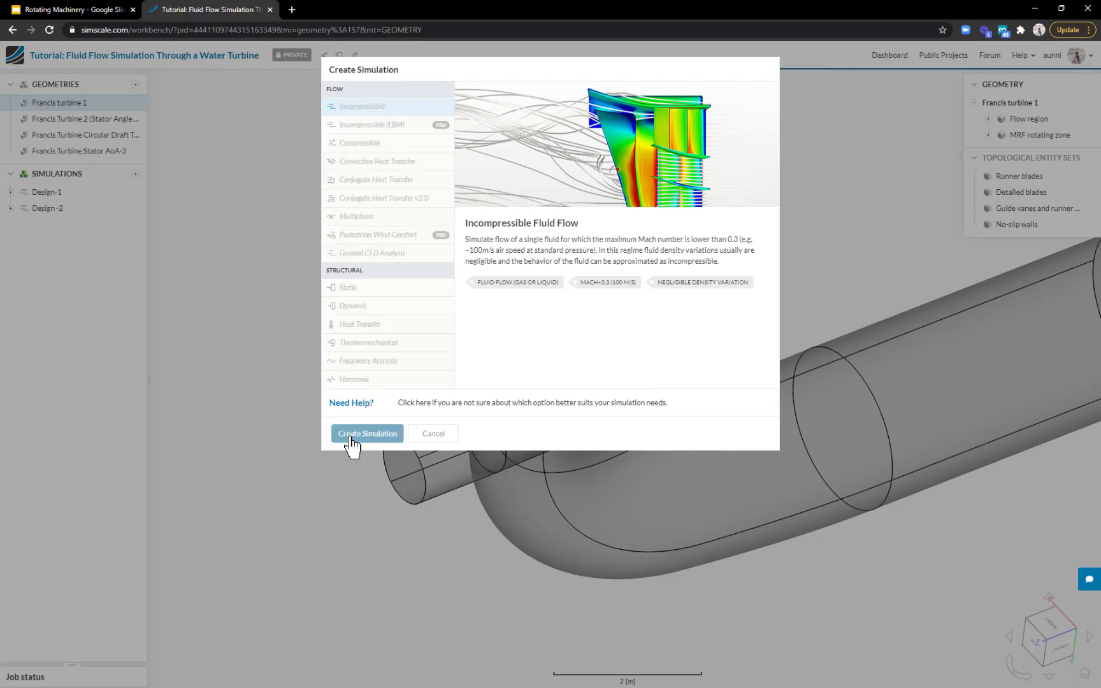
Step: Rename the duplicated incompressible simulation to 'Design 3' and save the name
left_click(367, 433)
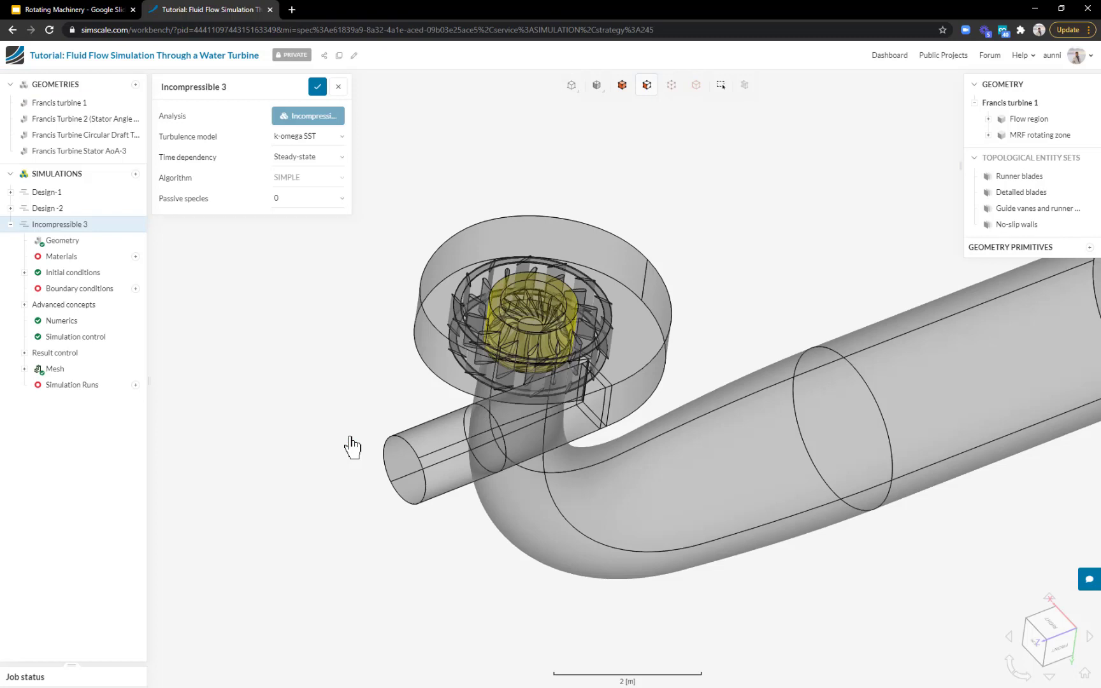
mouse_move(204, 335)
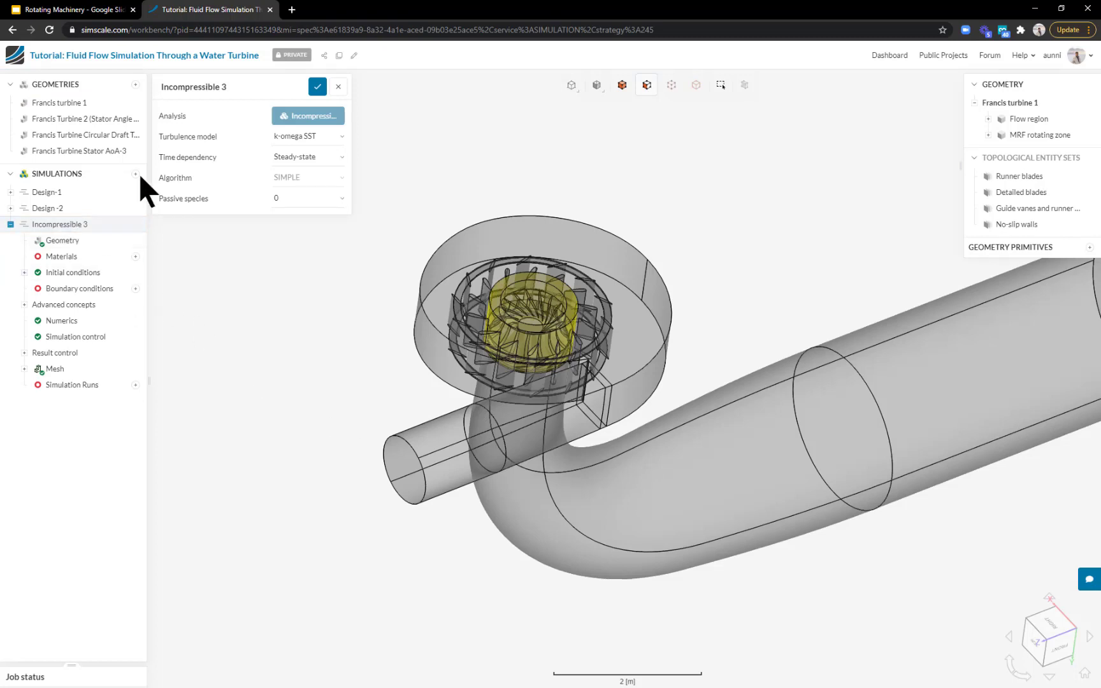
left_click(204, 87)
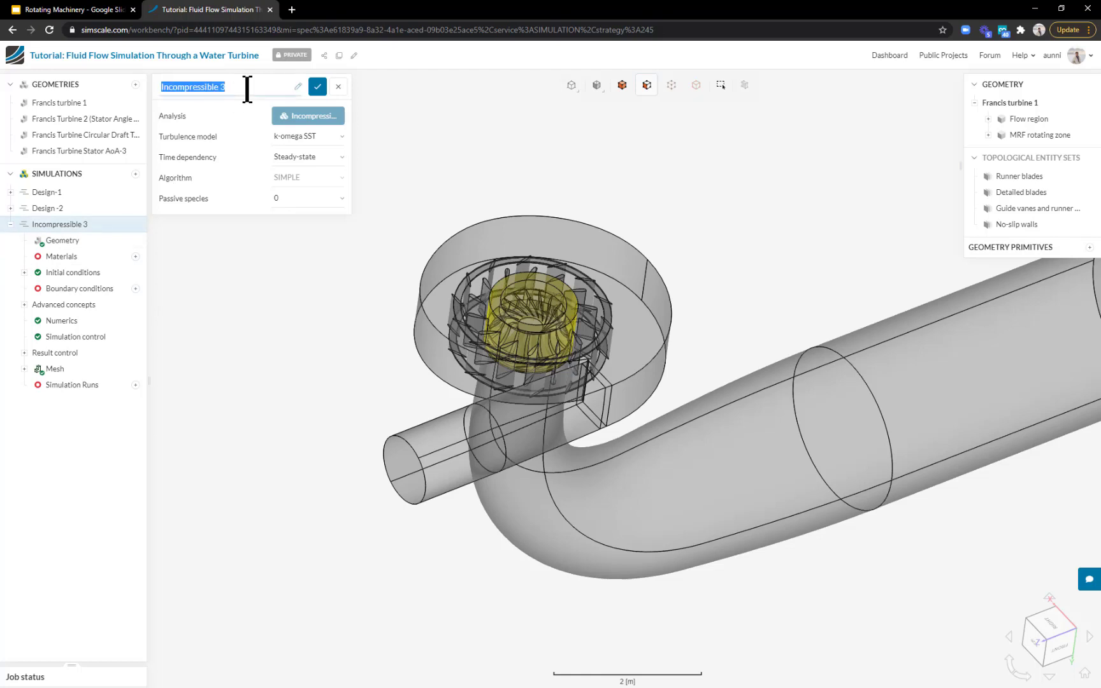
type("Design")
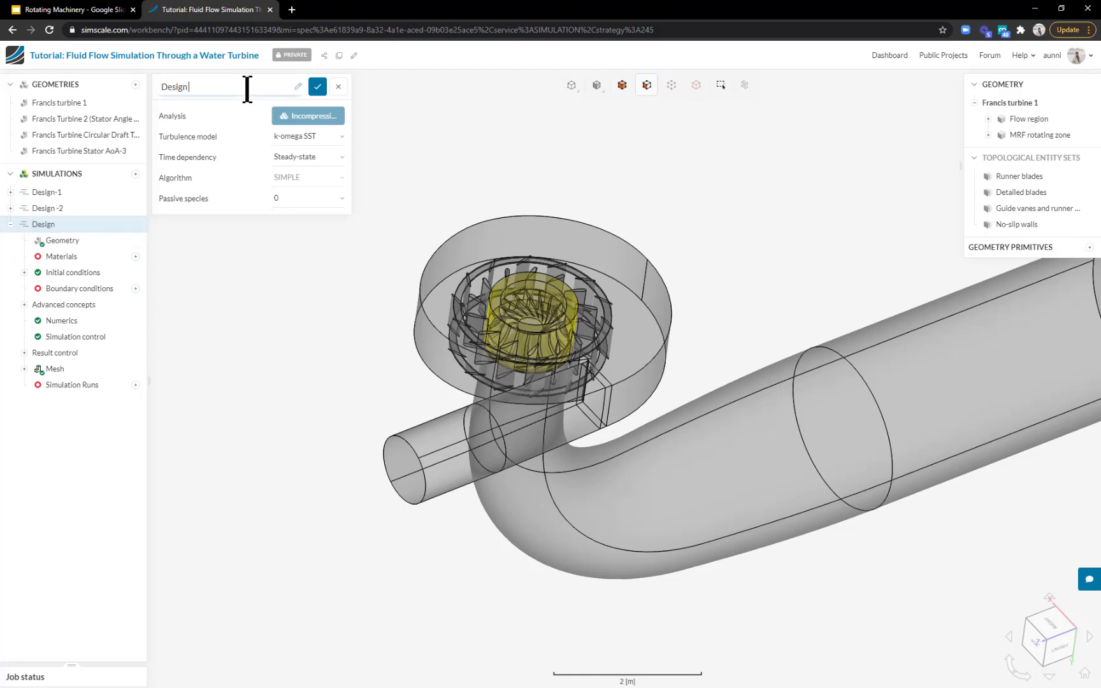
type("3")
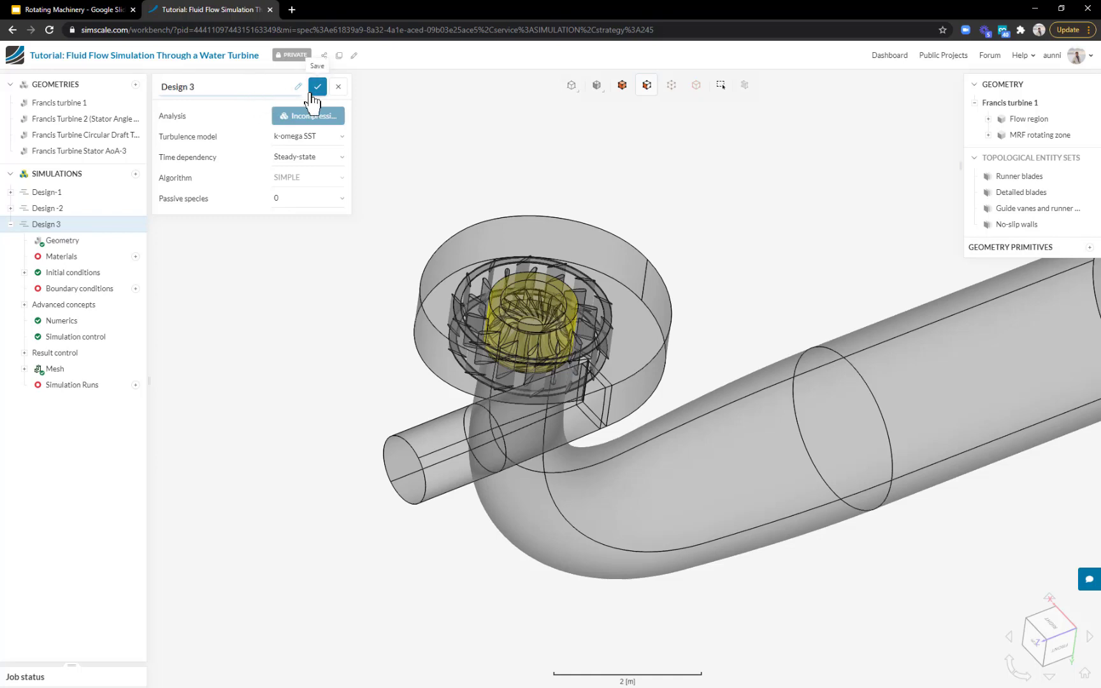
left_click(317, 87)
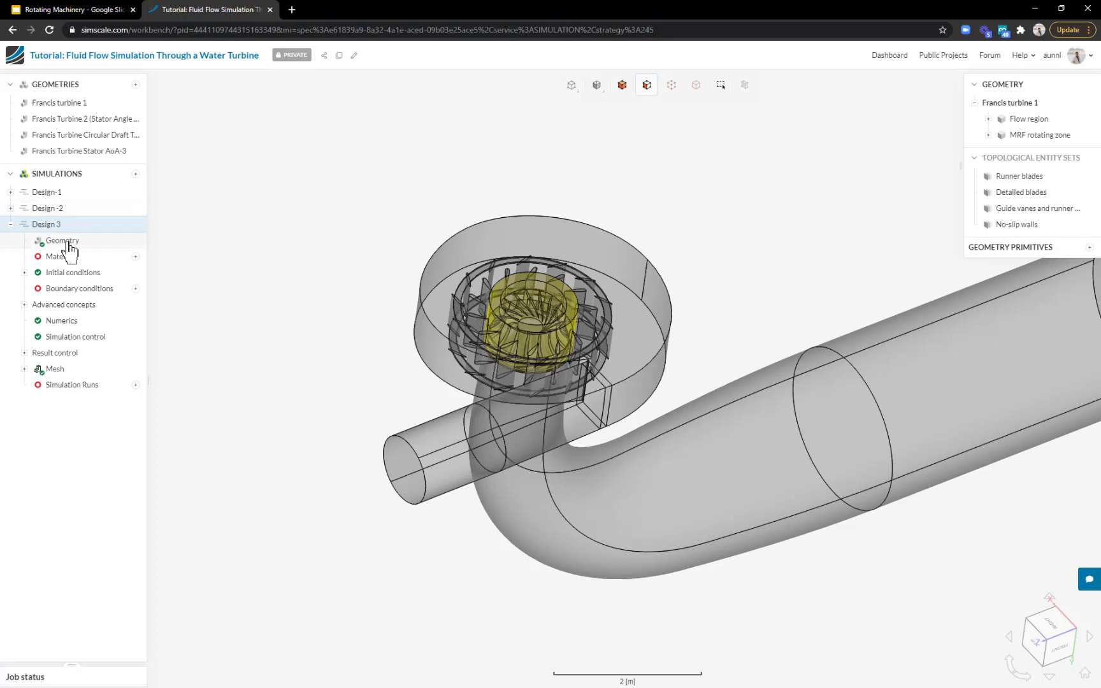
mouse_move(59, 256)
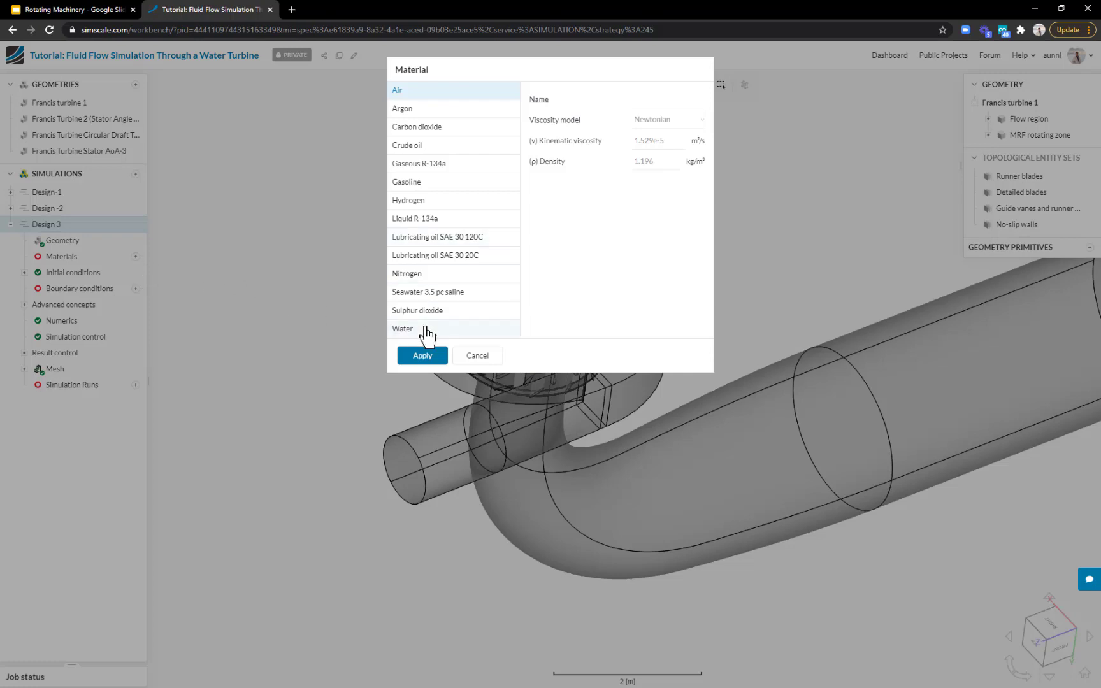
Step: Choose Water as the material, assigned to the flow region, and save it
left_click(422, 355)
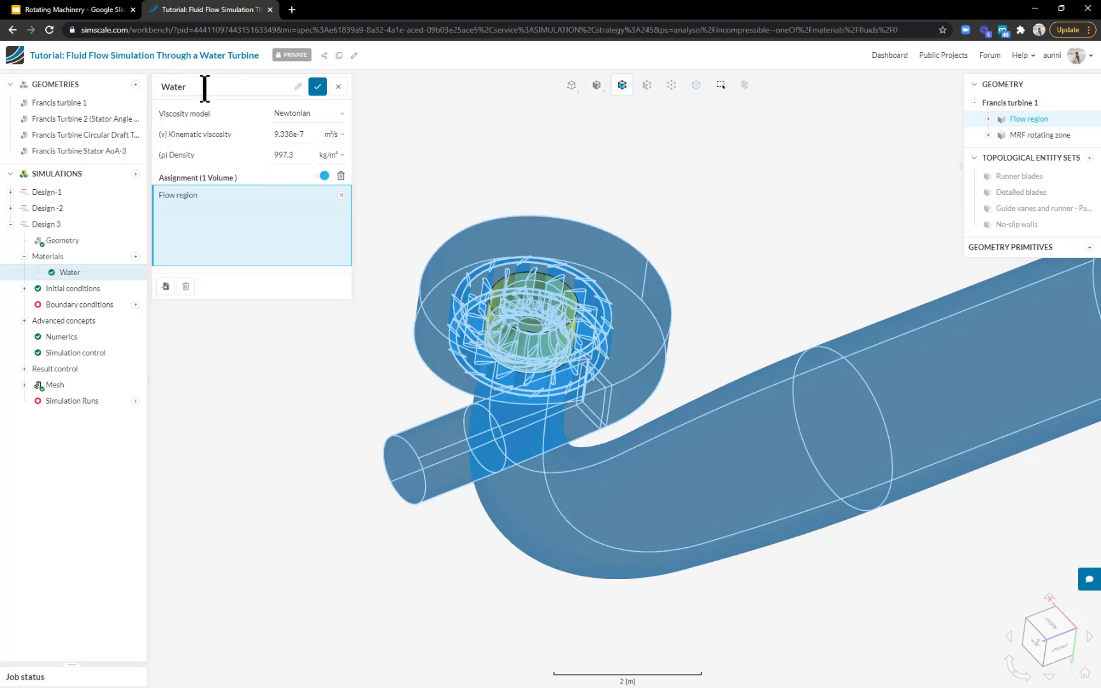
mouse_move(300, 94)
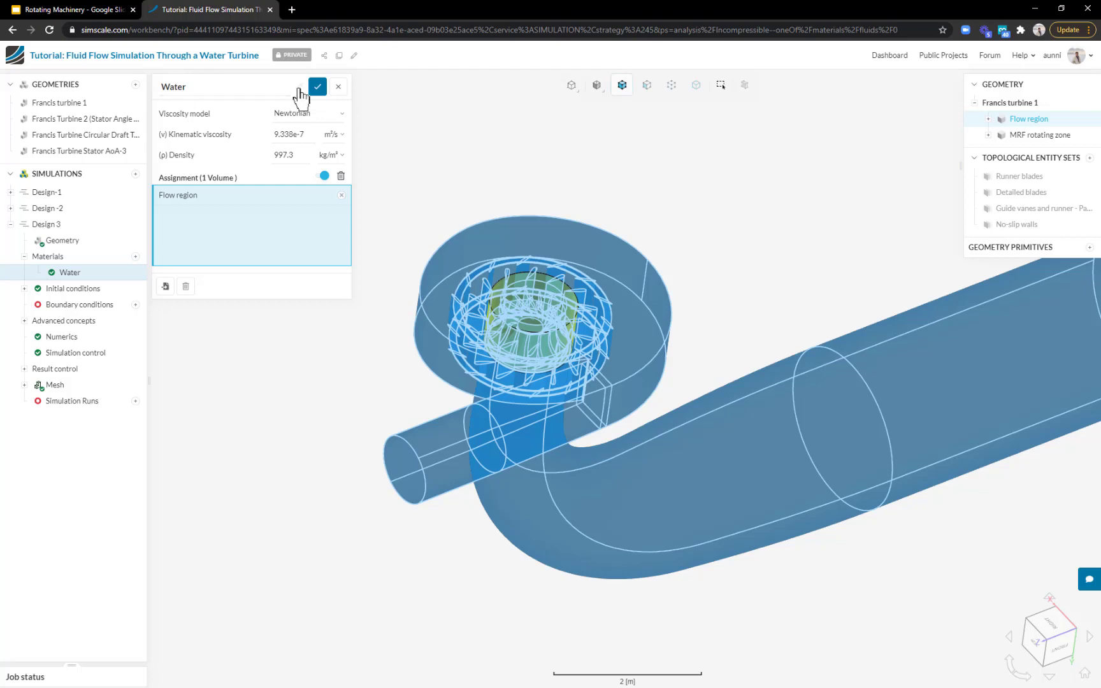
left_click(317, 87)
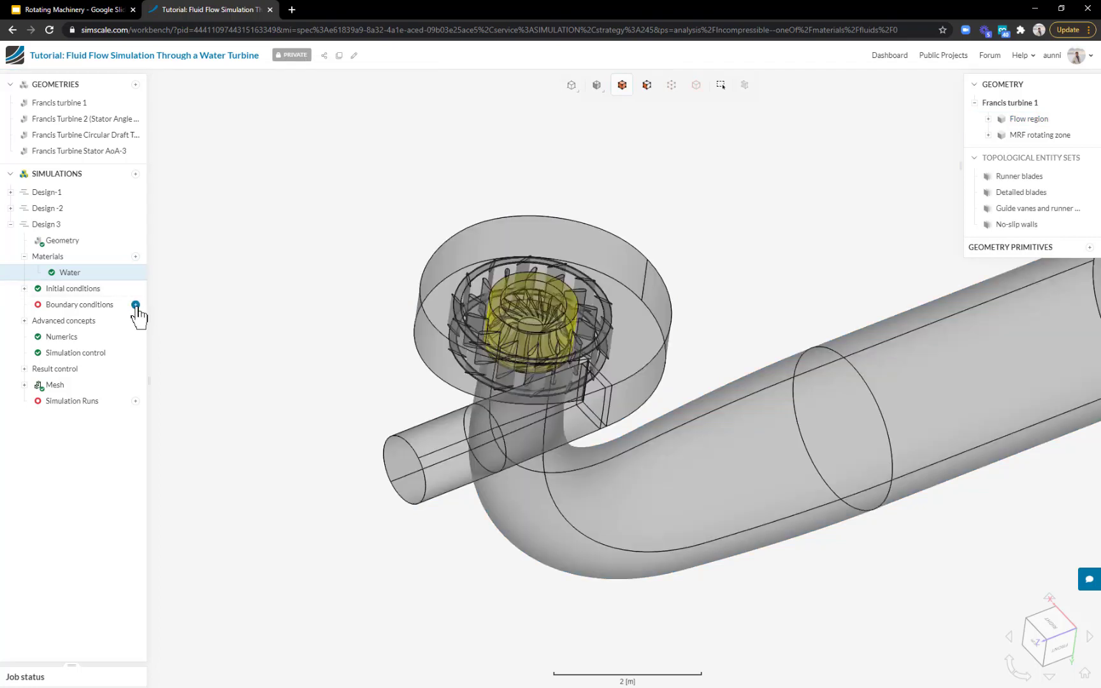
Step: Add a velocity inlet on the intake pipe end face with 16 m³/s volumetric flow rate
left_click(135, 305)
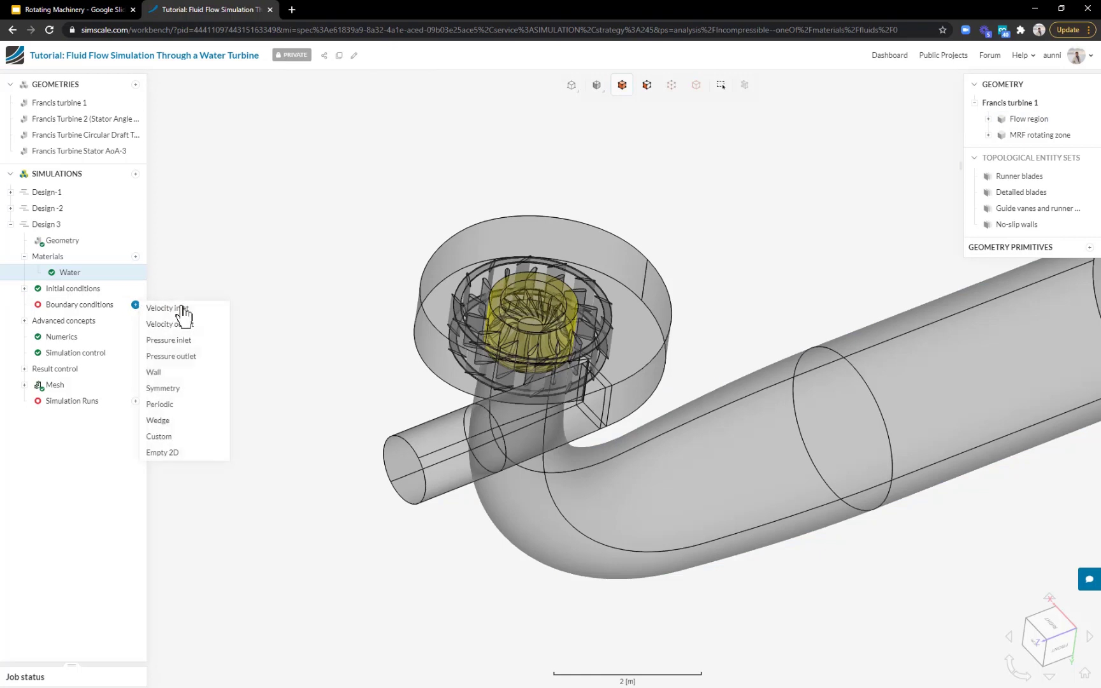
left_click(163, 307)
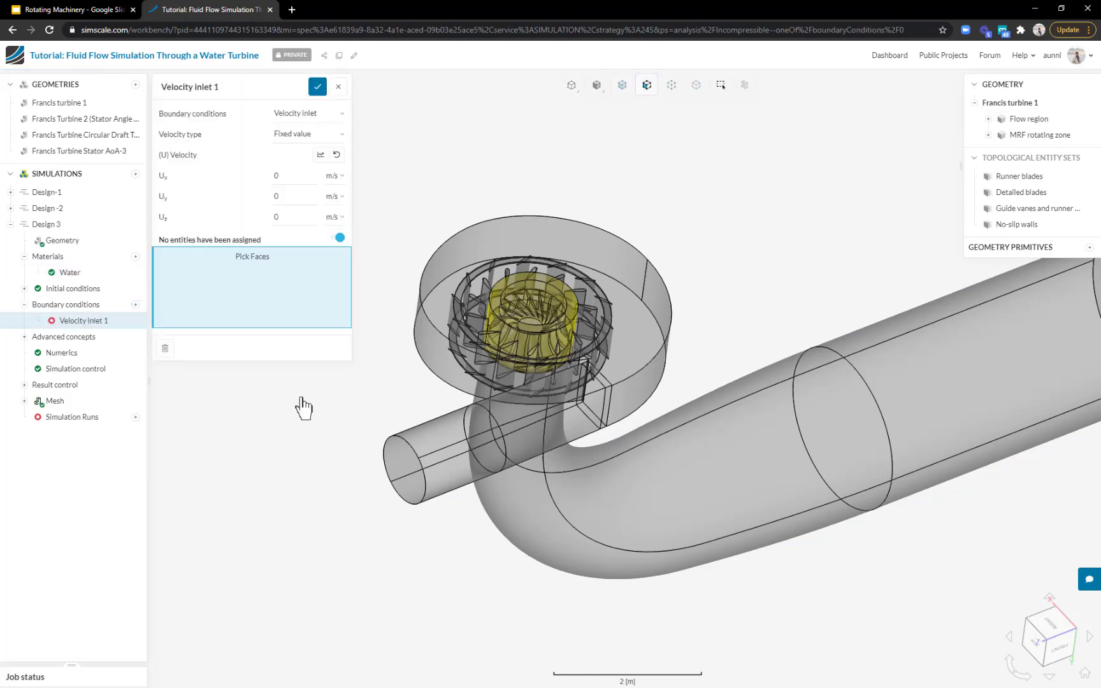
left_click(405, 472)
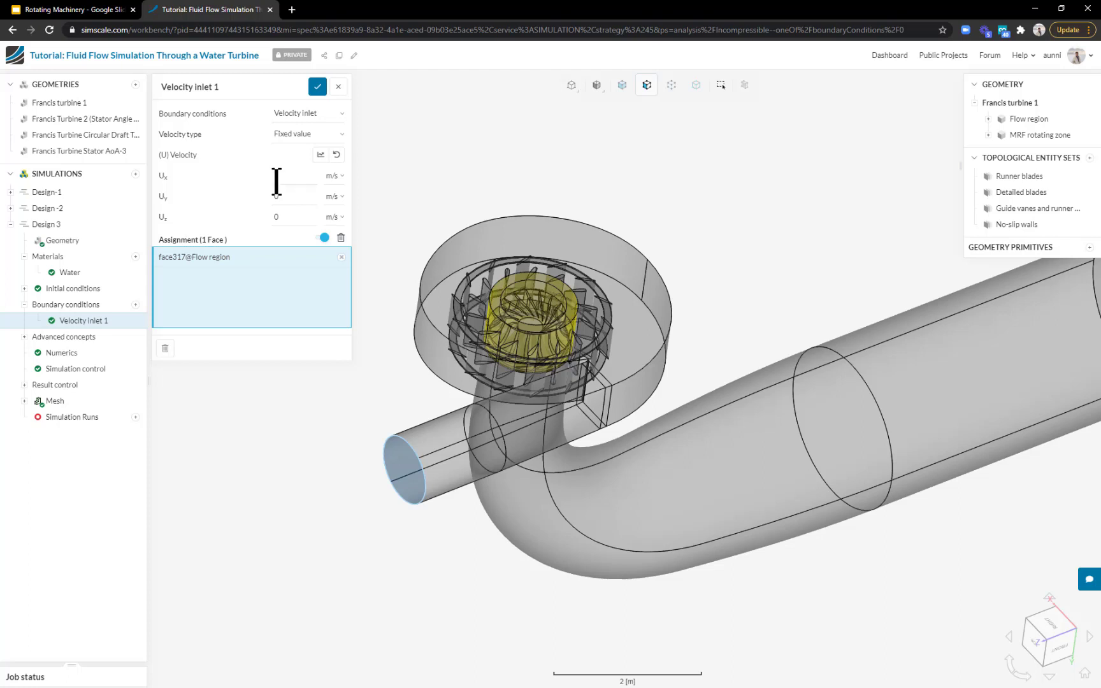
left_click(307, 134)
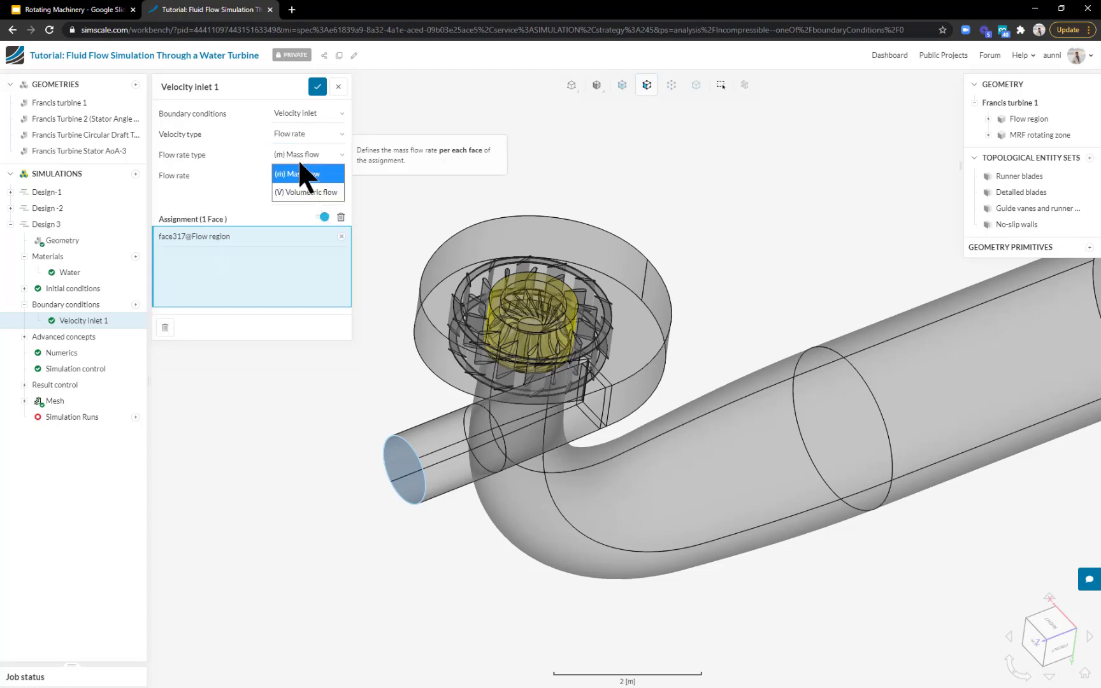
left_click(307, 191)
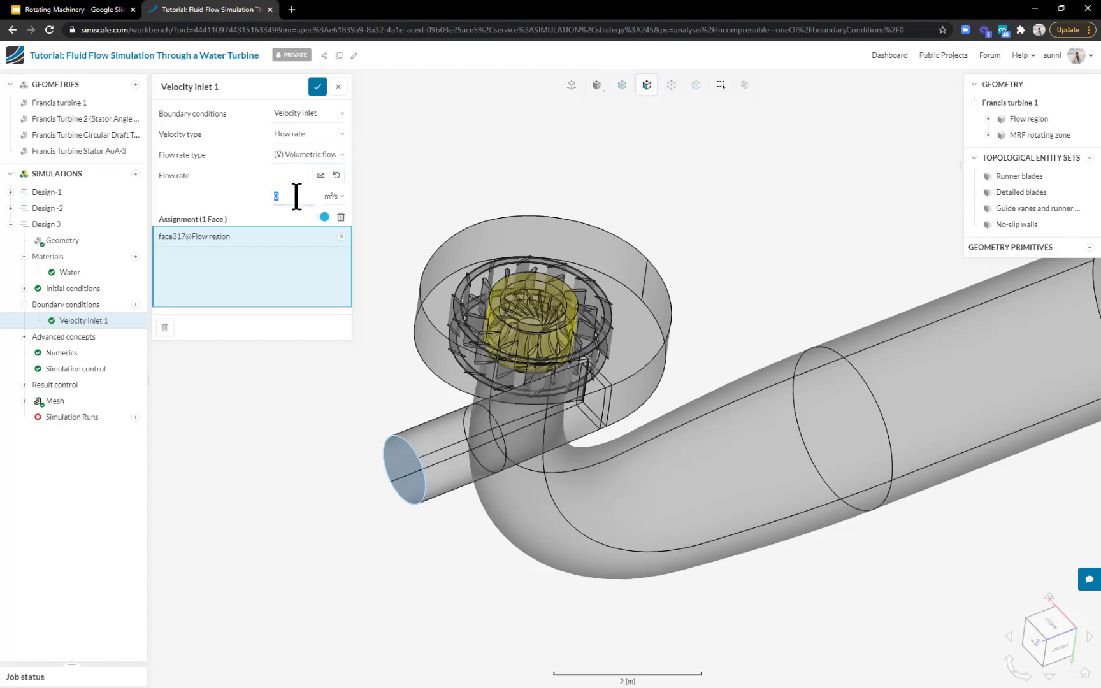
type("16")
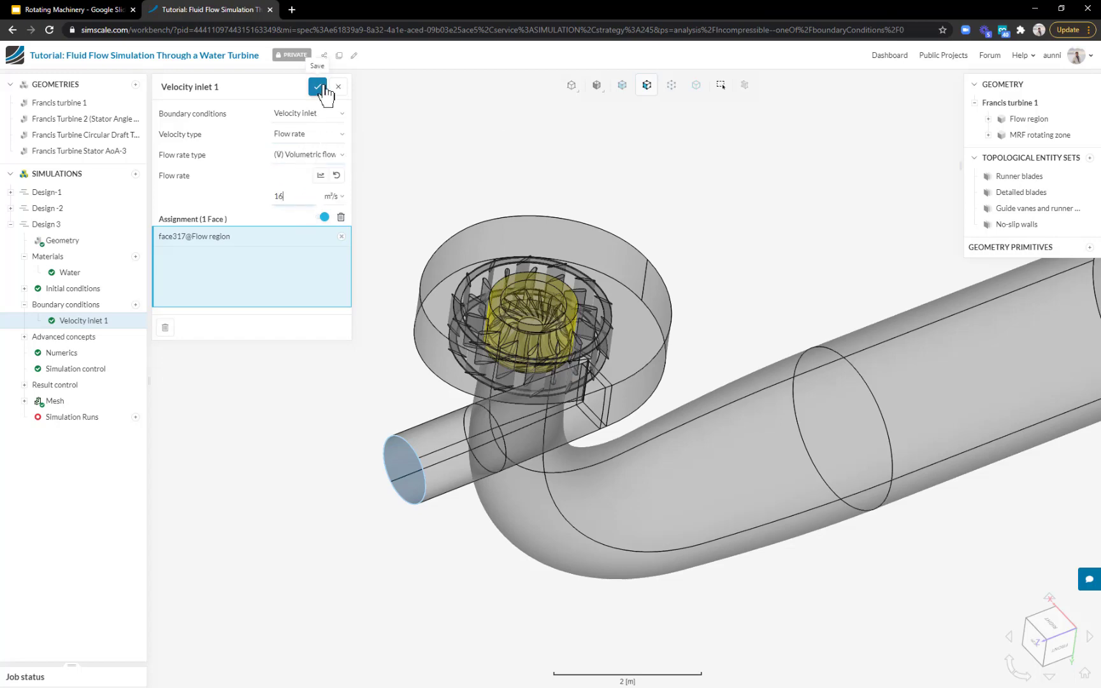
left_click(307, 113)
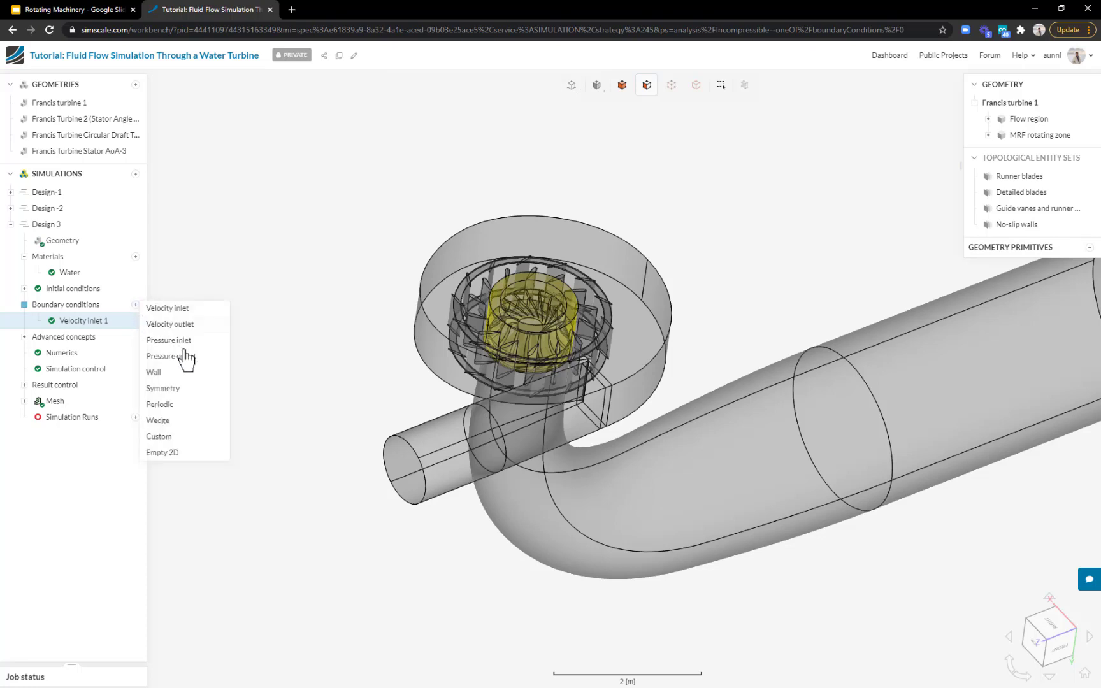
Step: Add a pressure outlet assigned to the draft tube end face
left_click(164, 355)
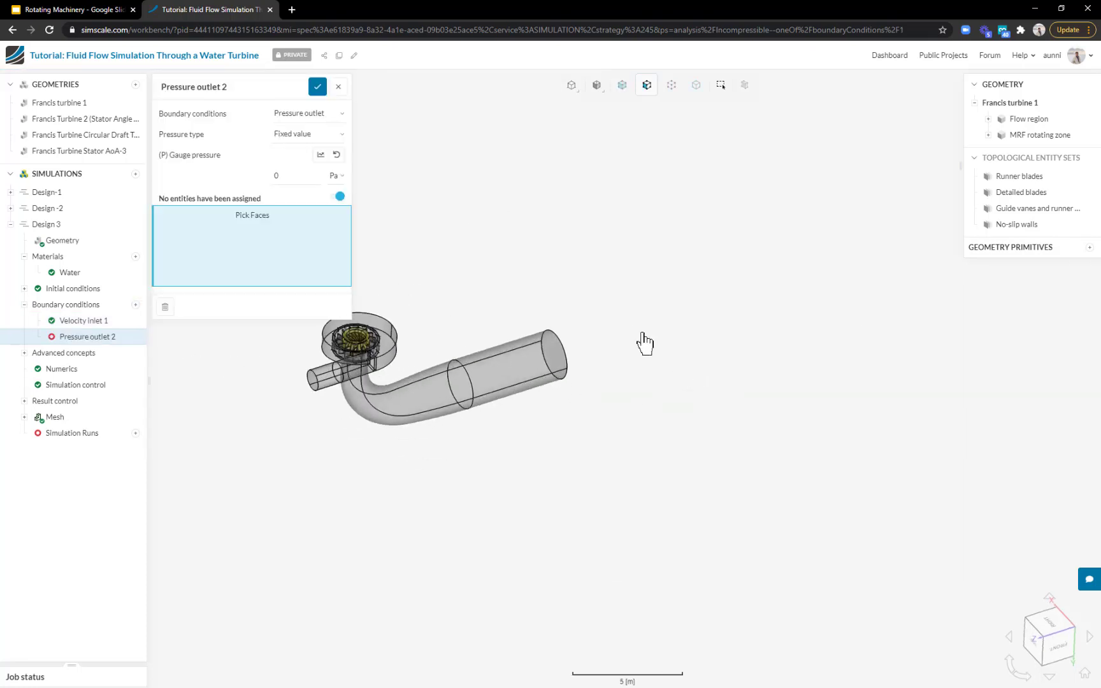
left_click(552, 380)
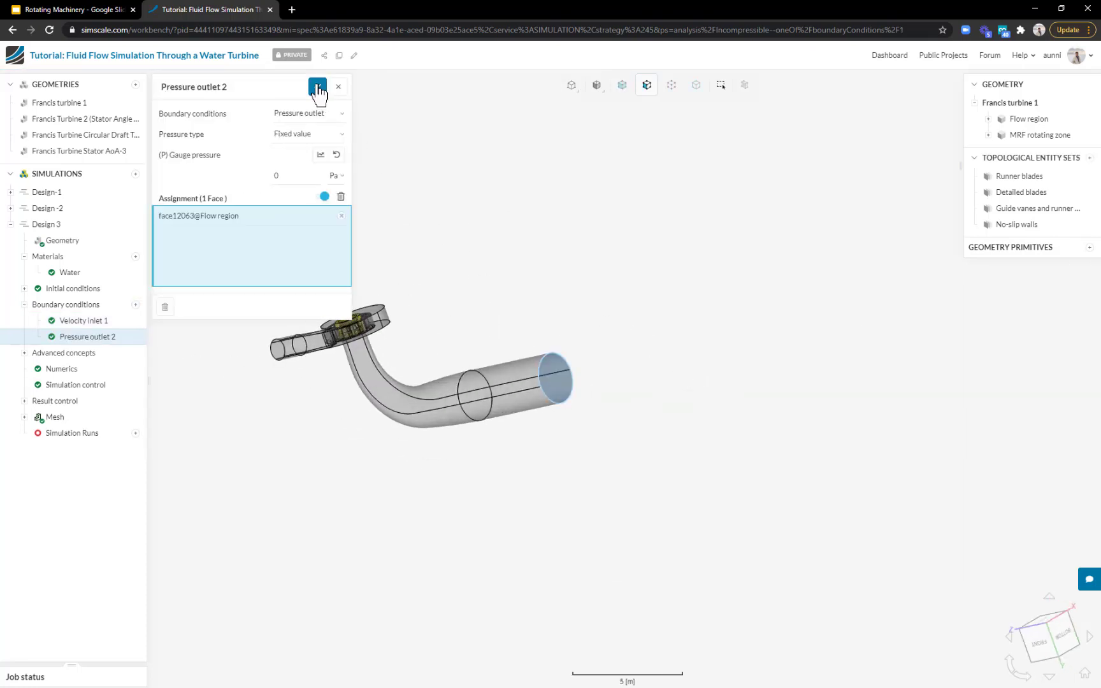
Step: Save the pressure outlet settings and reorient the view to the whole turbine
left_click(338, 87)
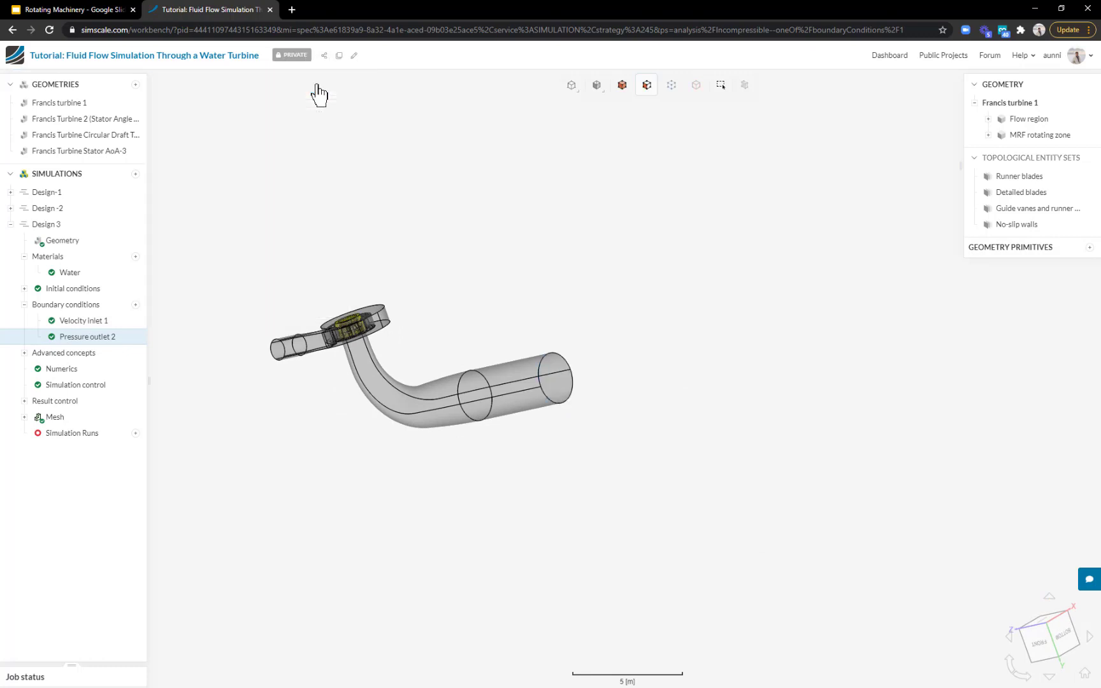
left_click_drag(319, 94, 432, 375)
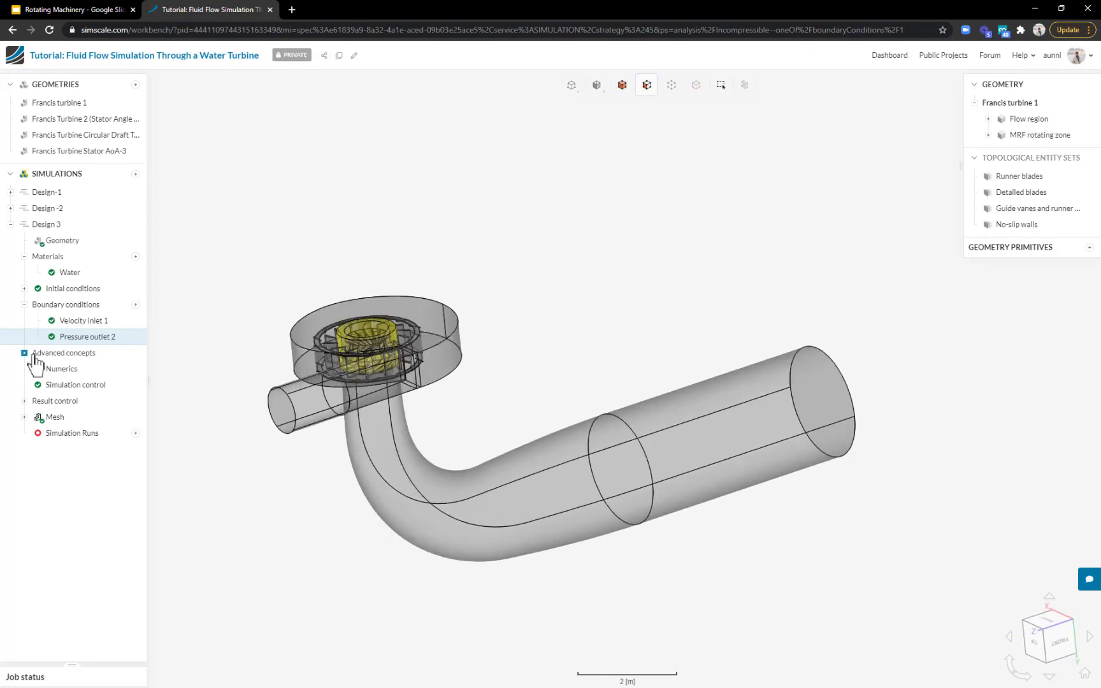
Step: Add an MRF rotating zone under Advanced concepts > Rotating zones
left_click(23, 353)
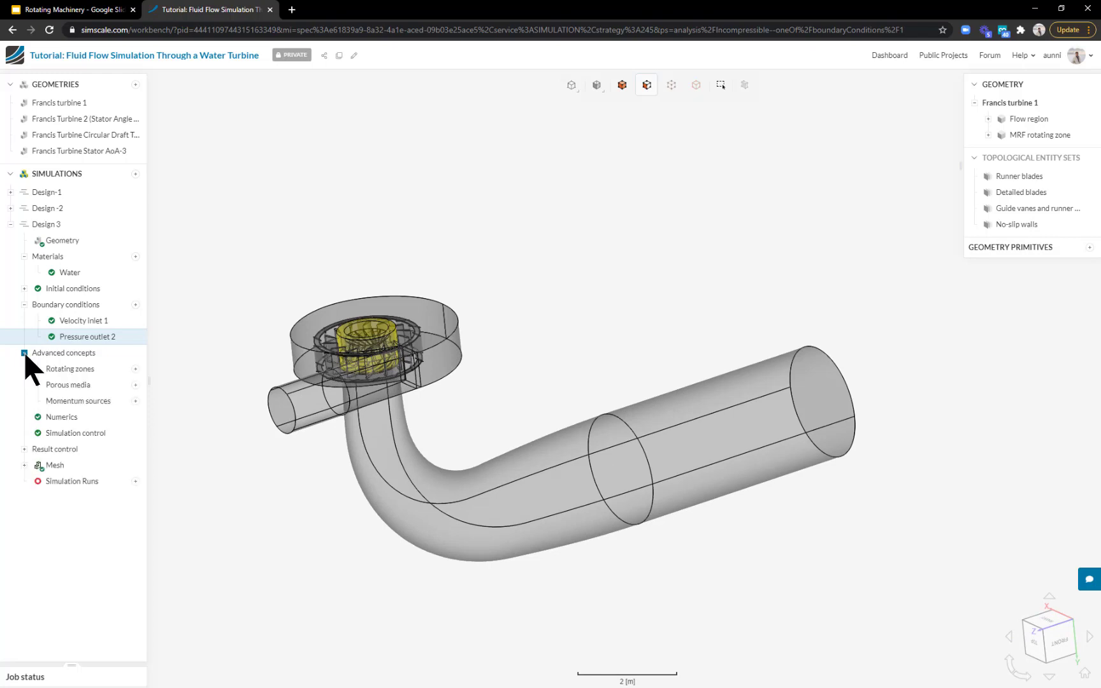
left_click(135, 368)
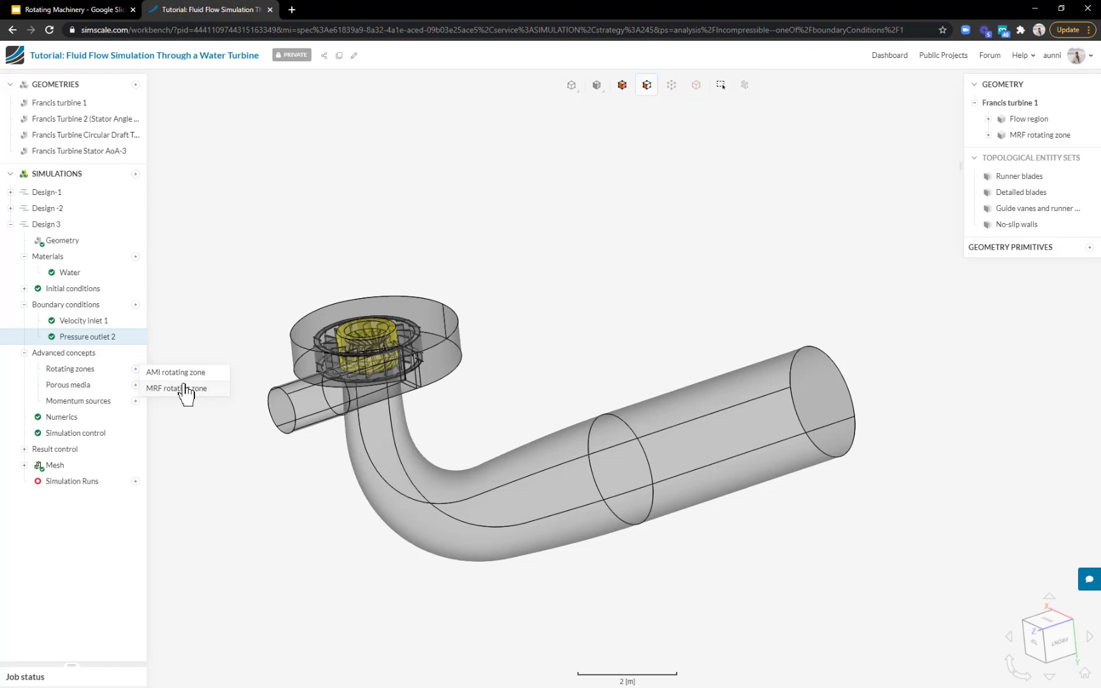
left_click(176, 388)
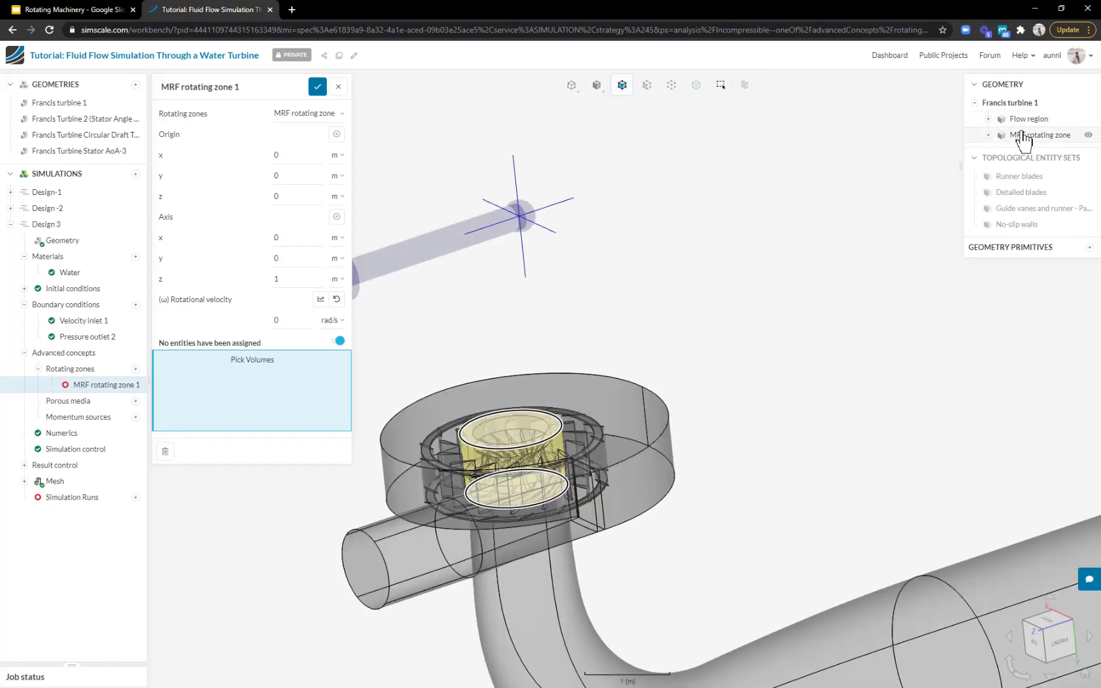
Step: Assign the MRF rotating zone volume, set axis 0,-1,0 with 36 rad/s, and save
left_click(513, 453)
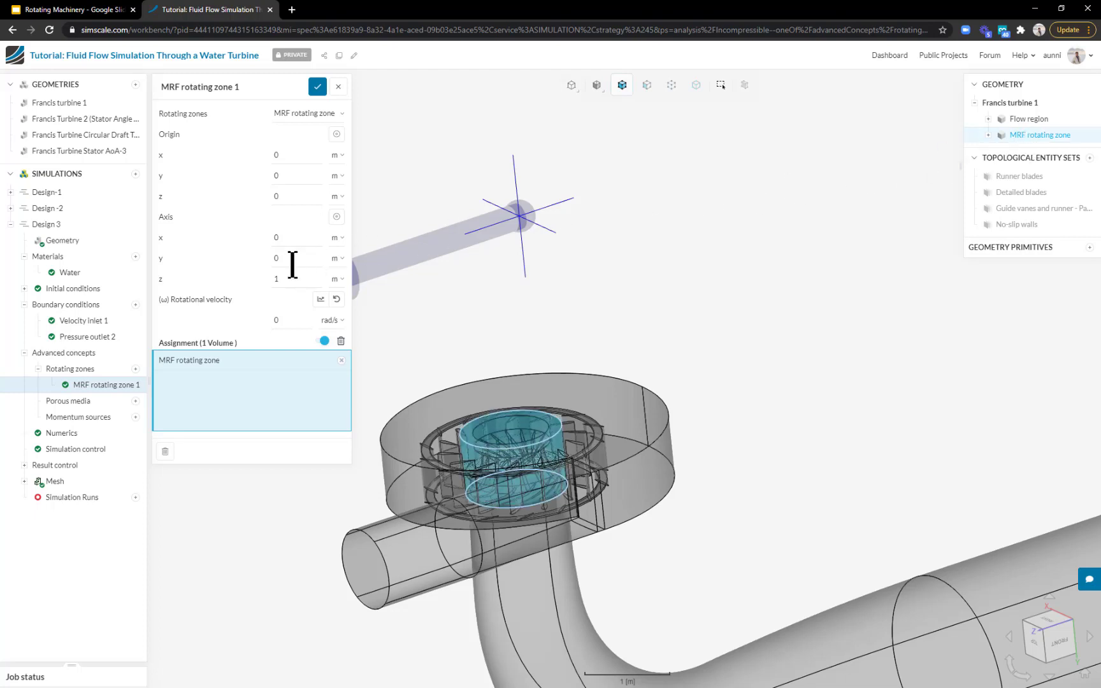
left_click(294, 258)
type("-1")
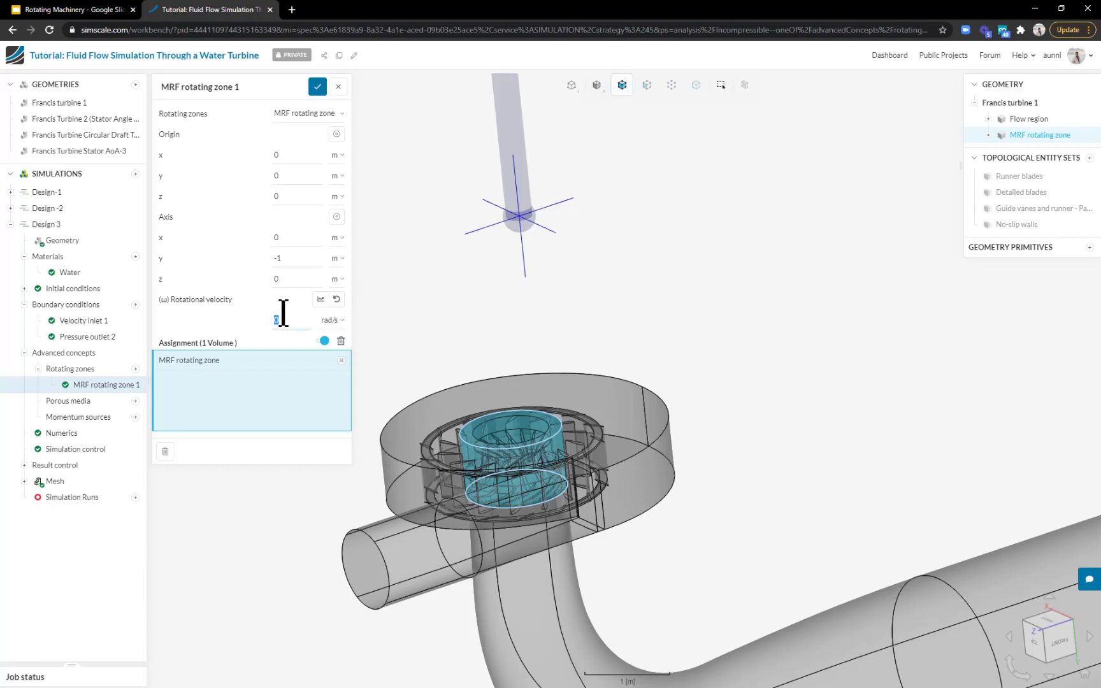
type("3")
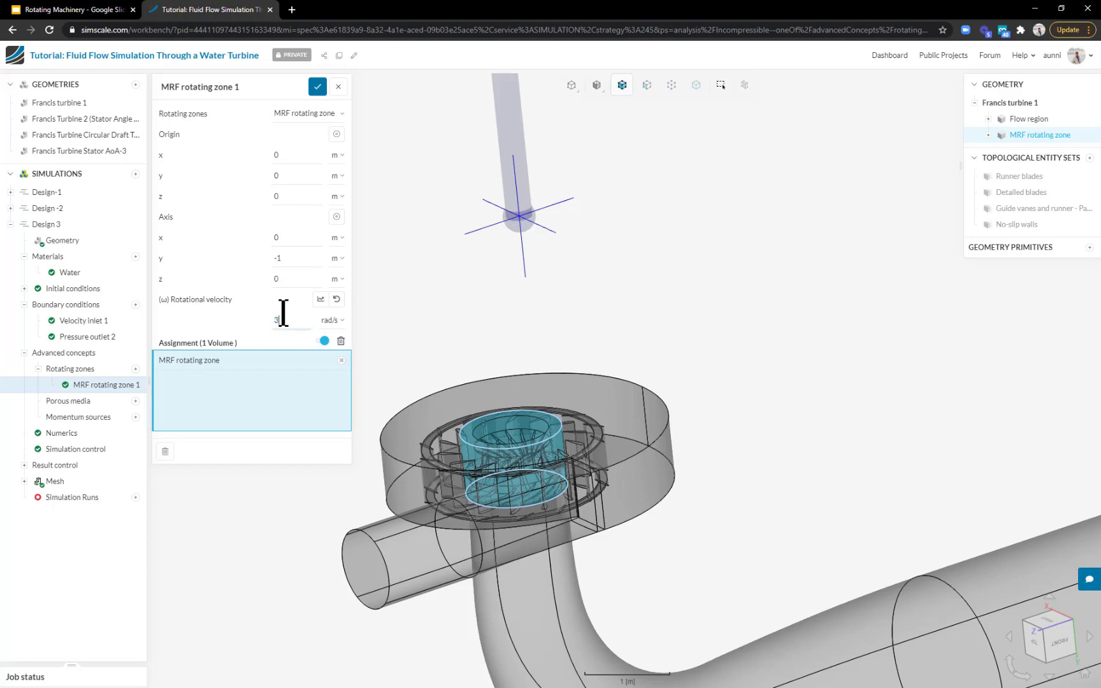
type("6")
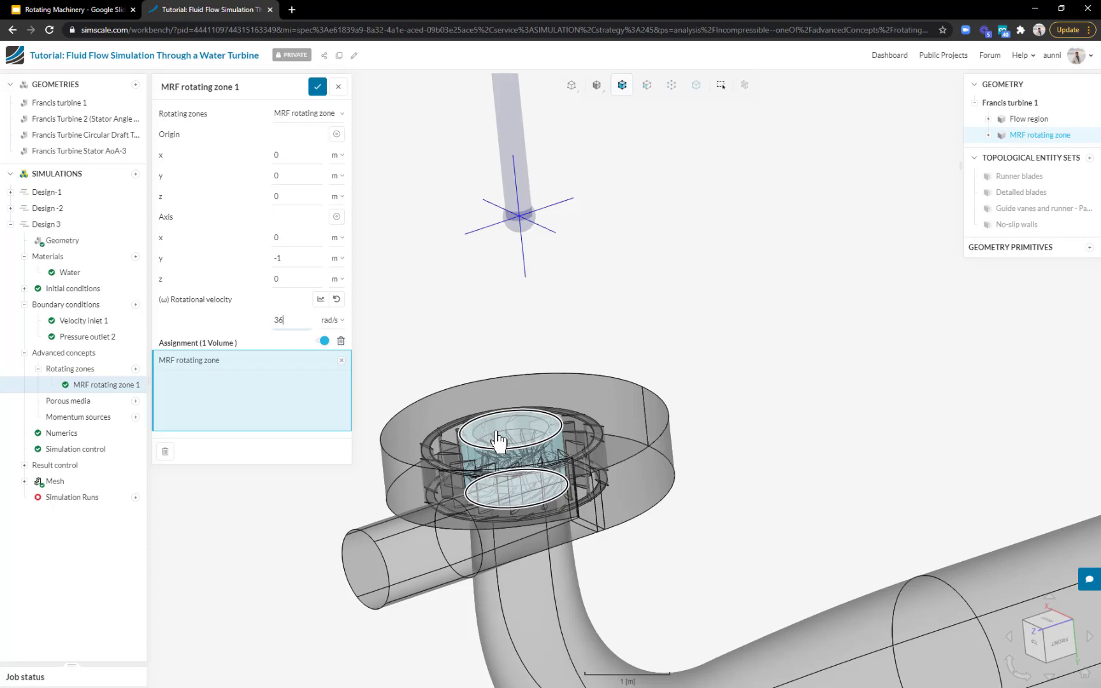
left_click_drag(513, 450, 492, 422)
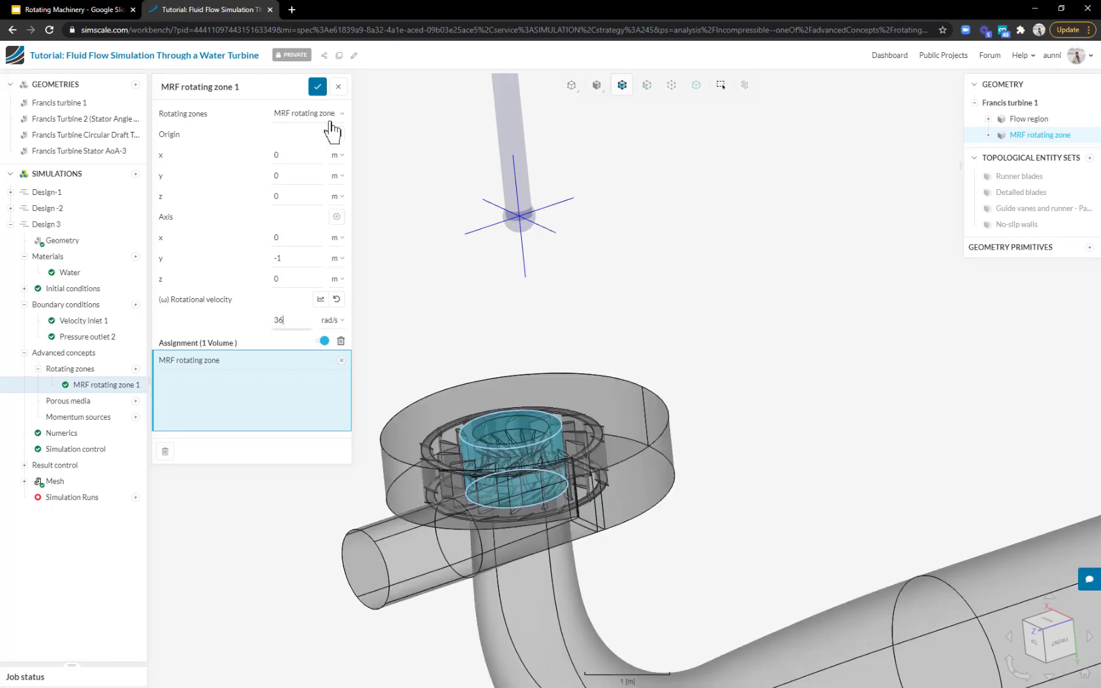
left_click(317, 87)
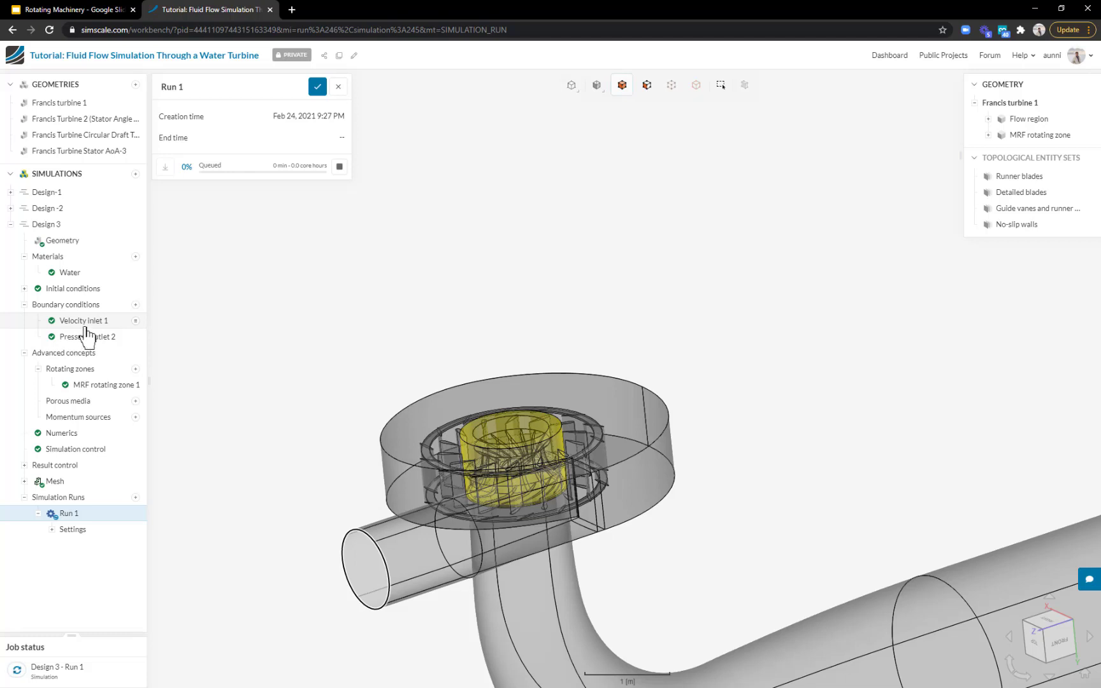
Step: Set Velocity inlet 1 to a 12 m³/s flow rate and save
left_click(83, 320)
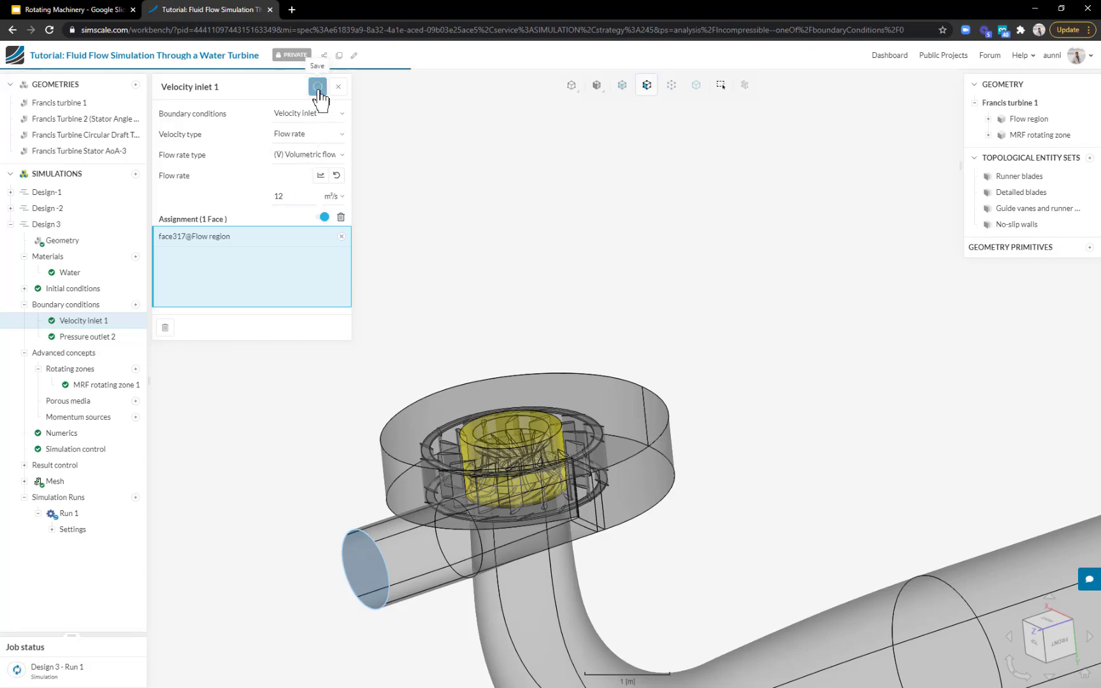
left_click(317, 85)
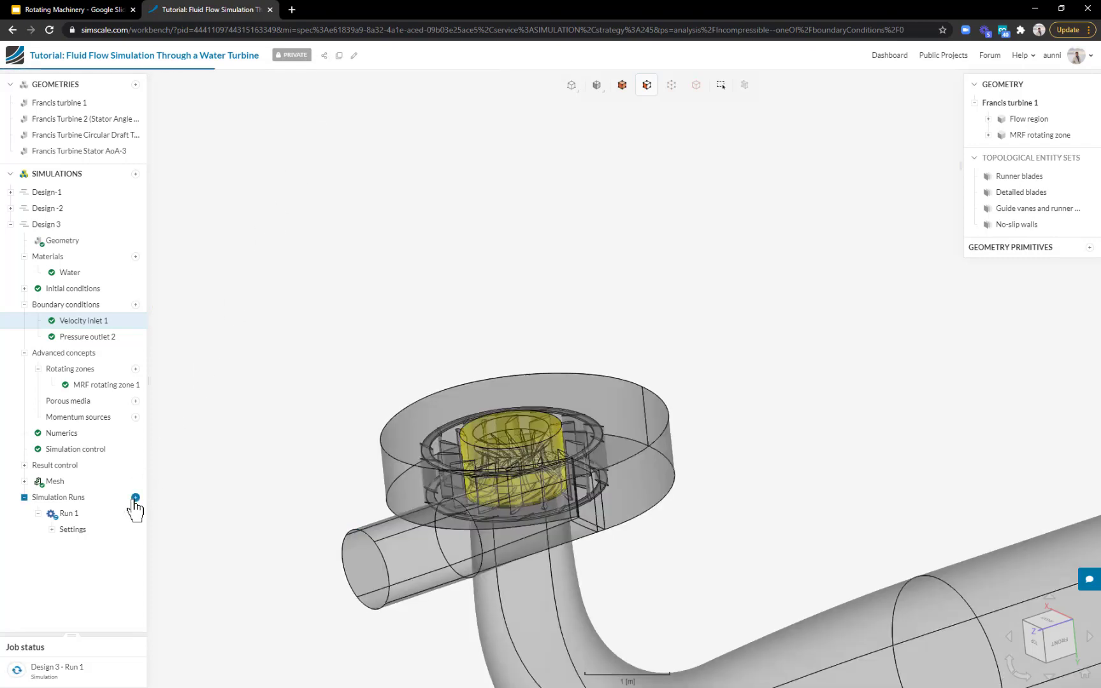
Step: Start a second simulation run named 'Run 2- 12m3/s'
left_click(135, 499)
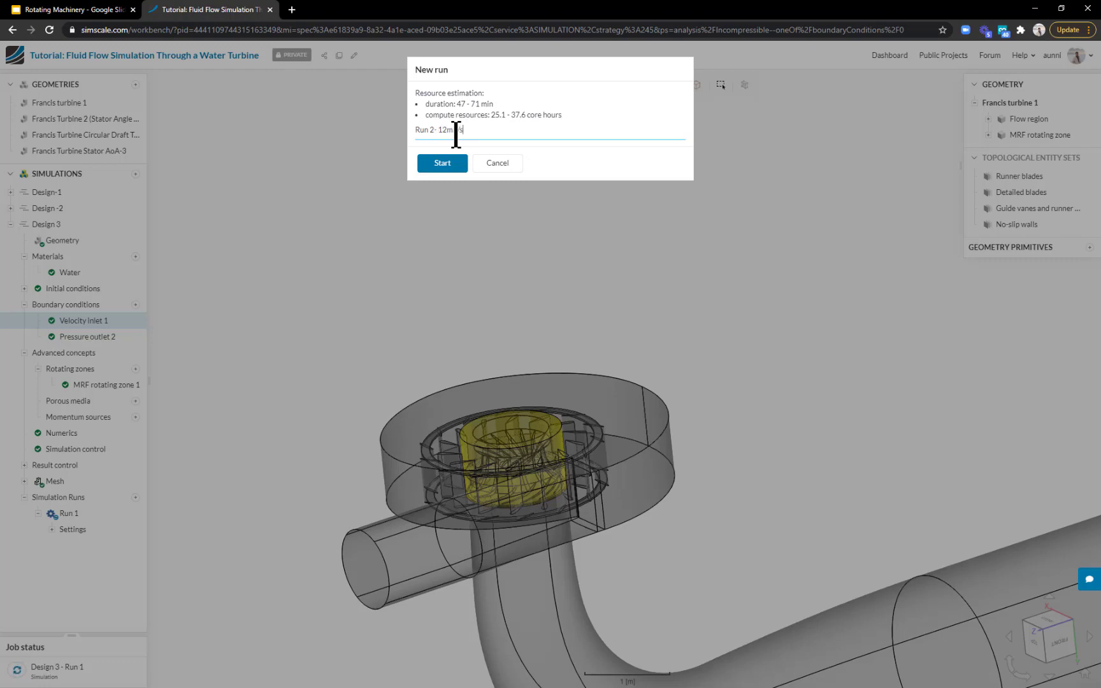
left_click(442, 163)
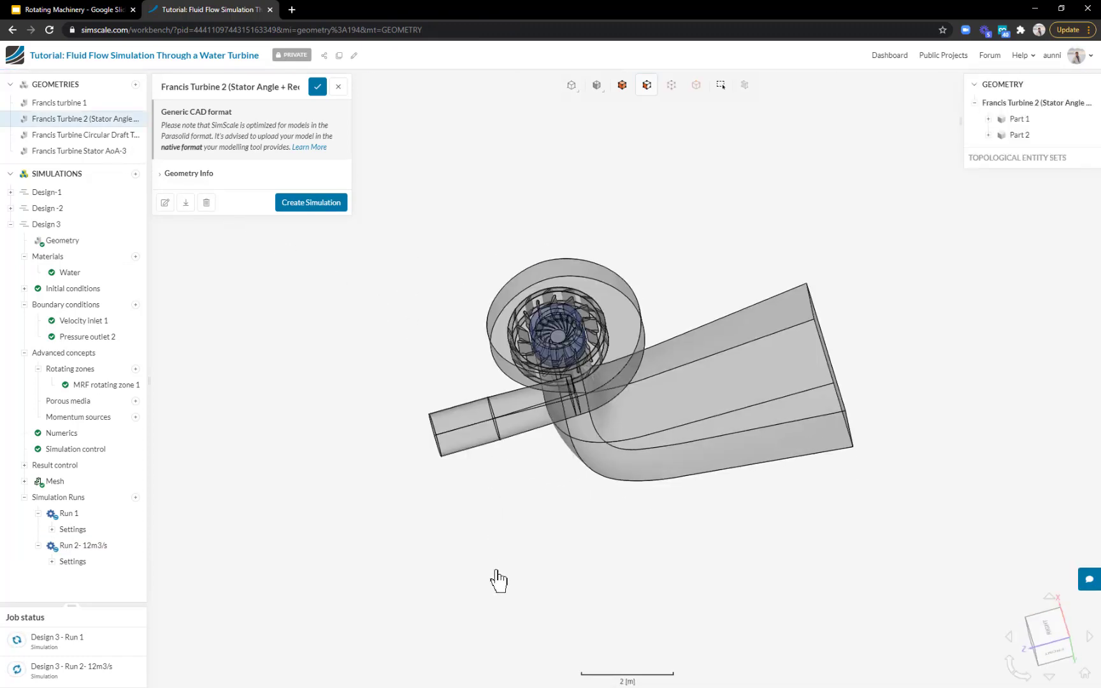
Step: Zoom and orbit the Francis Turbine 2 geometry to inspect it from another angle
scroll("up", 3)
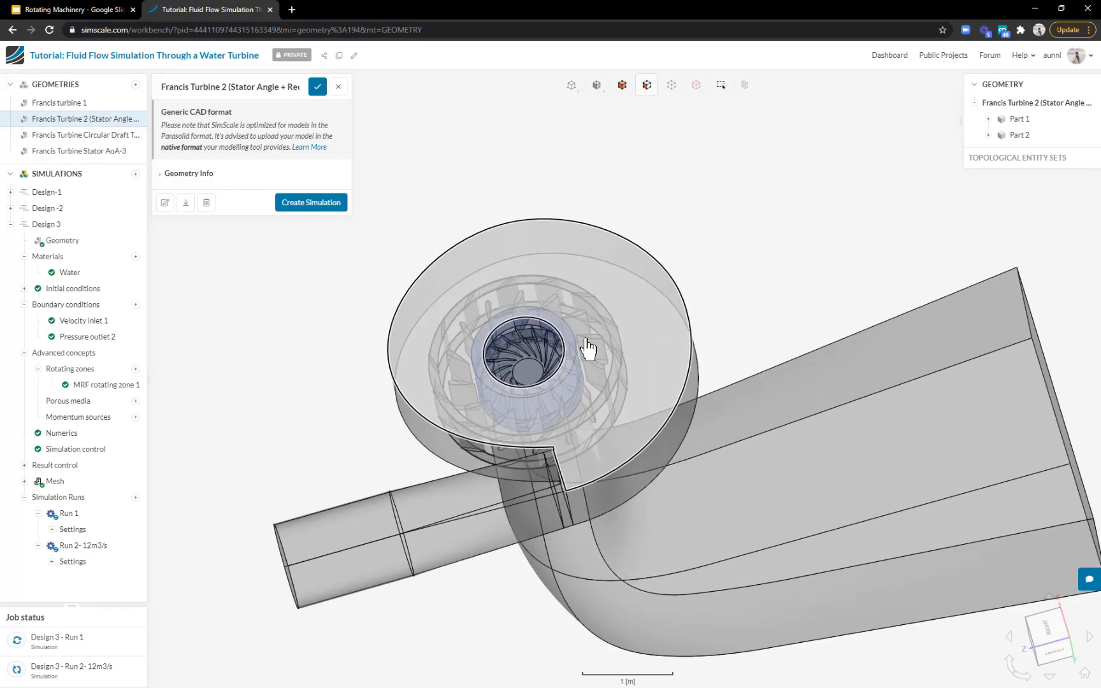
left_click_drag(588, 348, 739, 300)
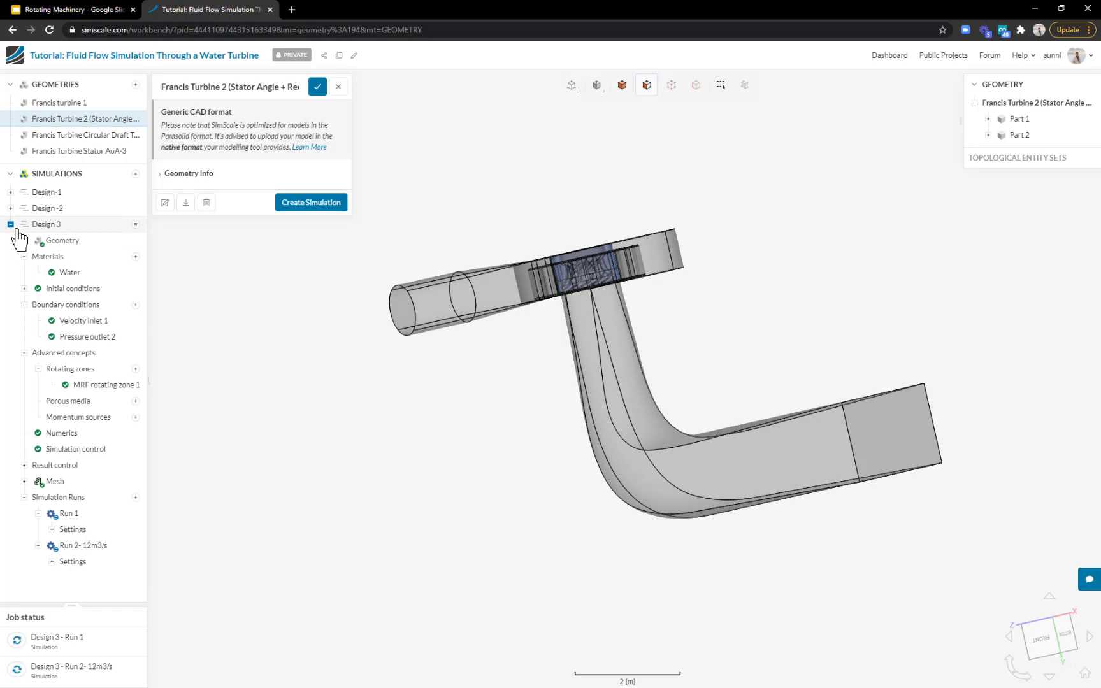
Step: Duplicate Design 3 as 'Design 4' and cancel its Geometry domain panel unchanged
left_click(10, 225)
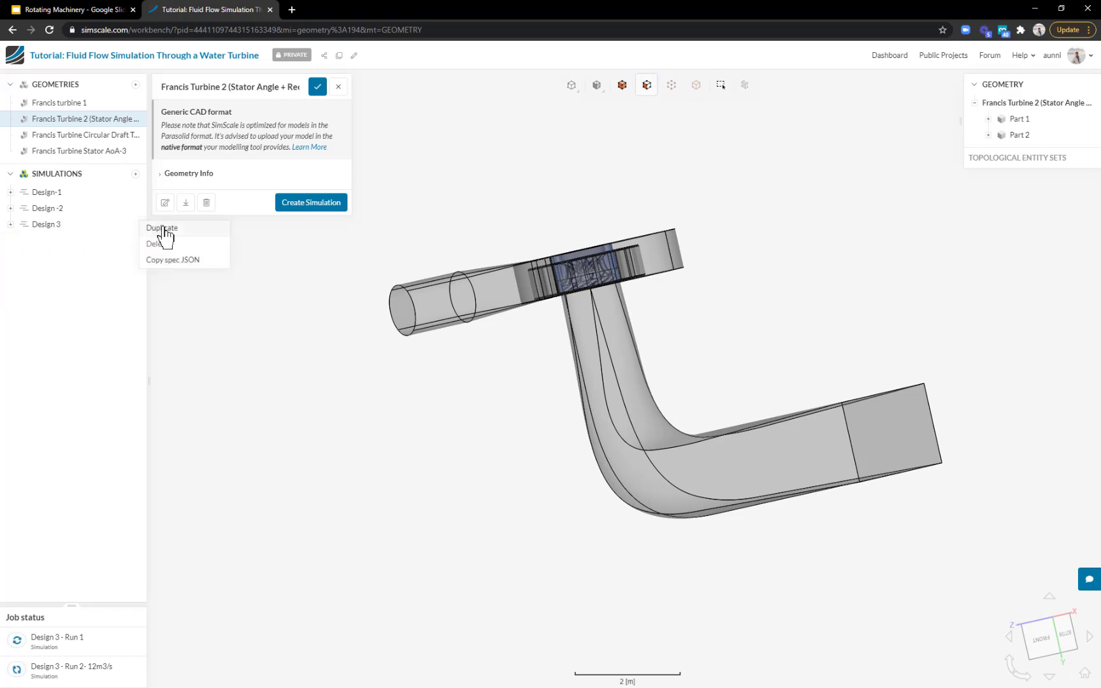
left_click(162, 228)
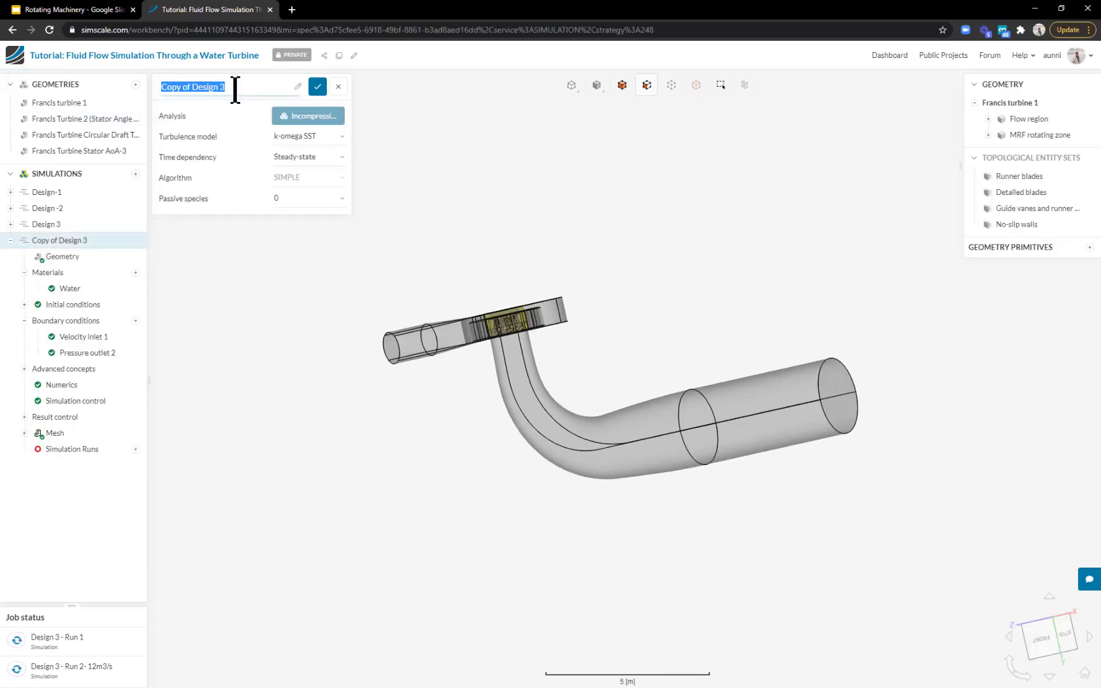
type("Design 4")
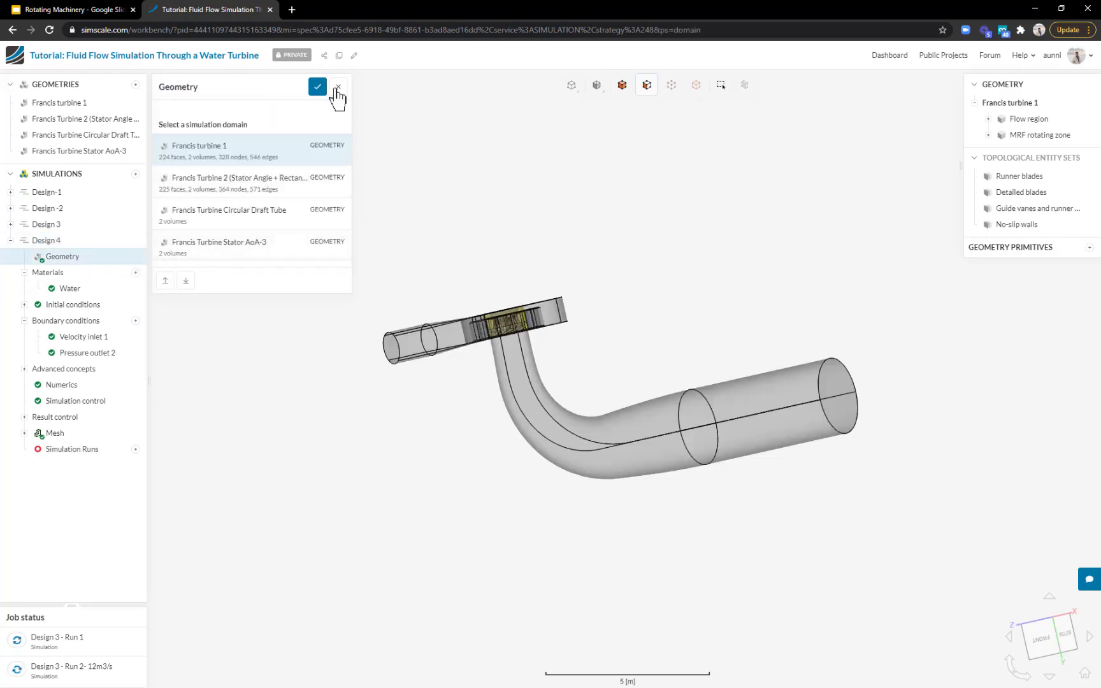
mouse_move(337, 89)
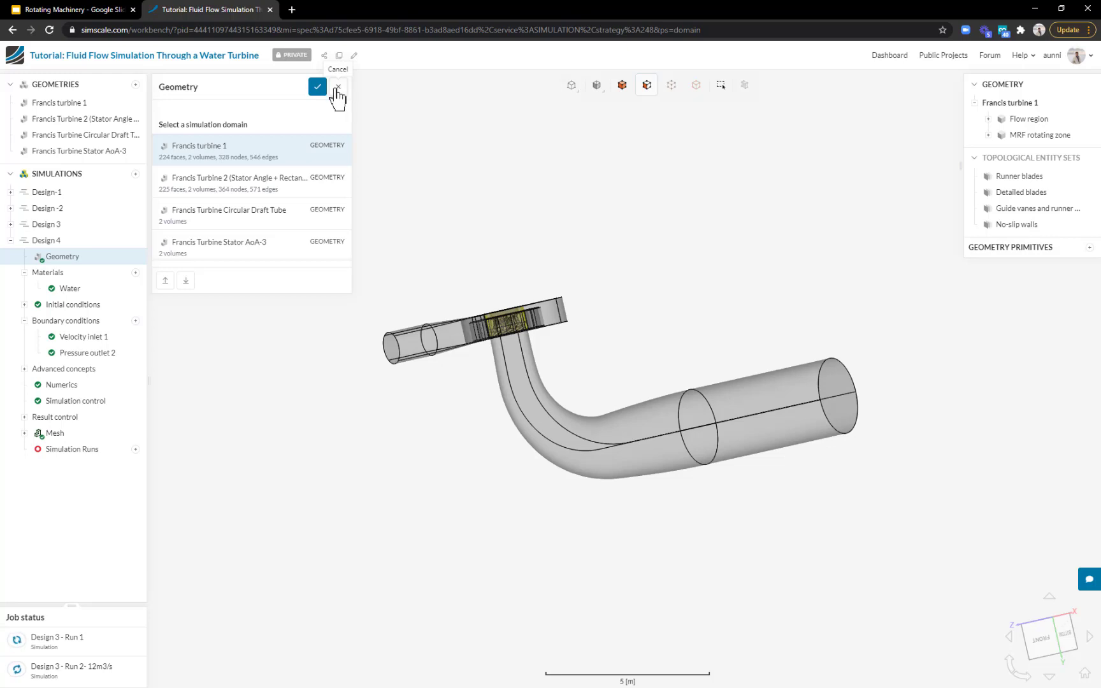
left_click(337, 87)
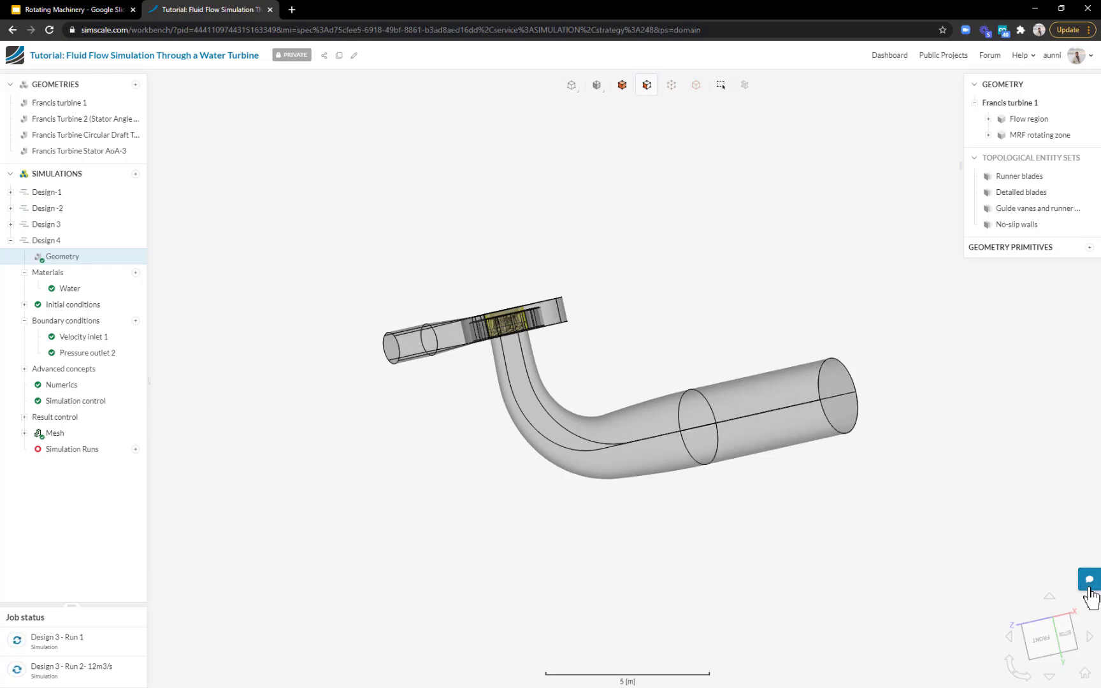
left_click(1088, 579)
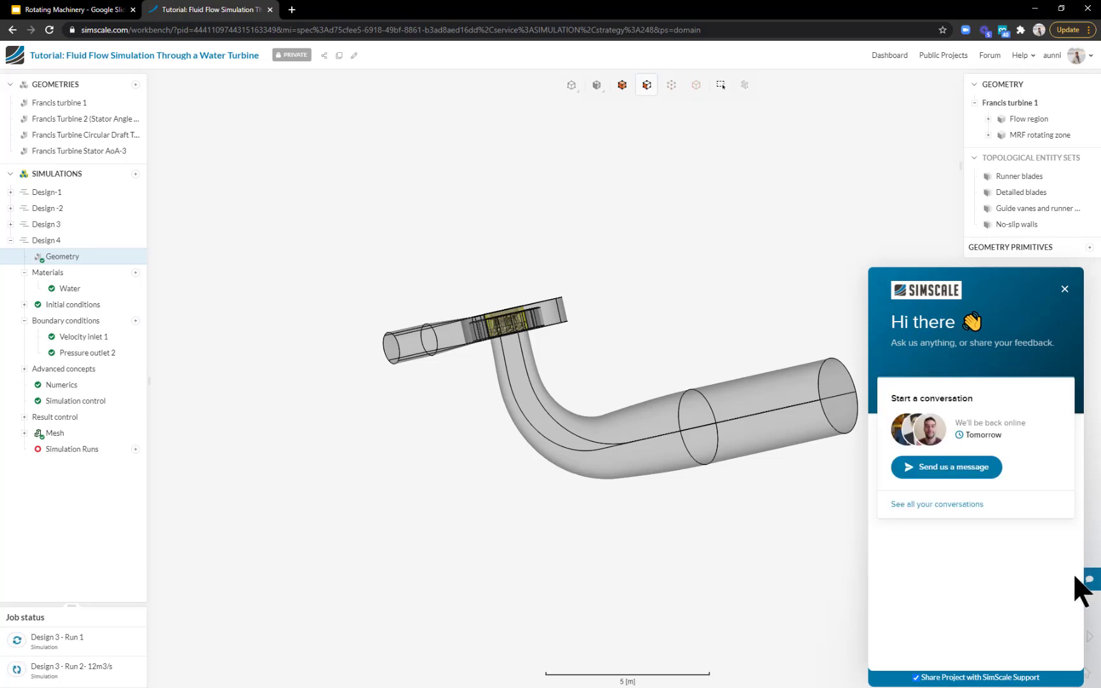
mouse_move(971, 446)
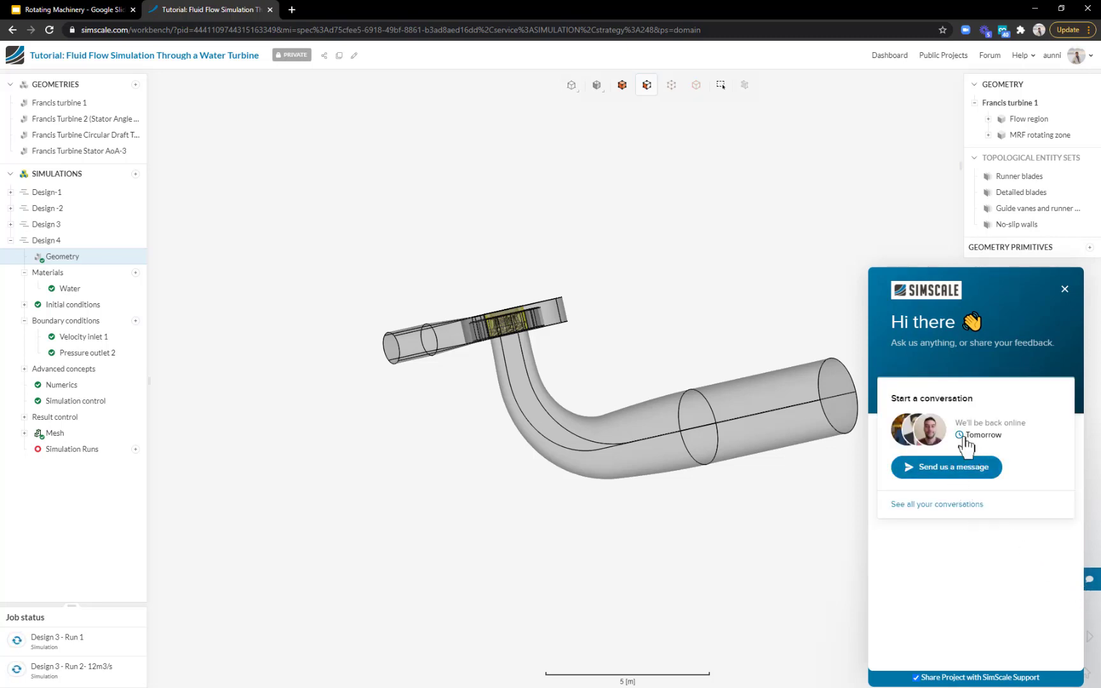
mouse_move(926, 576)
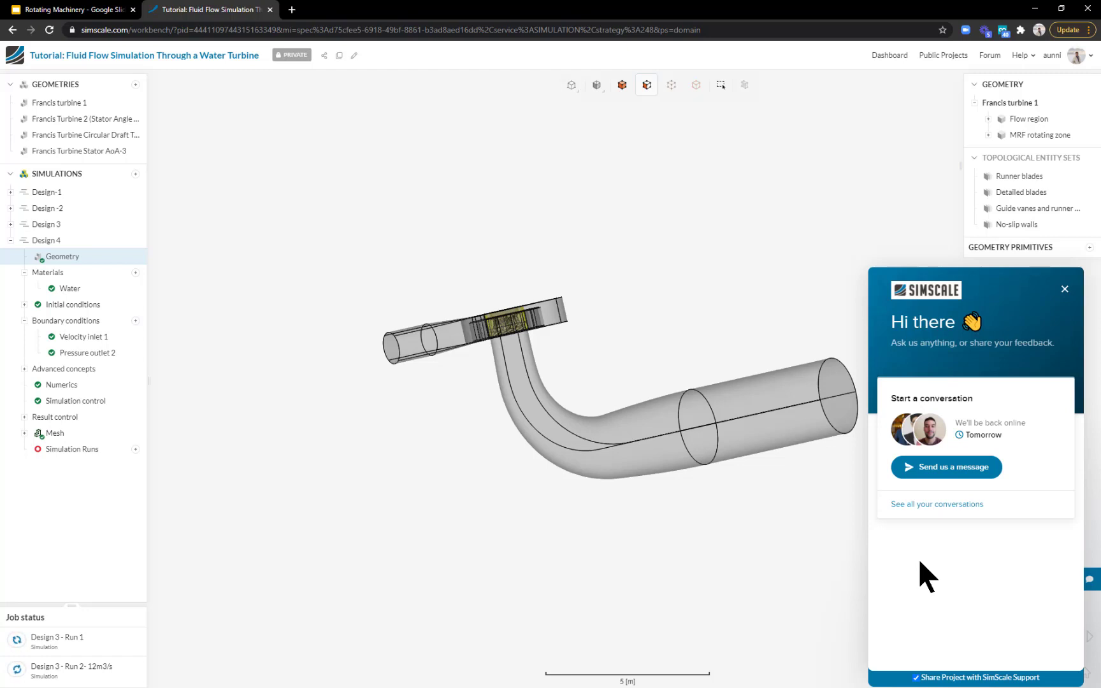
mouse_move(925, 666)
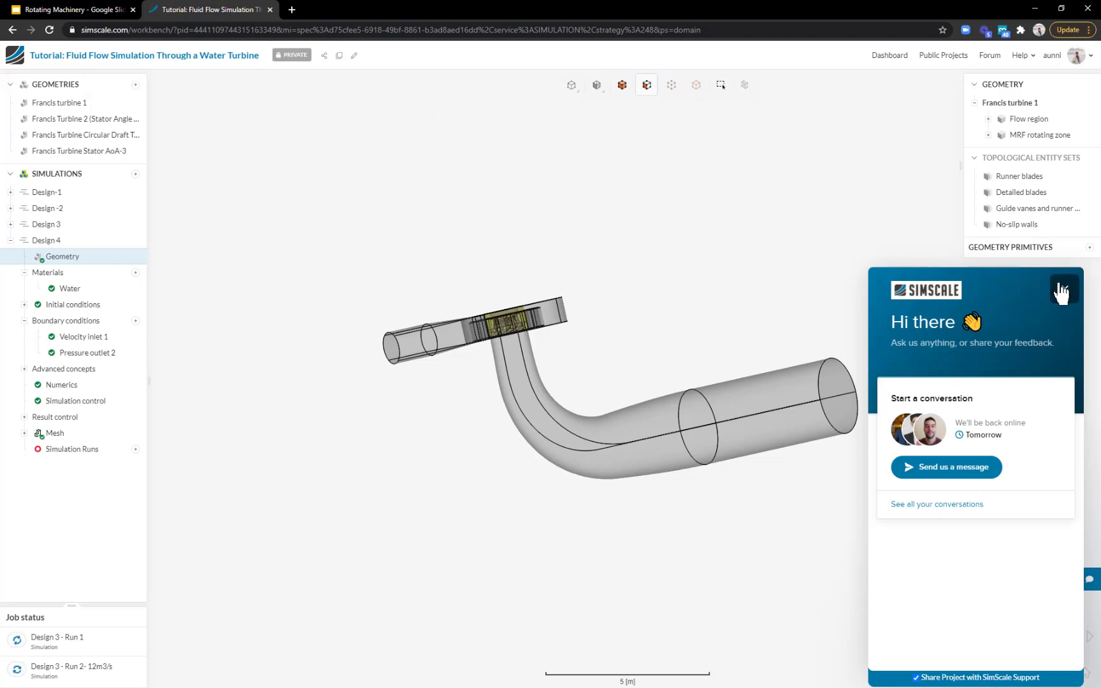
left_click(1062, 291)
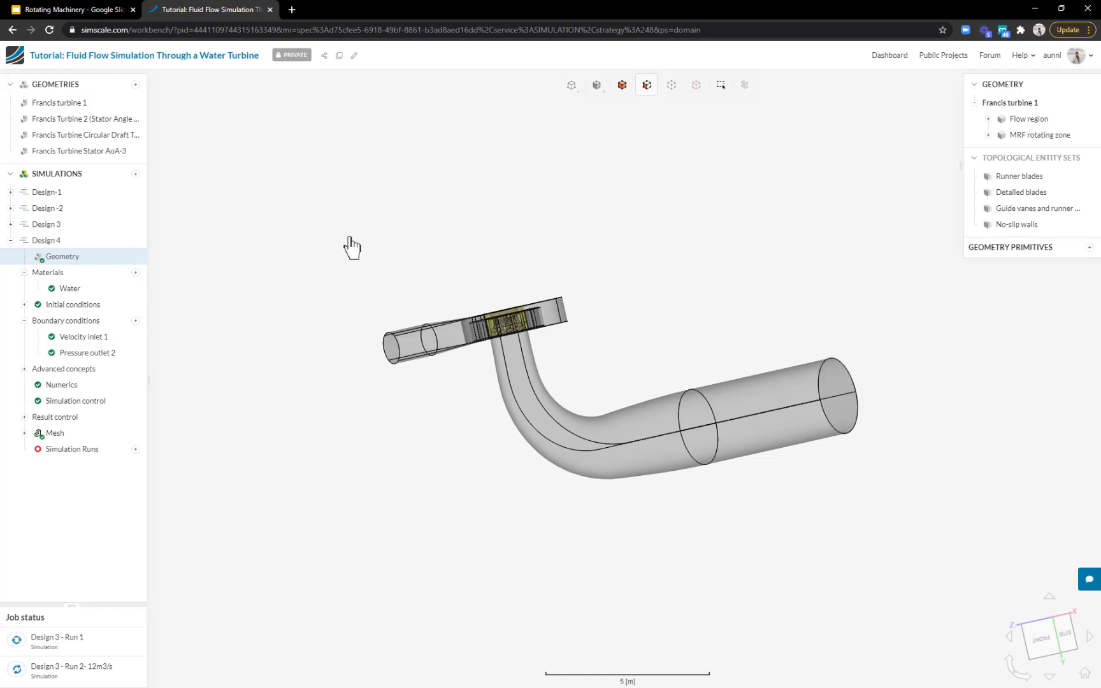
mouse_move(66, 11)
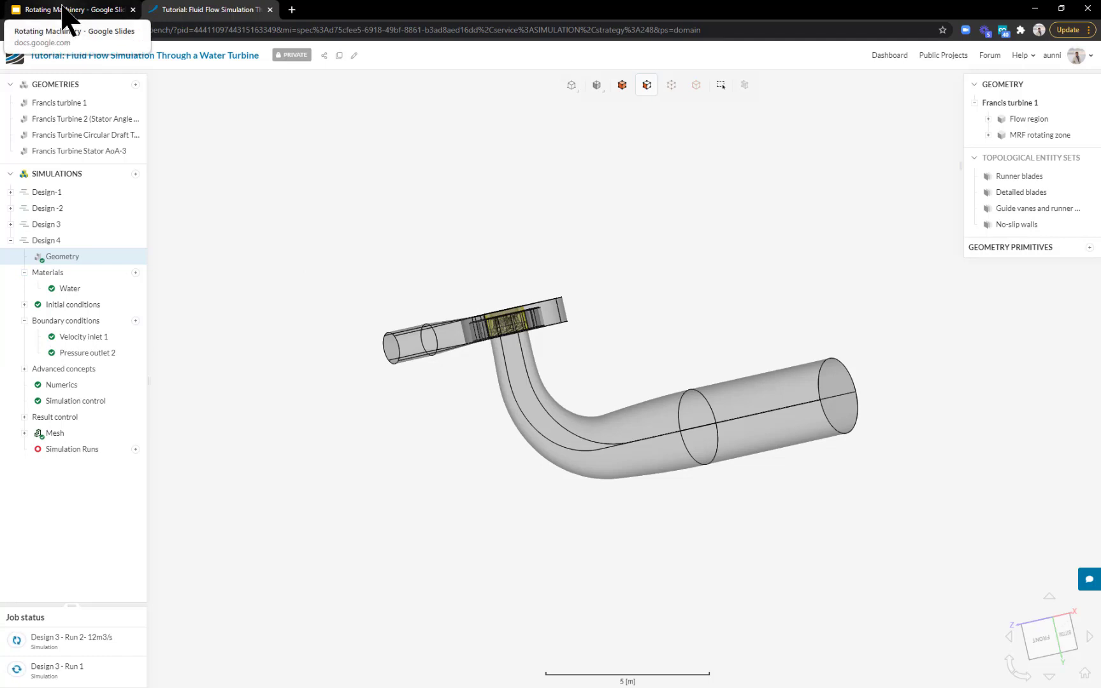
Step: Present the Rotating Machinery deck and advance to slide 7, spiral casing velocity results
left_click(71, 9)
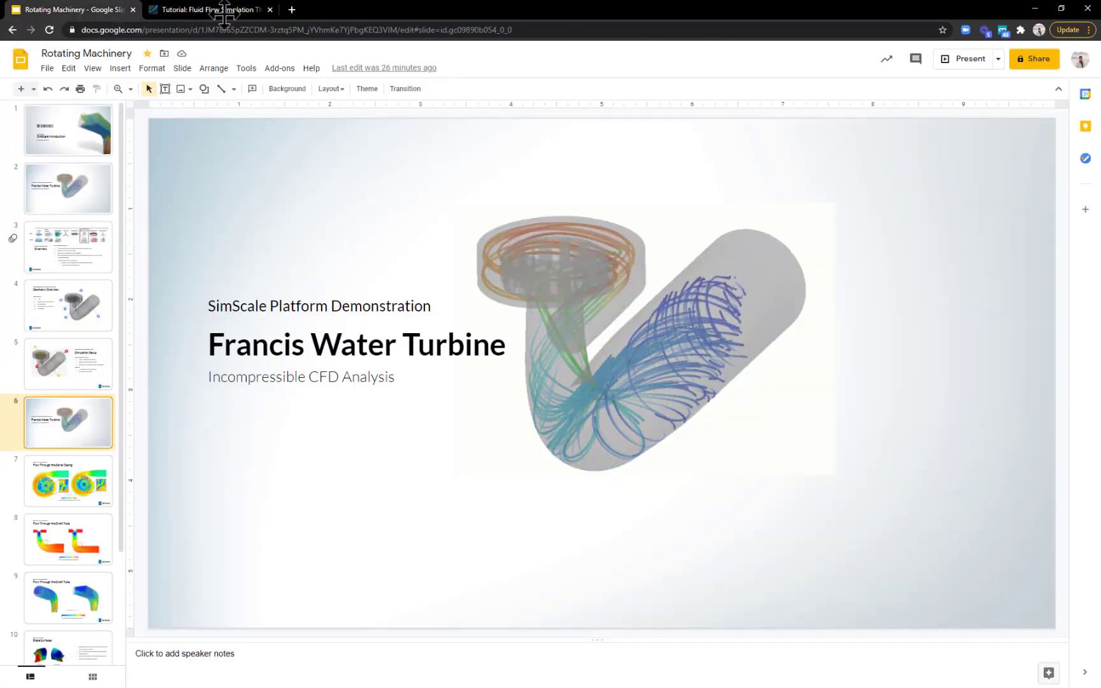
left_click(967, 58)
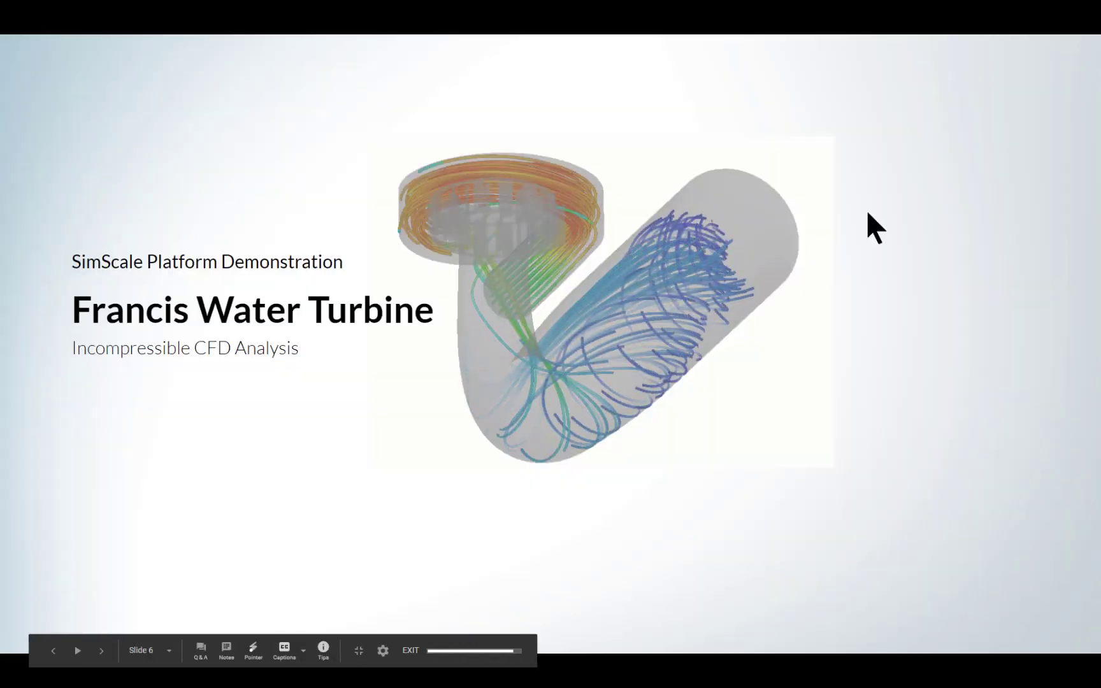
left_click(102, 650)
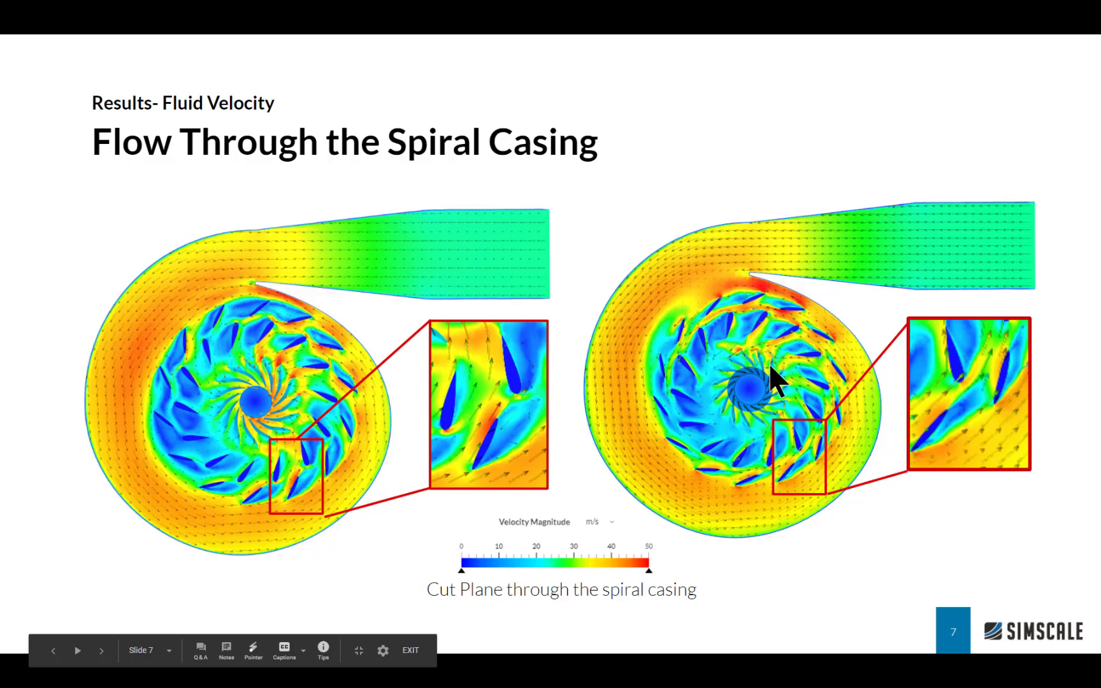